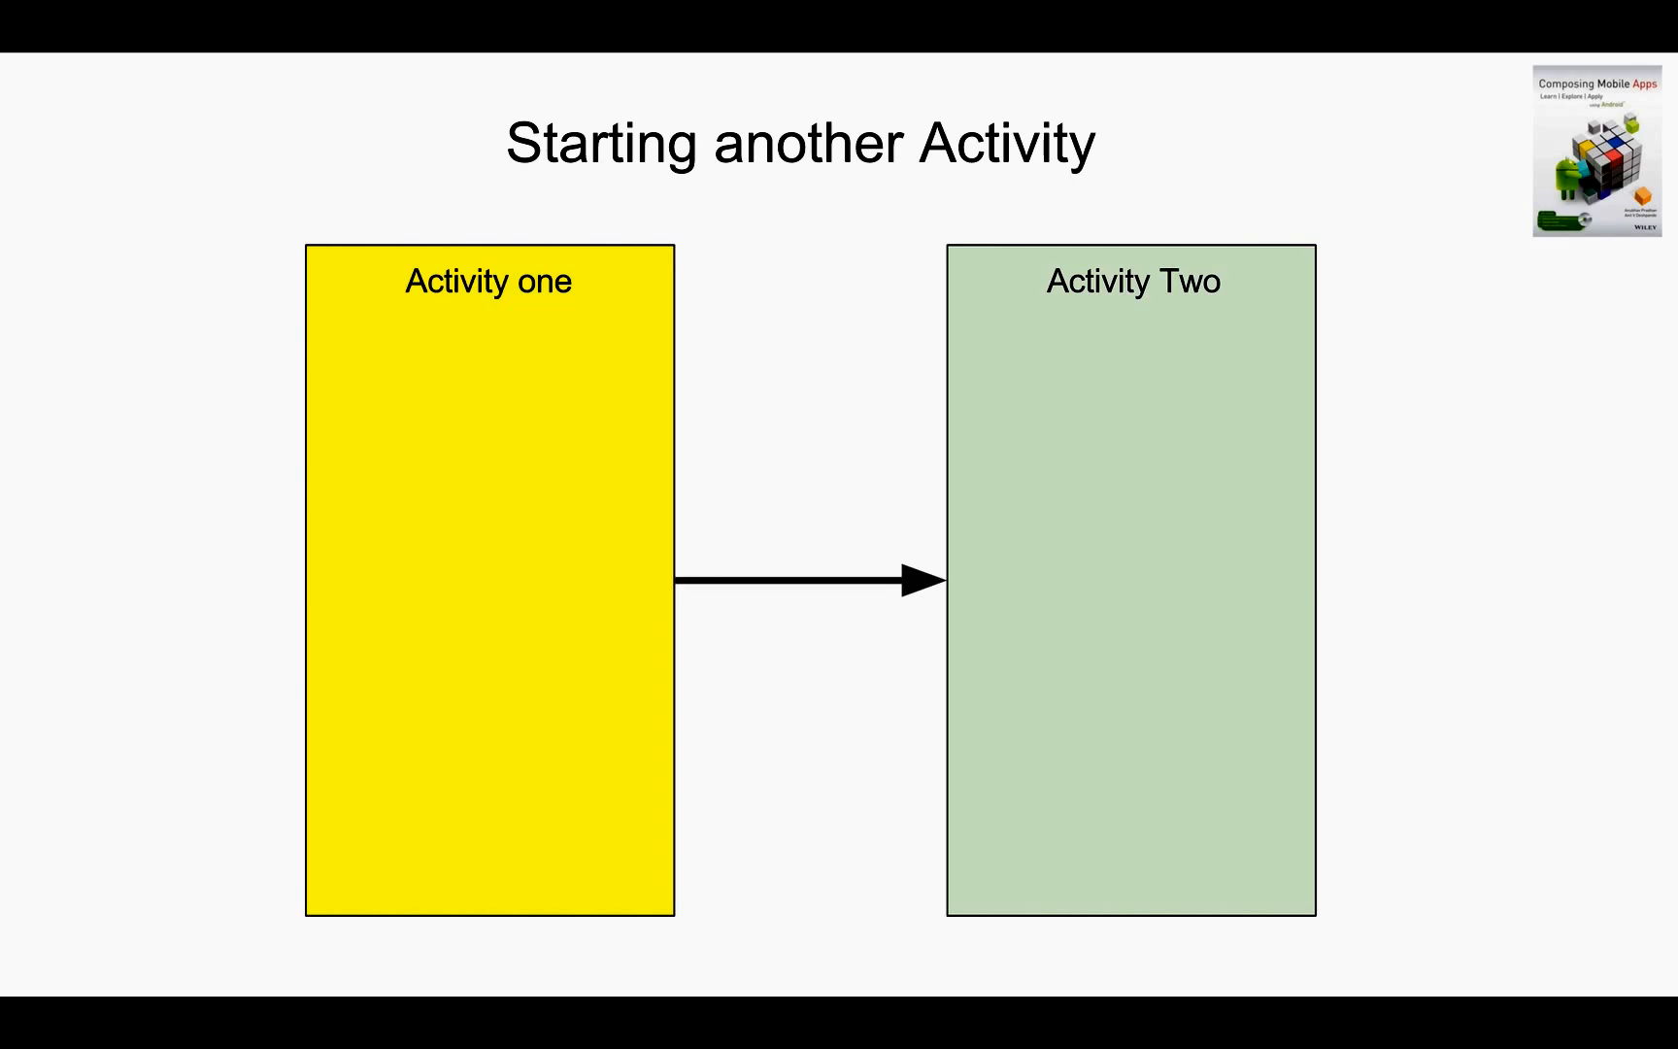
Switch to the activity_main.xml tab to view the main layout markup
key("Right")
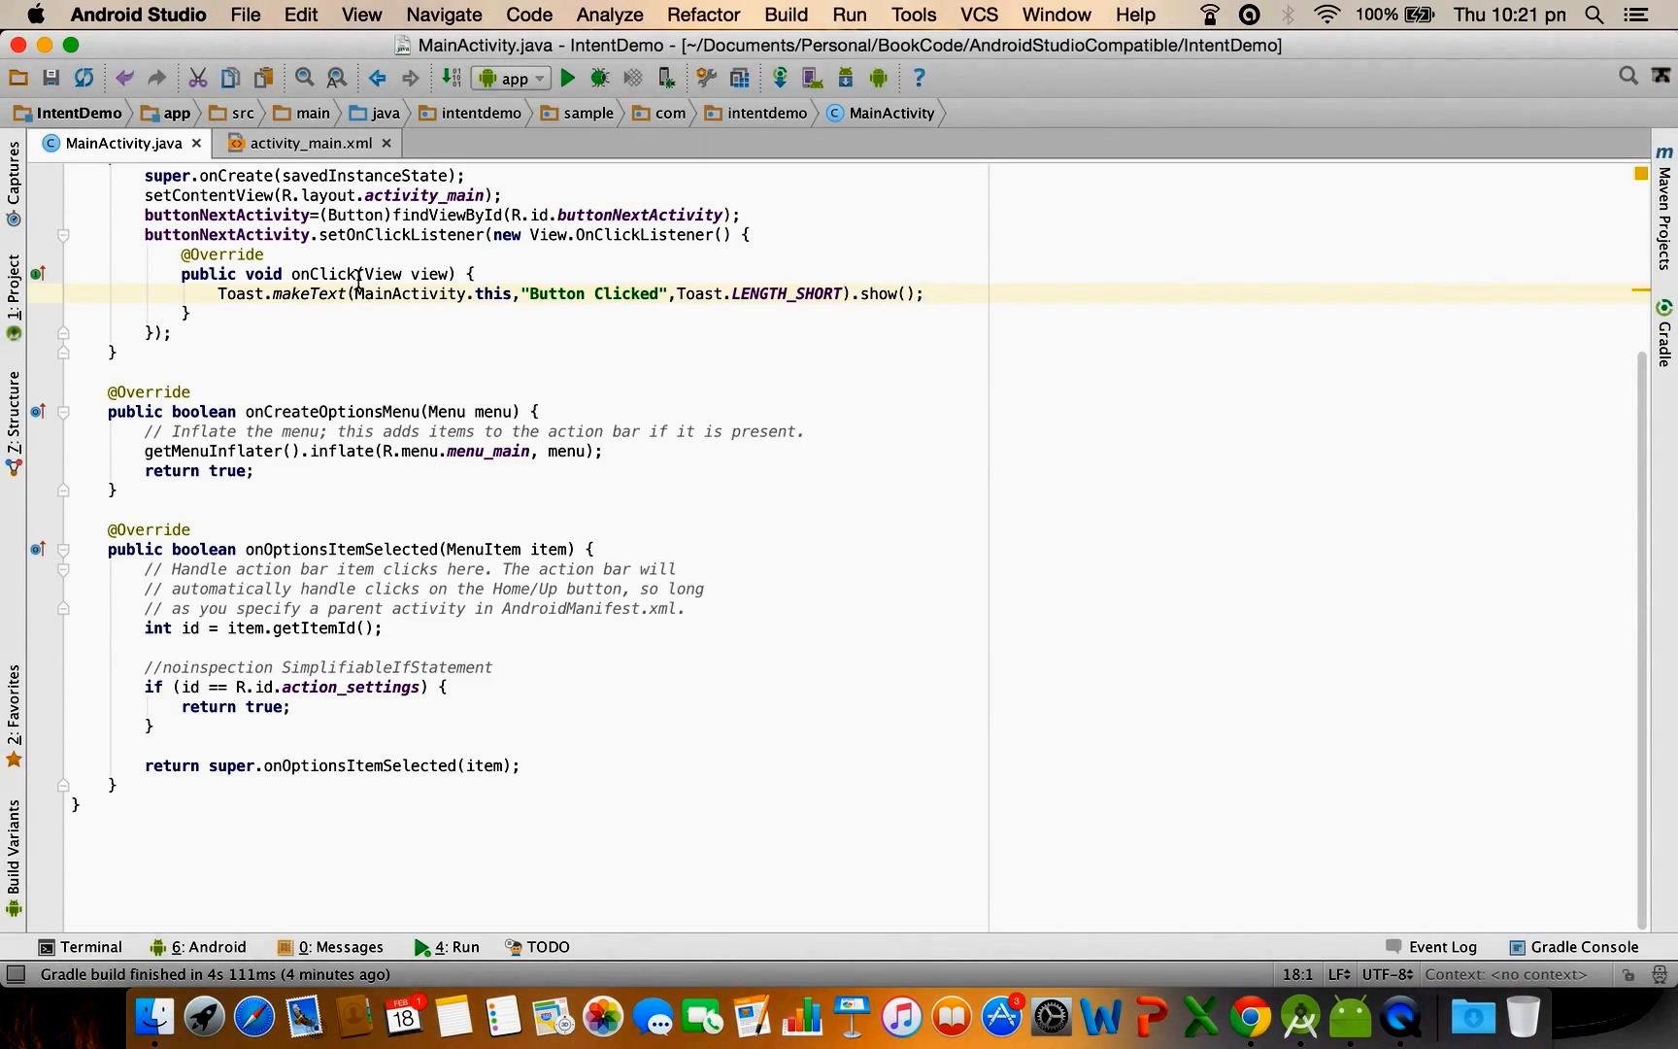
left_click(307, 142)
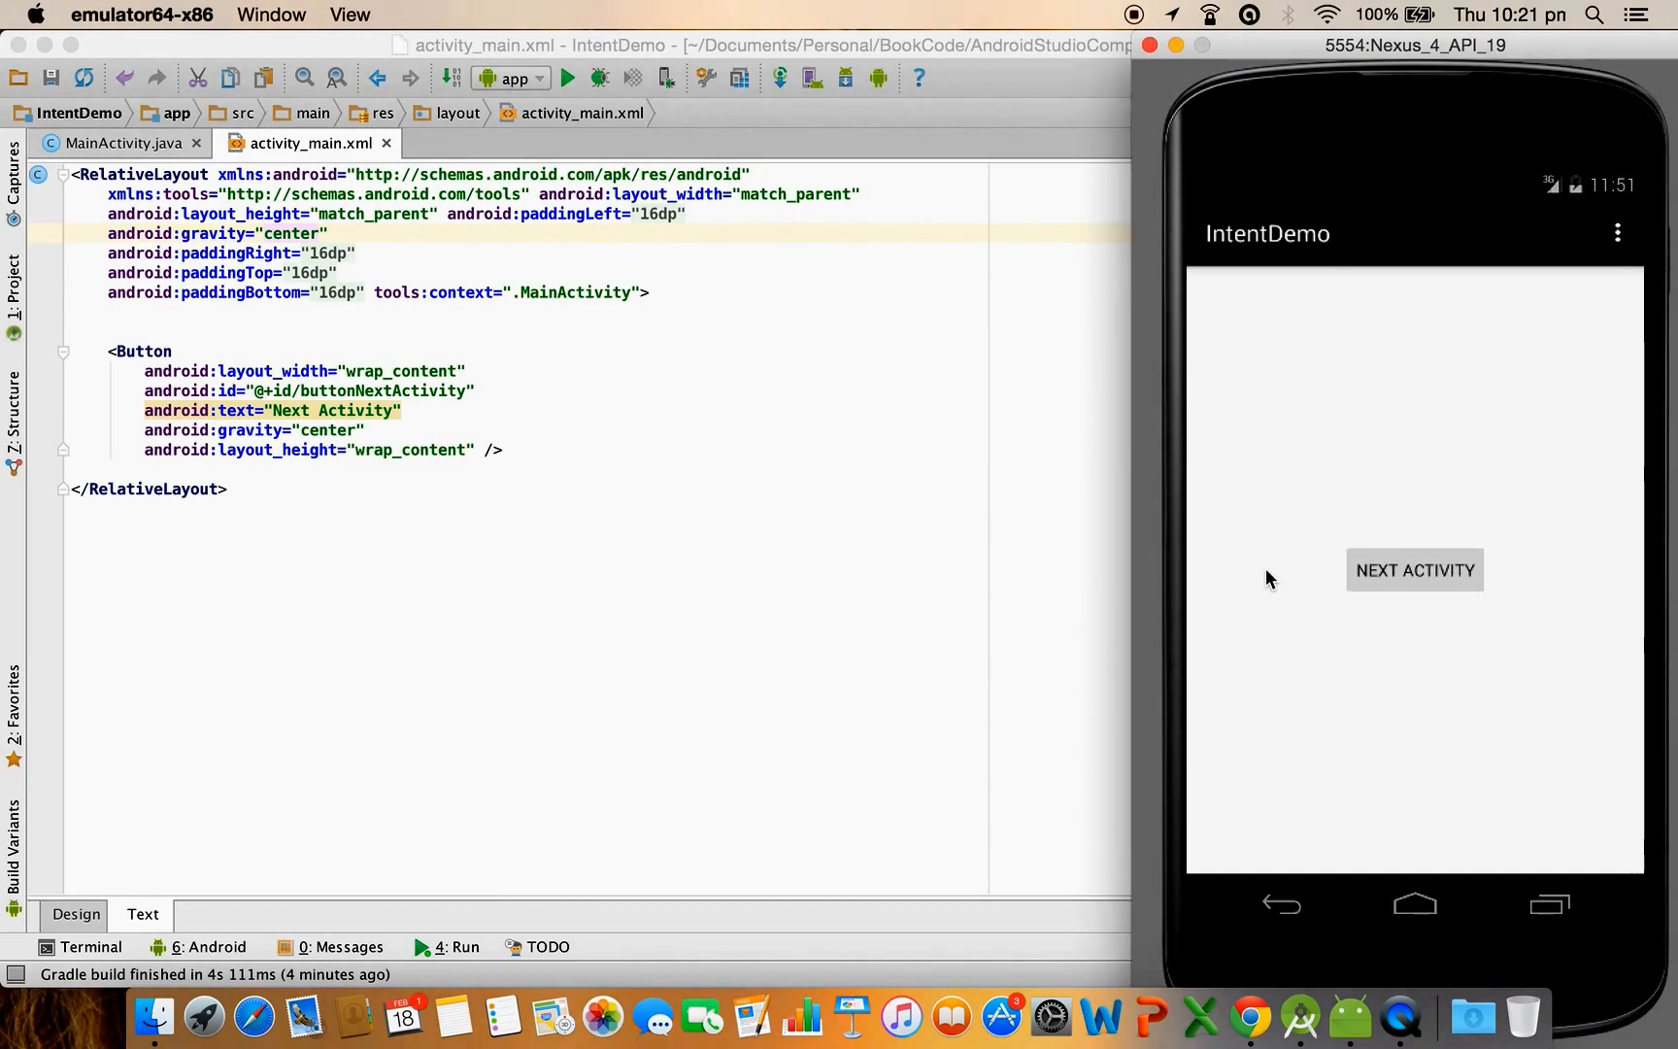
mouse_move(1406, 606)
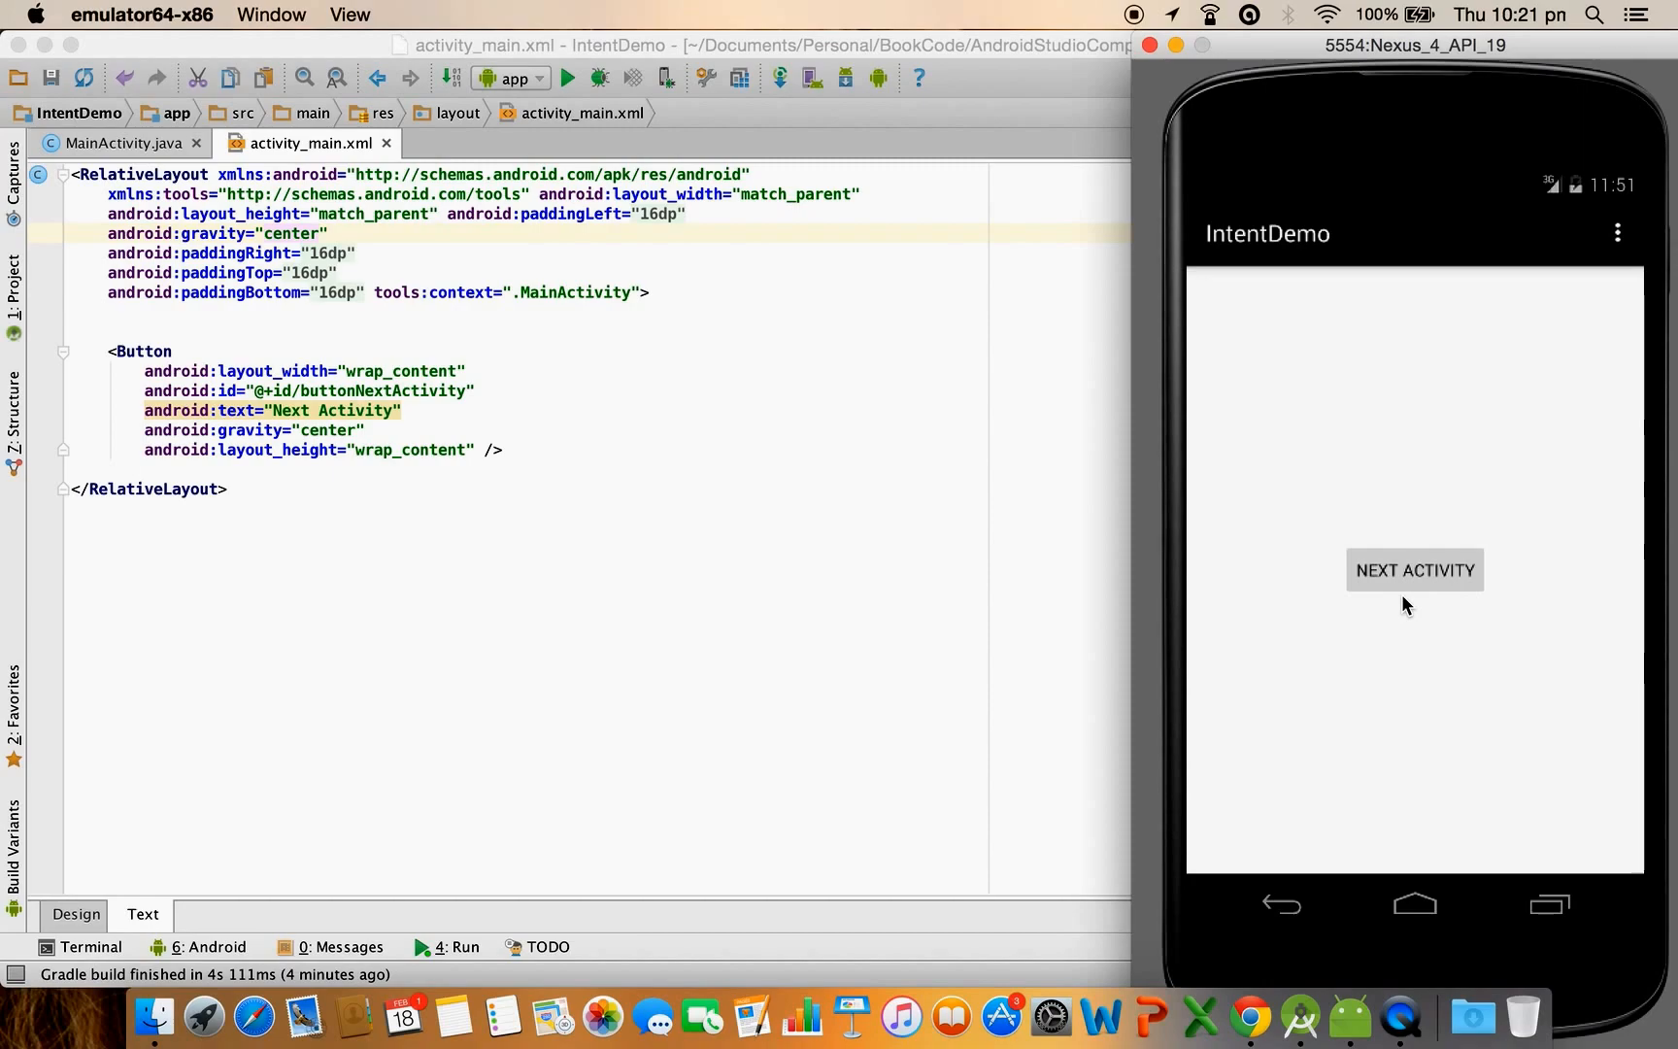
mouse_move(202, 281)
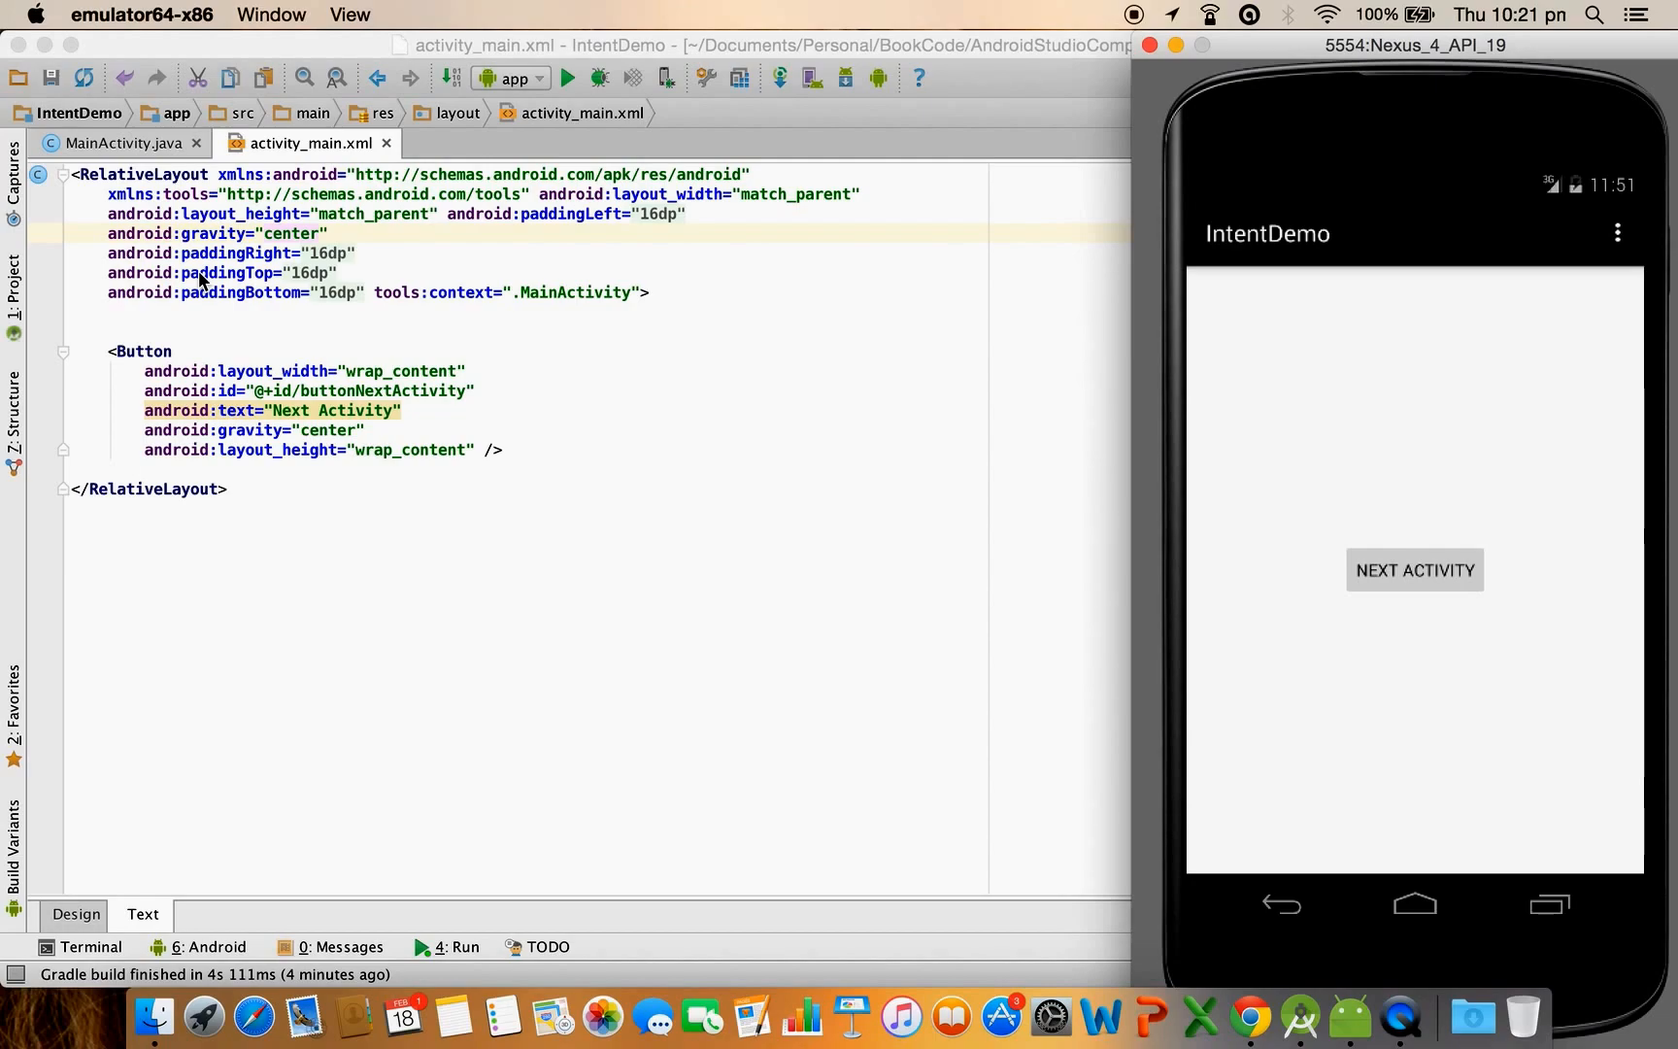
mouse_move(289, 443)
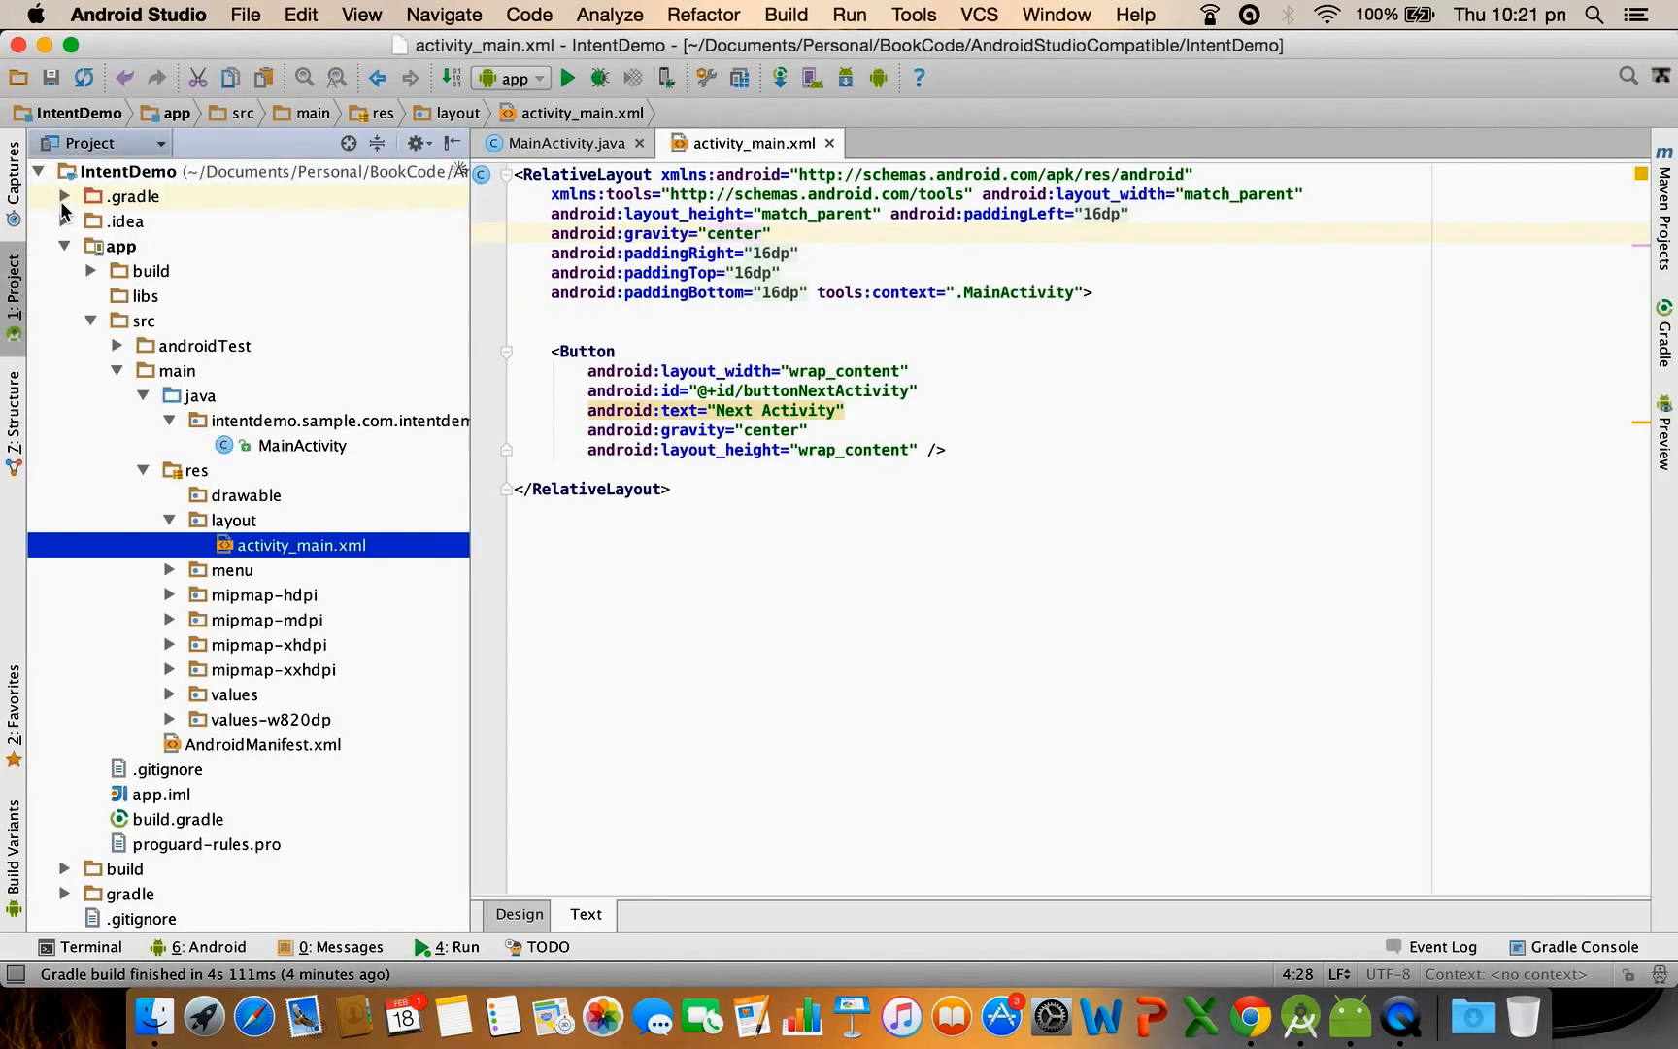
Add layoyt_activity_second.xml to res/layout with a LinearLayout root
left_click(232, 518)
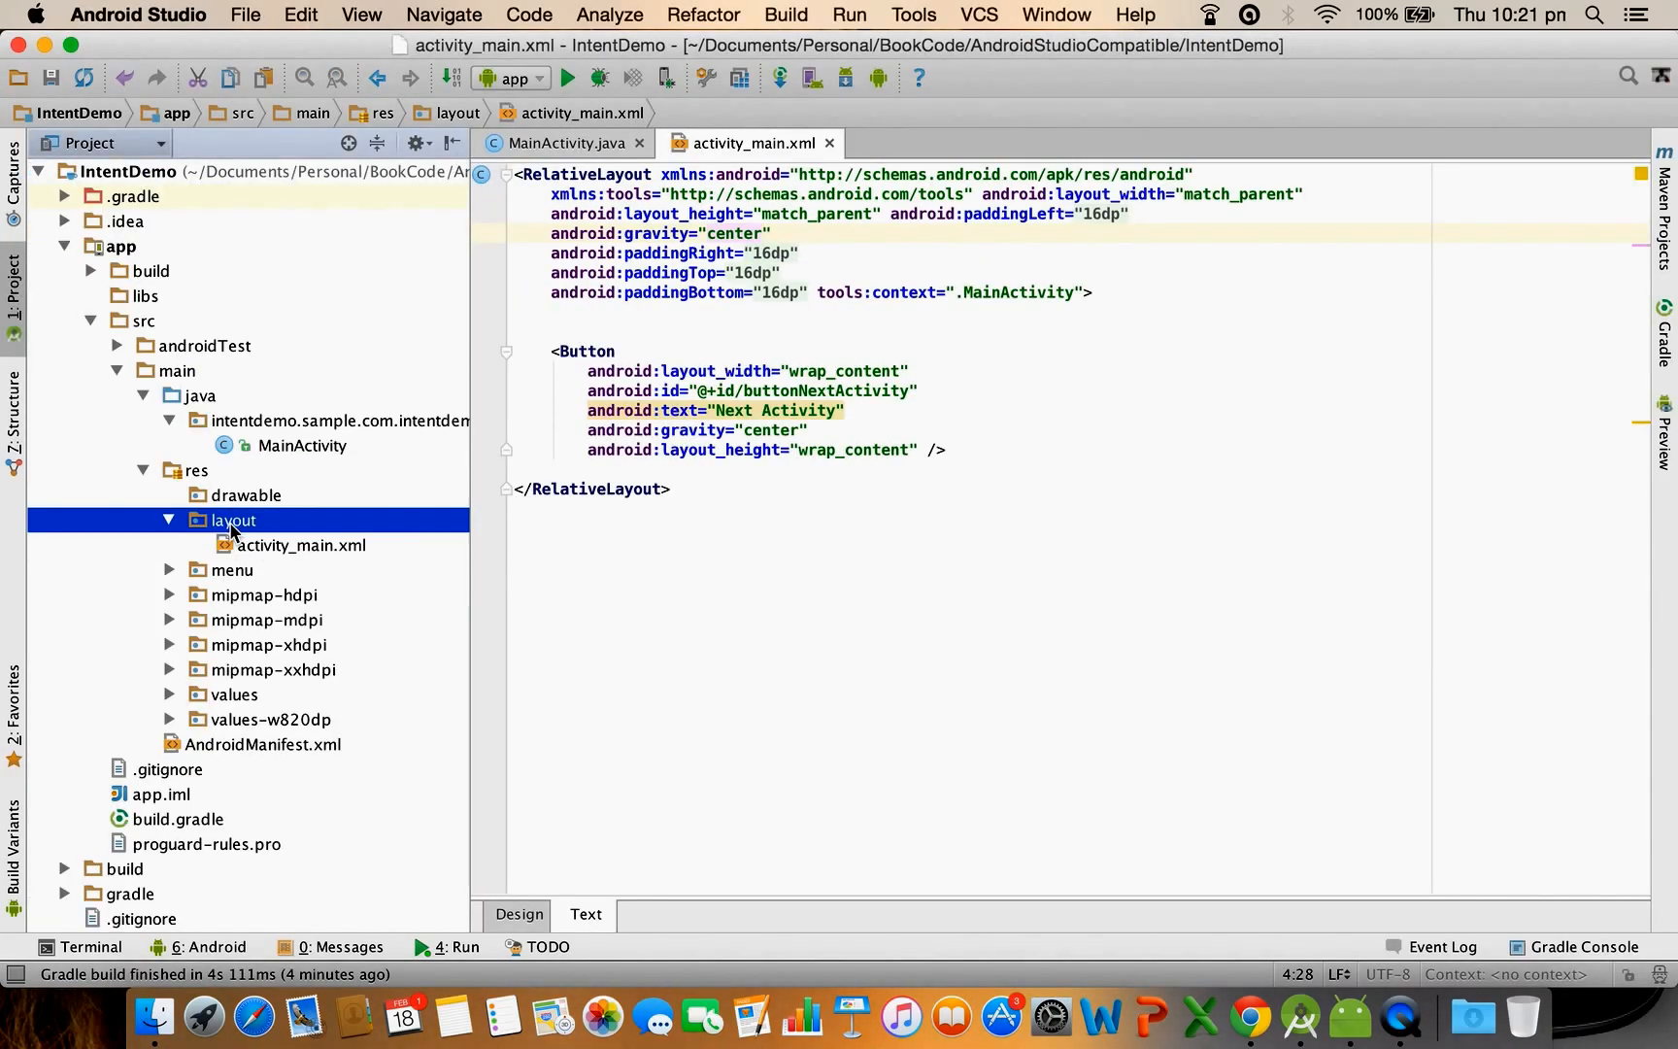
right_click(232, 521)
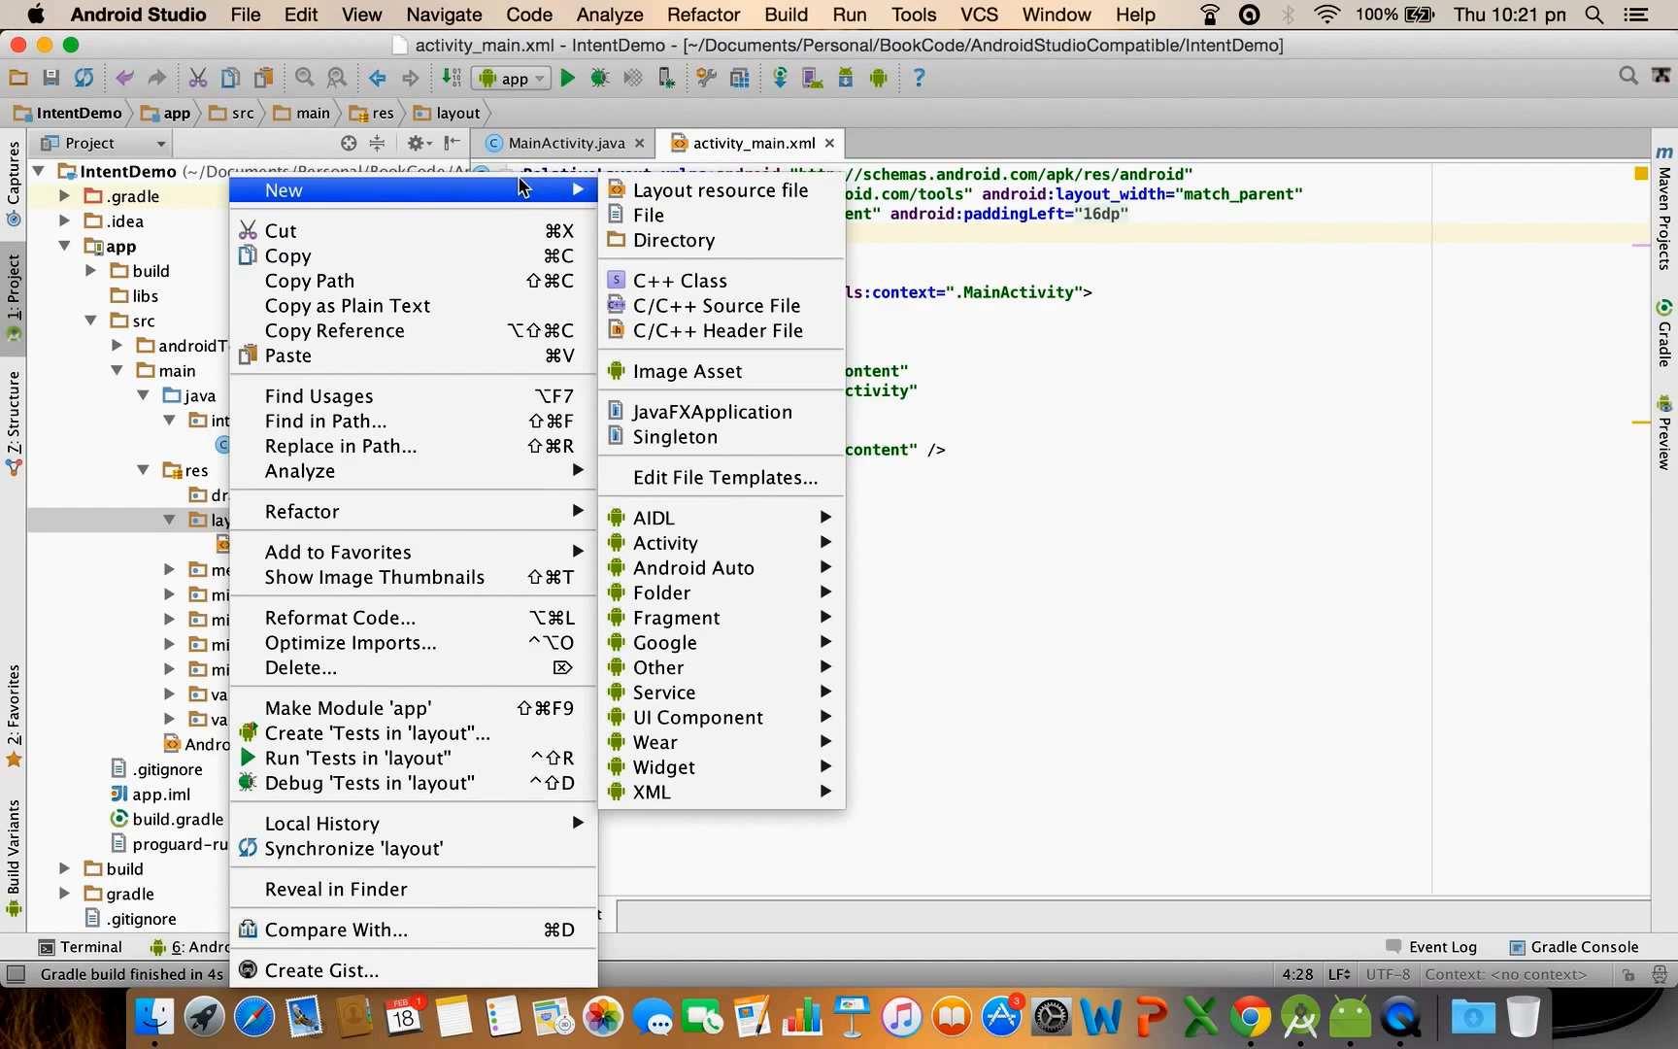
left_click(717, 189)
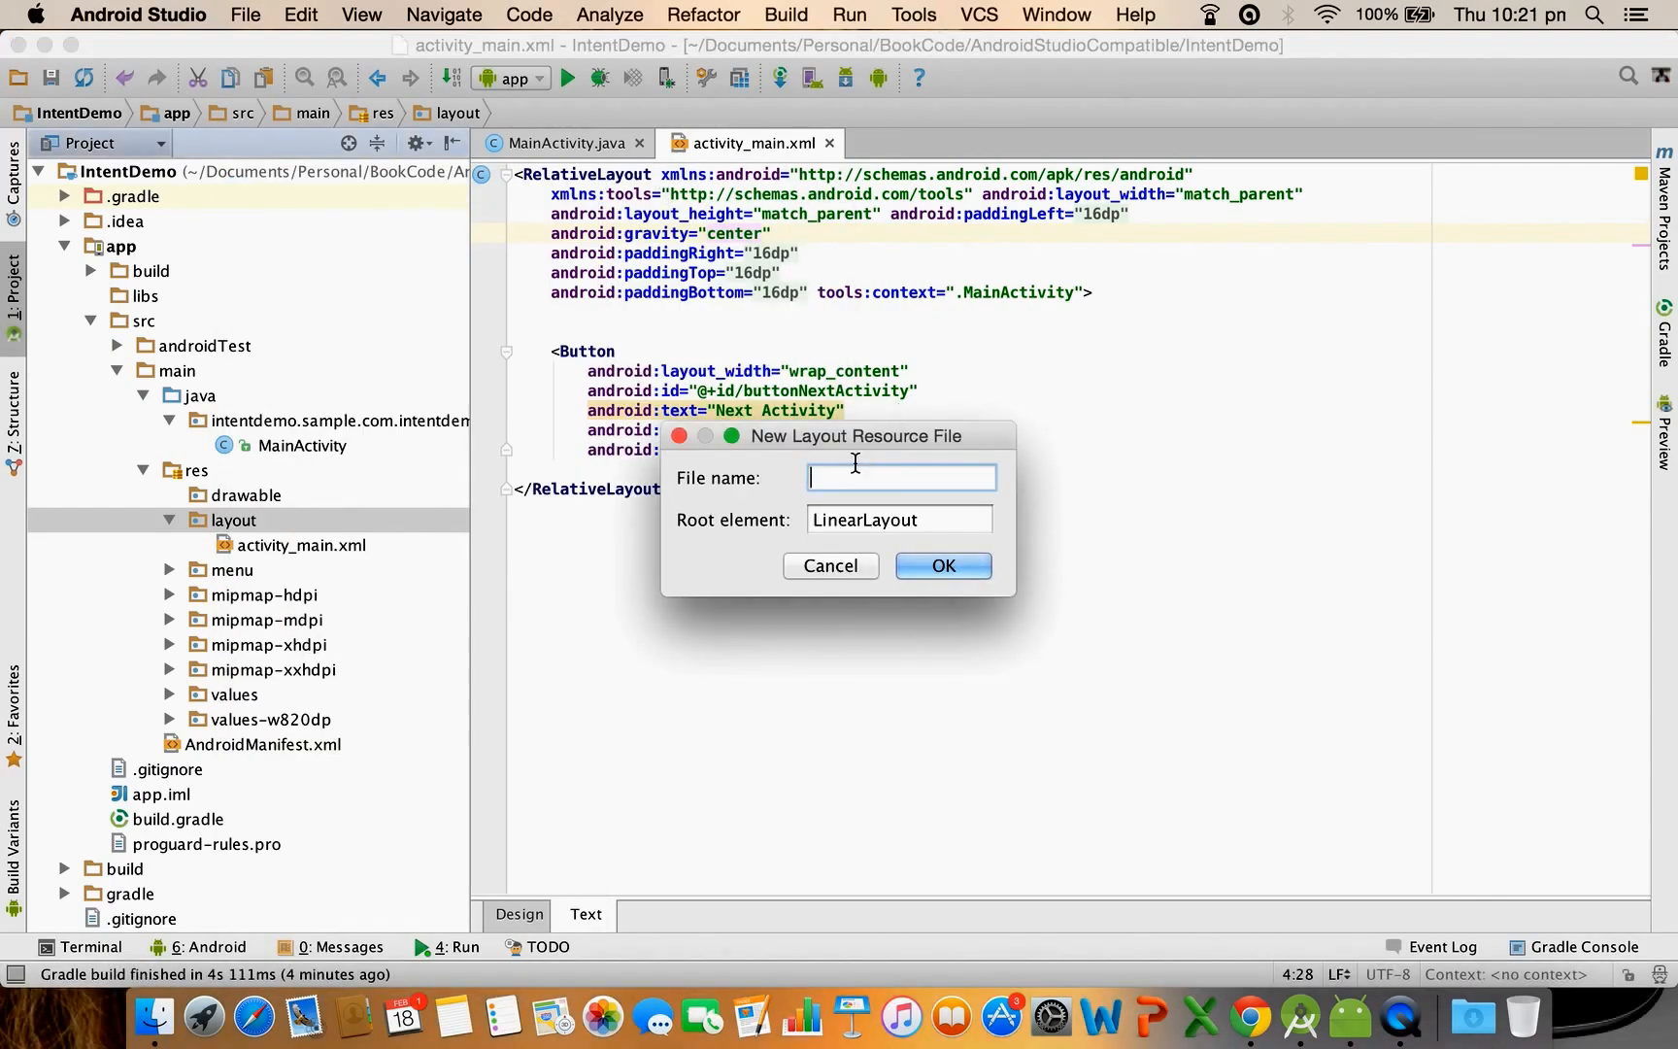
type("layoyt_")
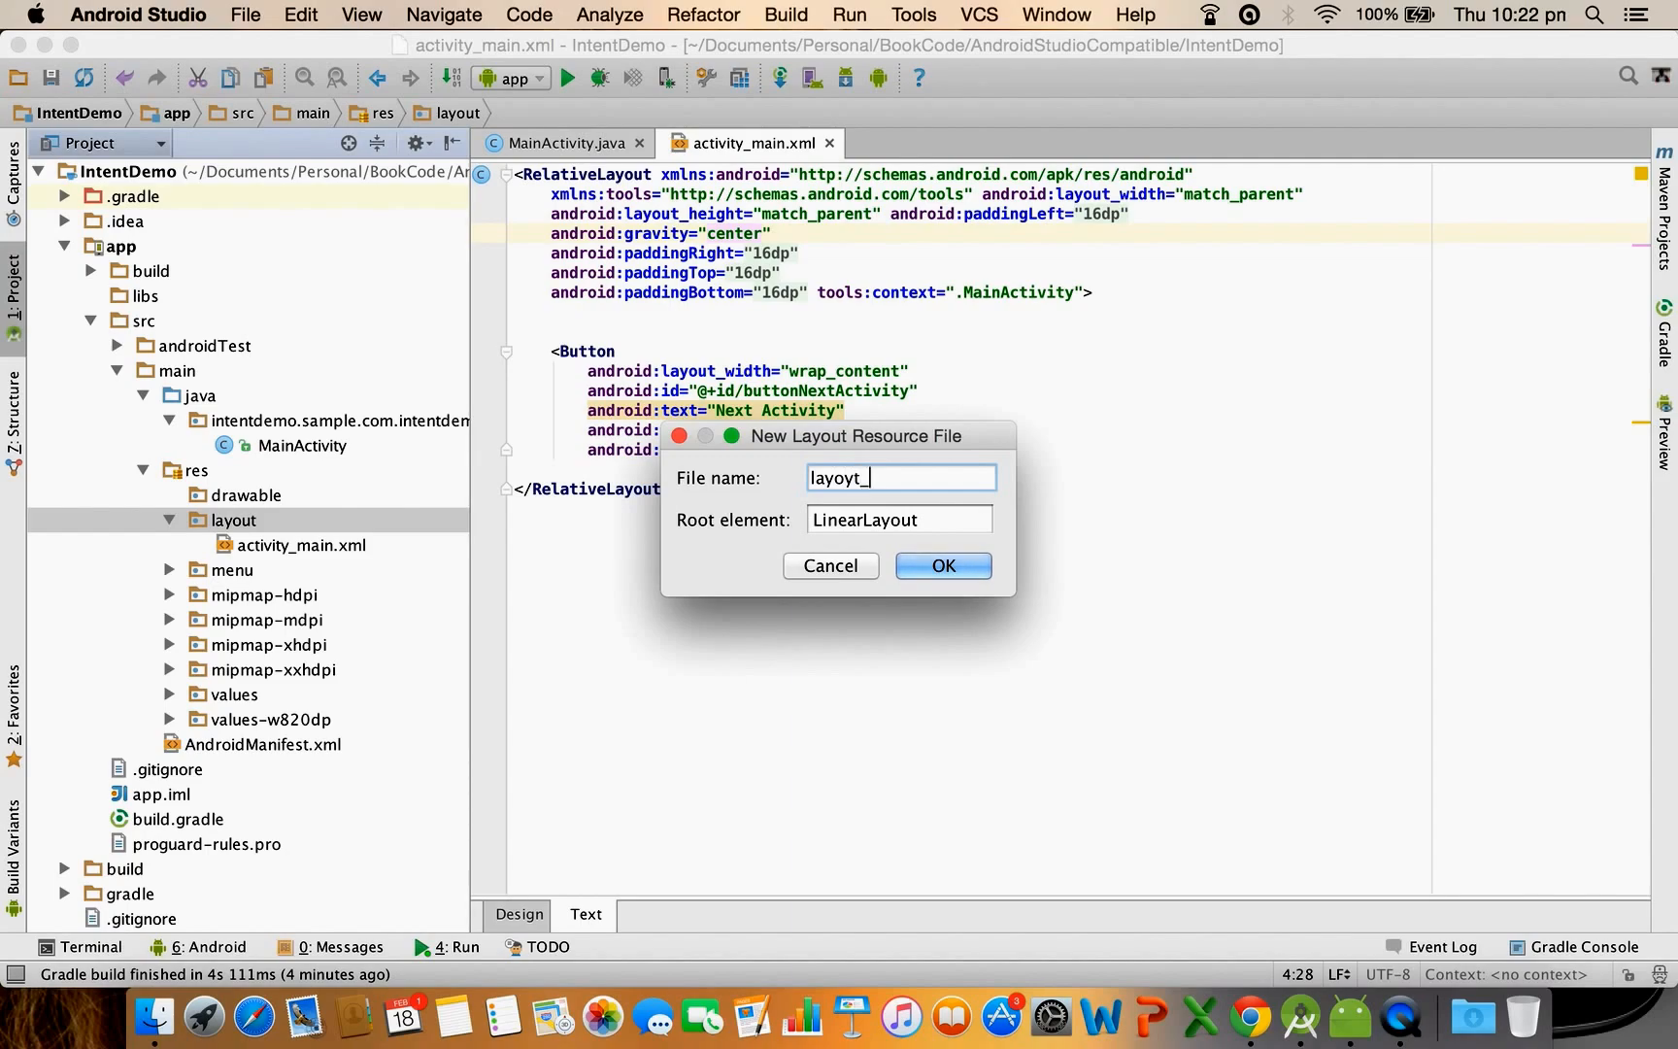
type("activity_second.xml")
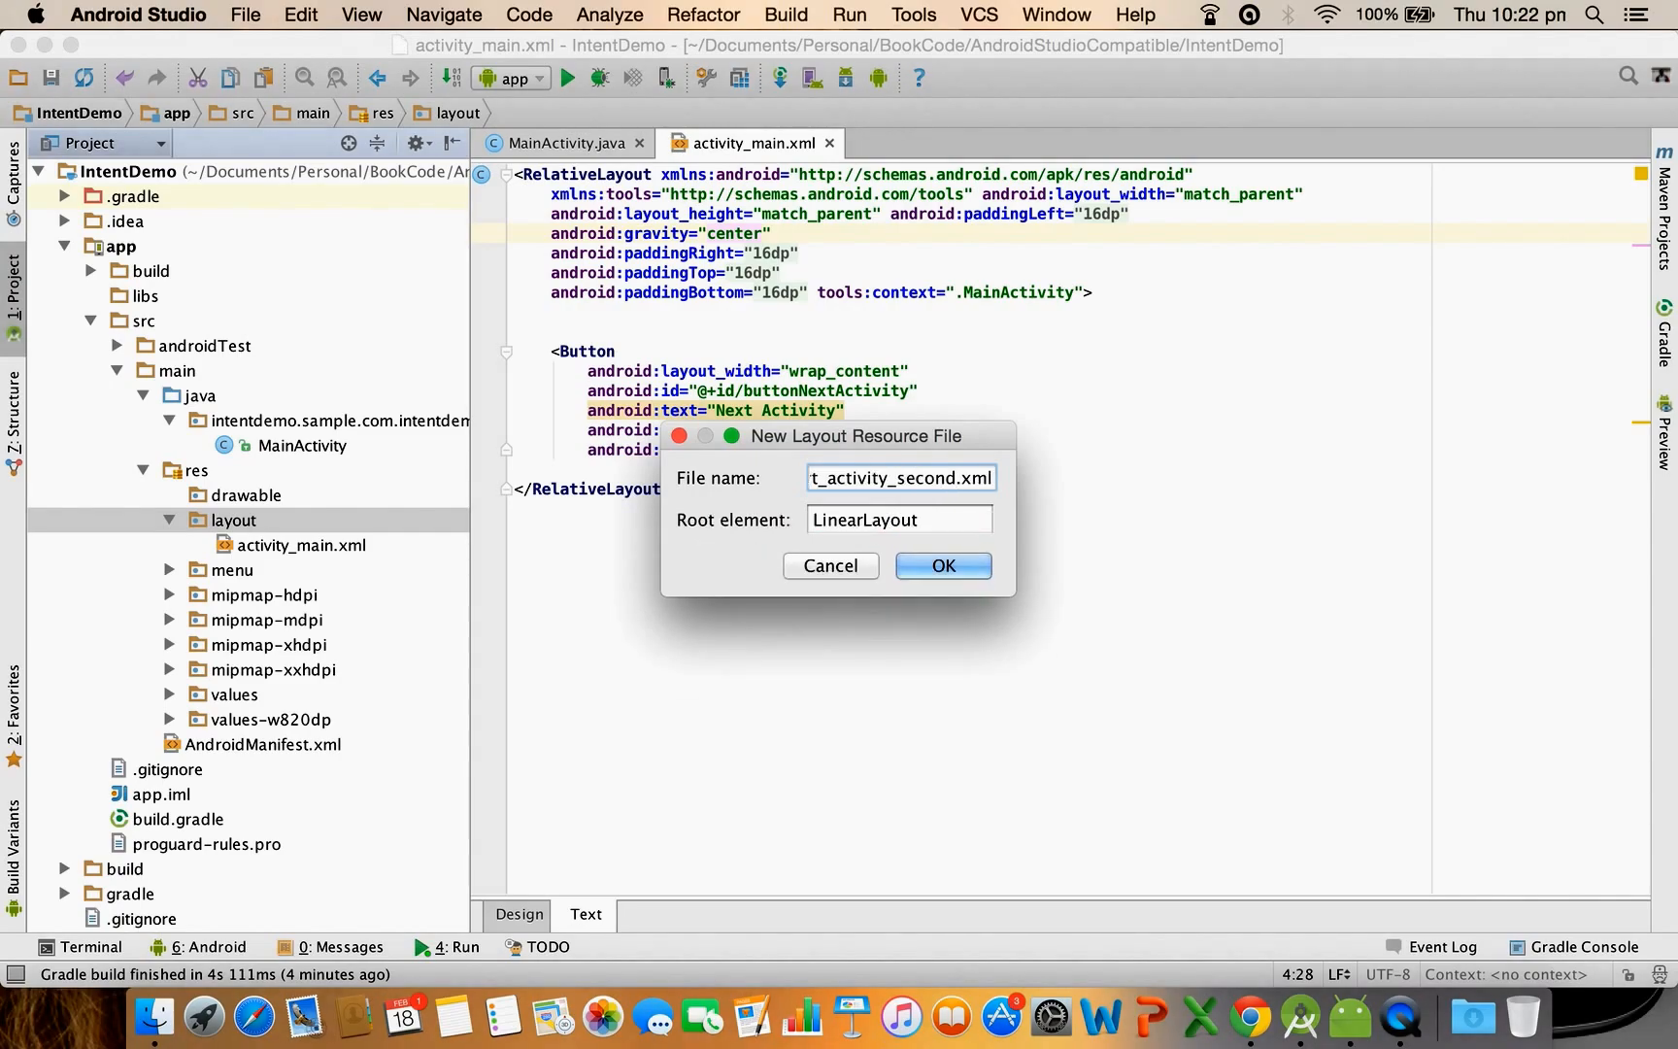
left_click(941, 565)
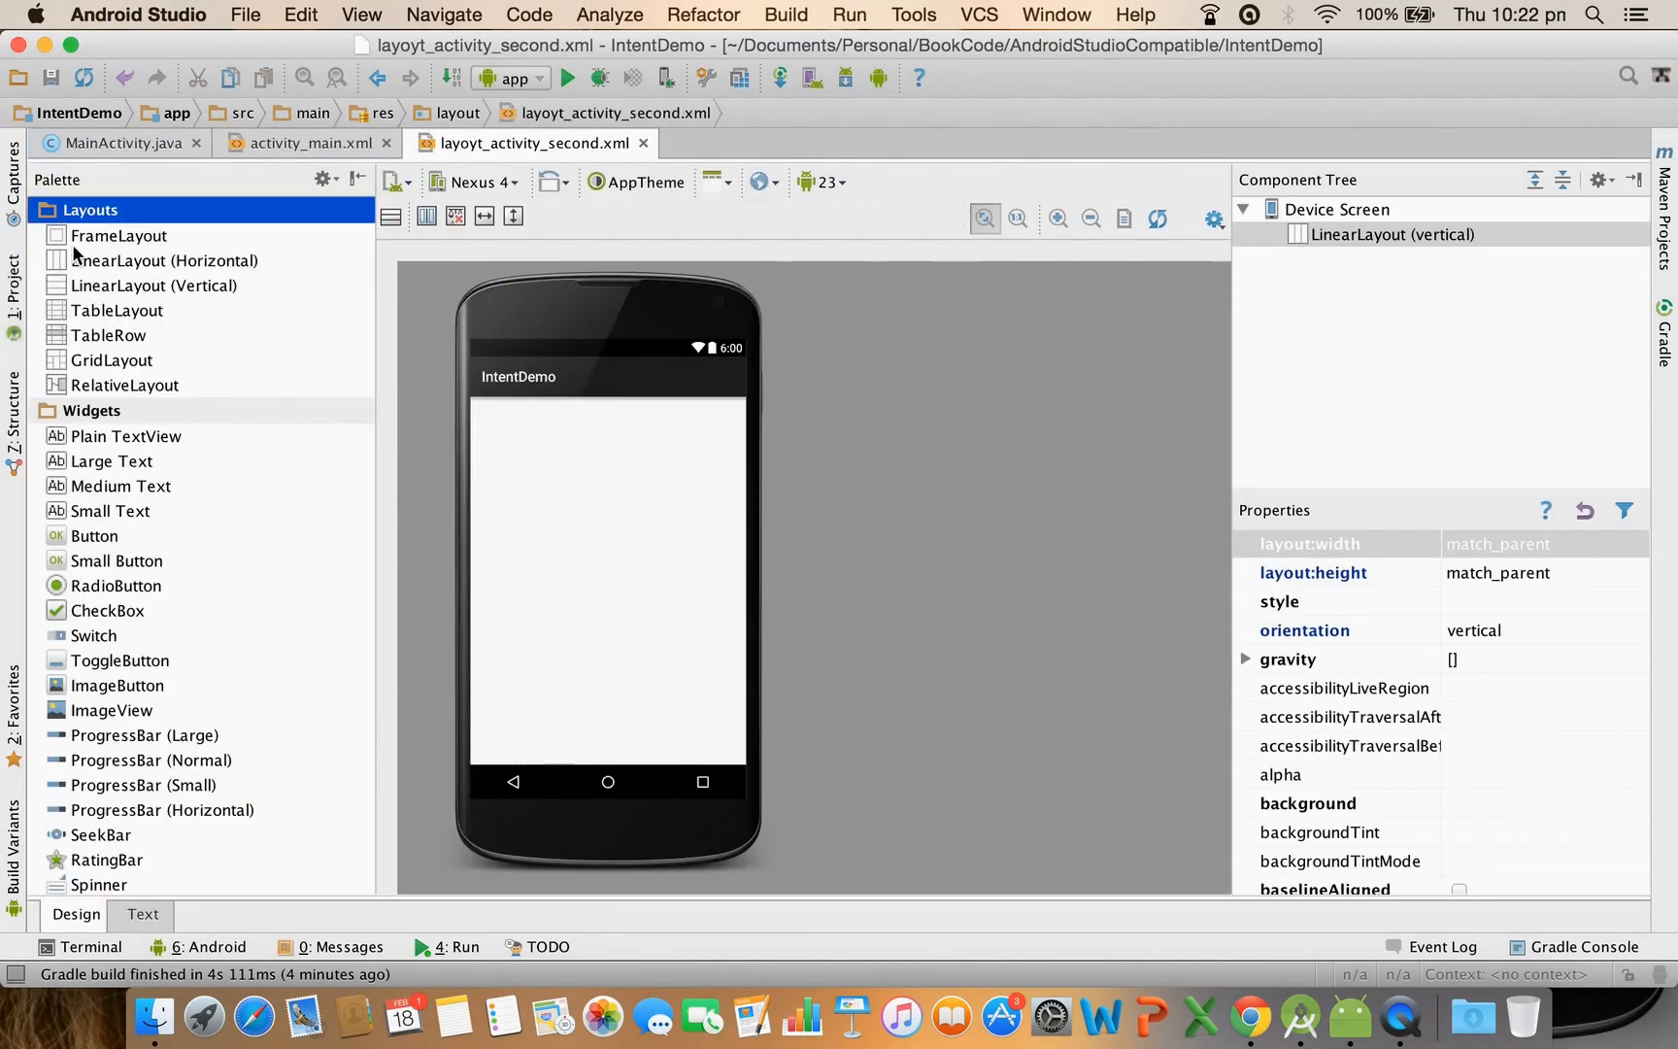
Add a TextView with match_parent width, wrap_content height and id textViewMessage, checking the preview
left_click(141, 913)
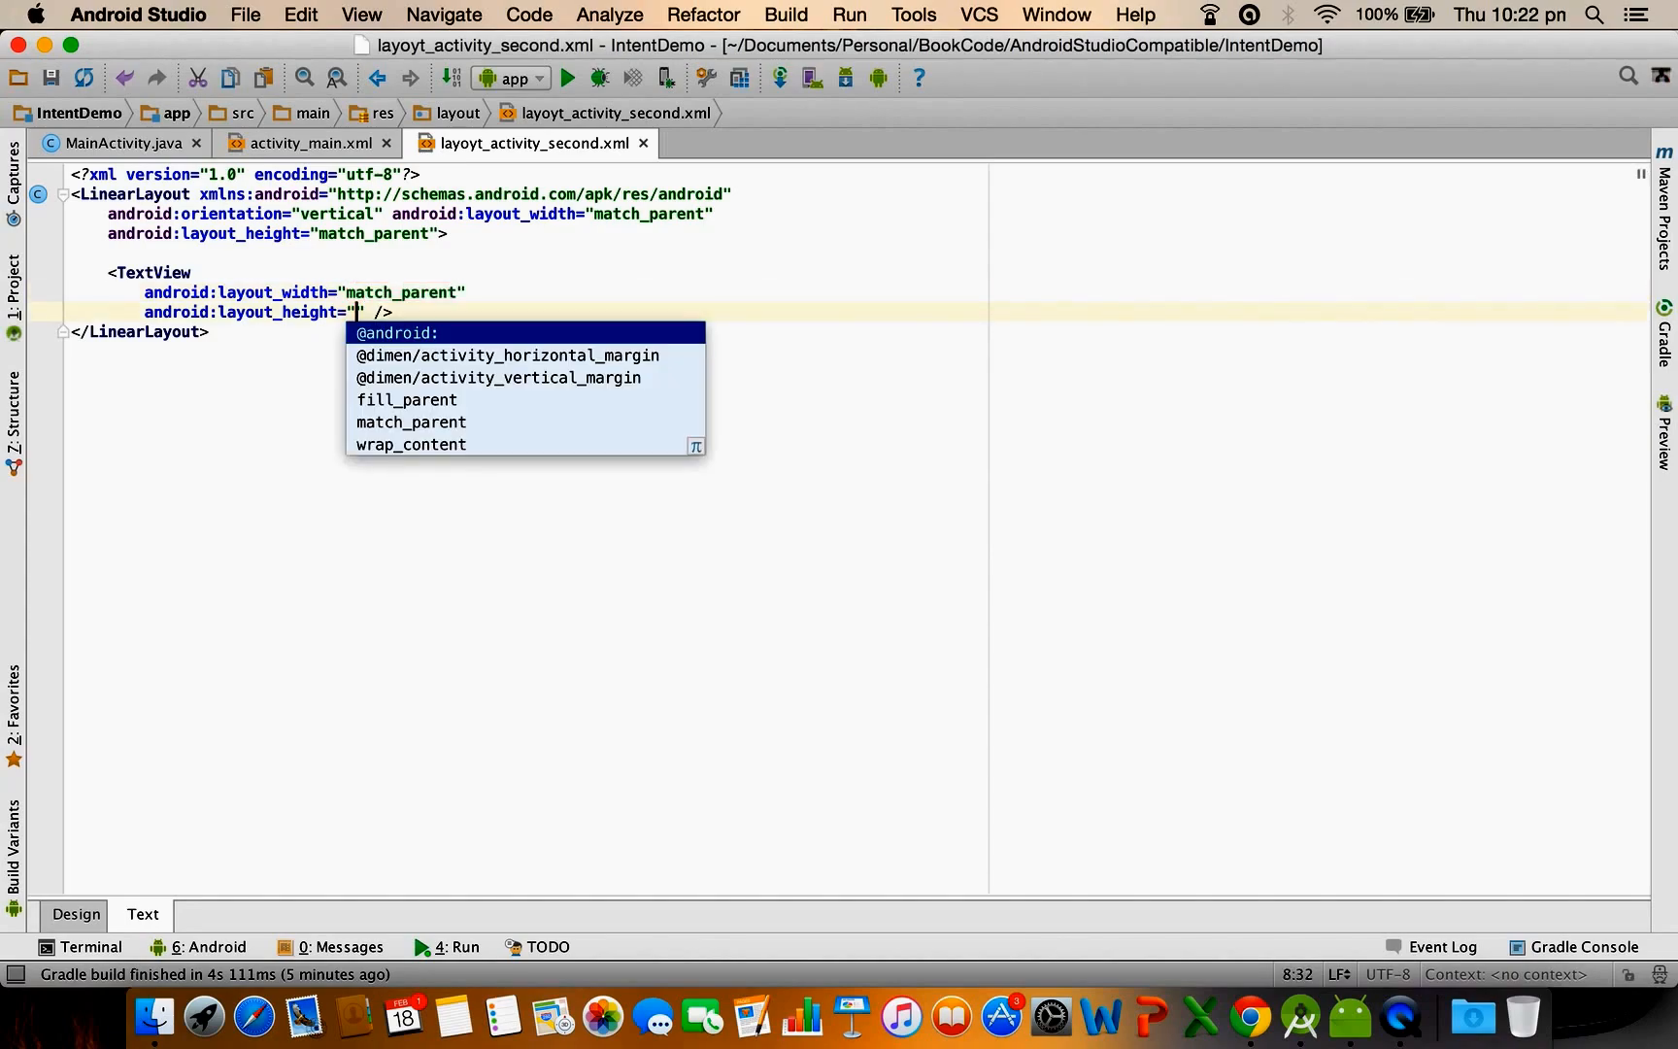
type("wra")
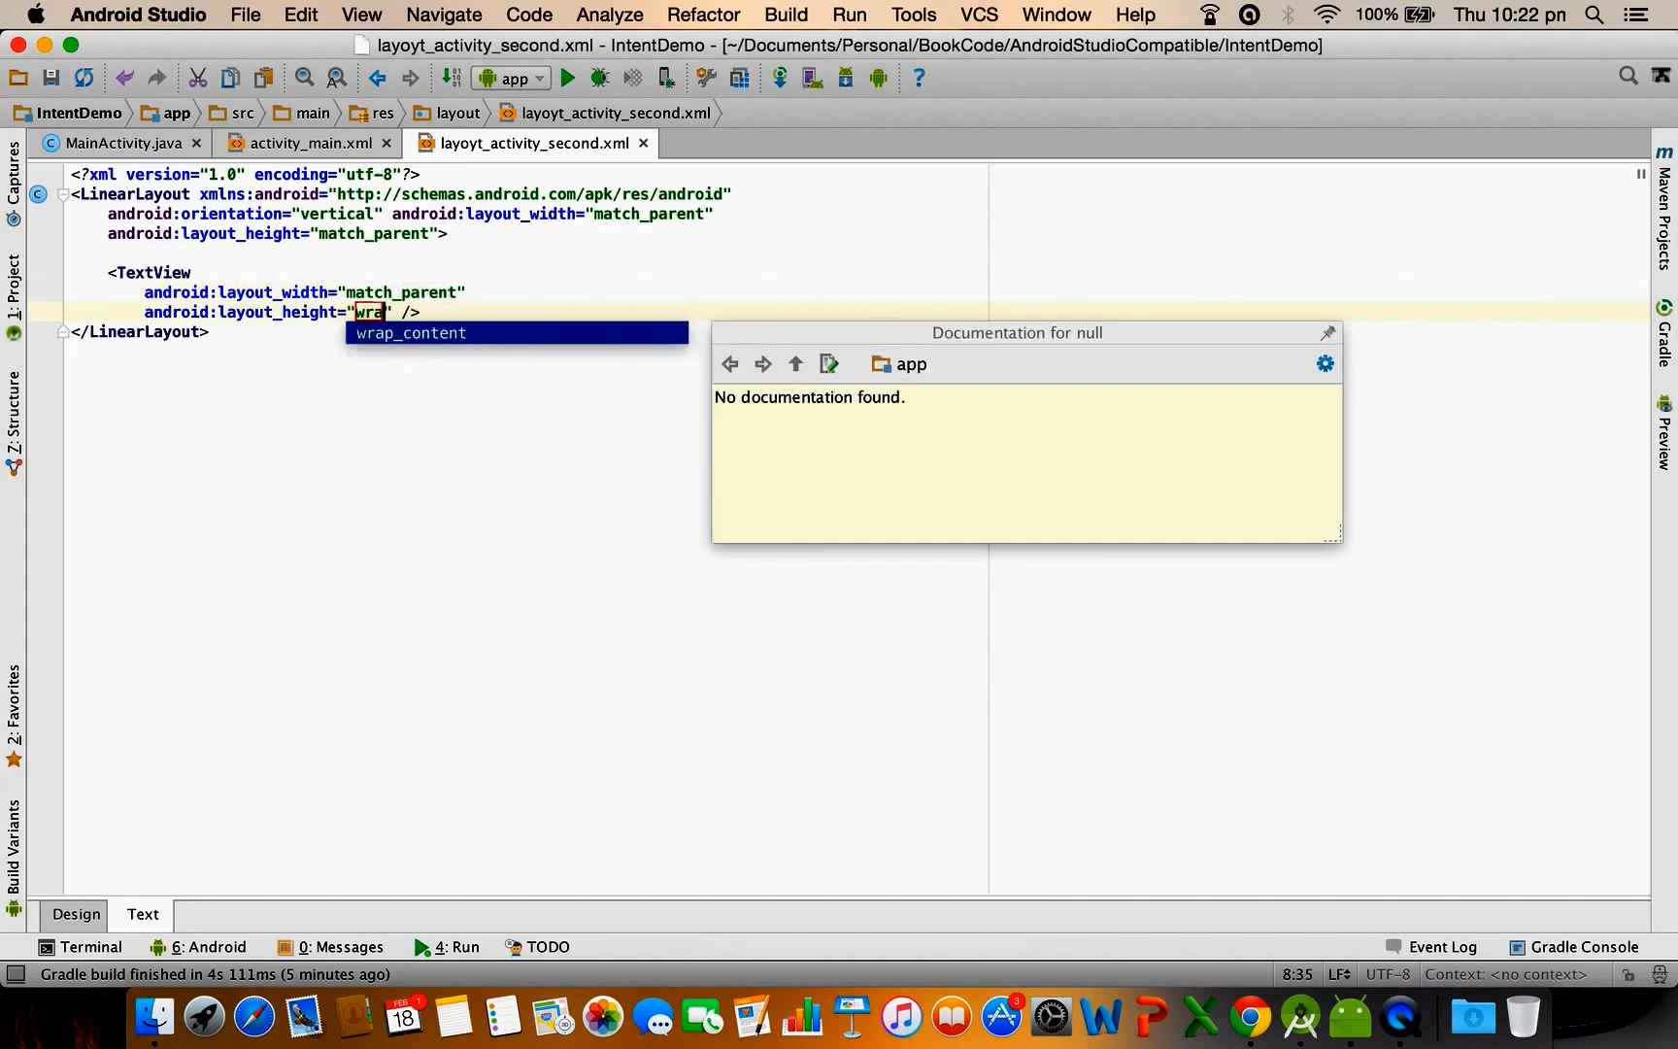
key("Tab")
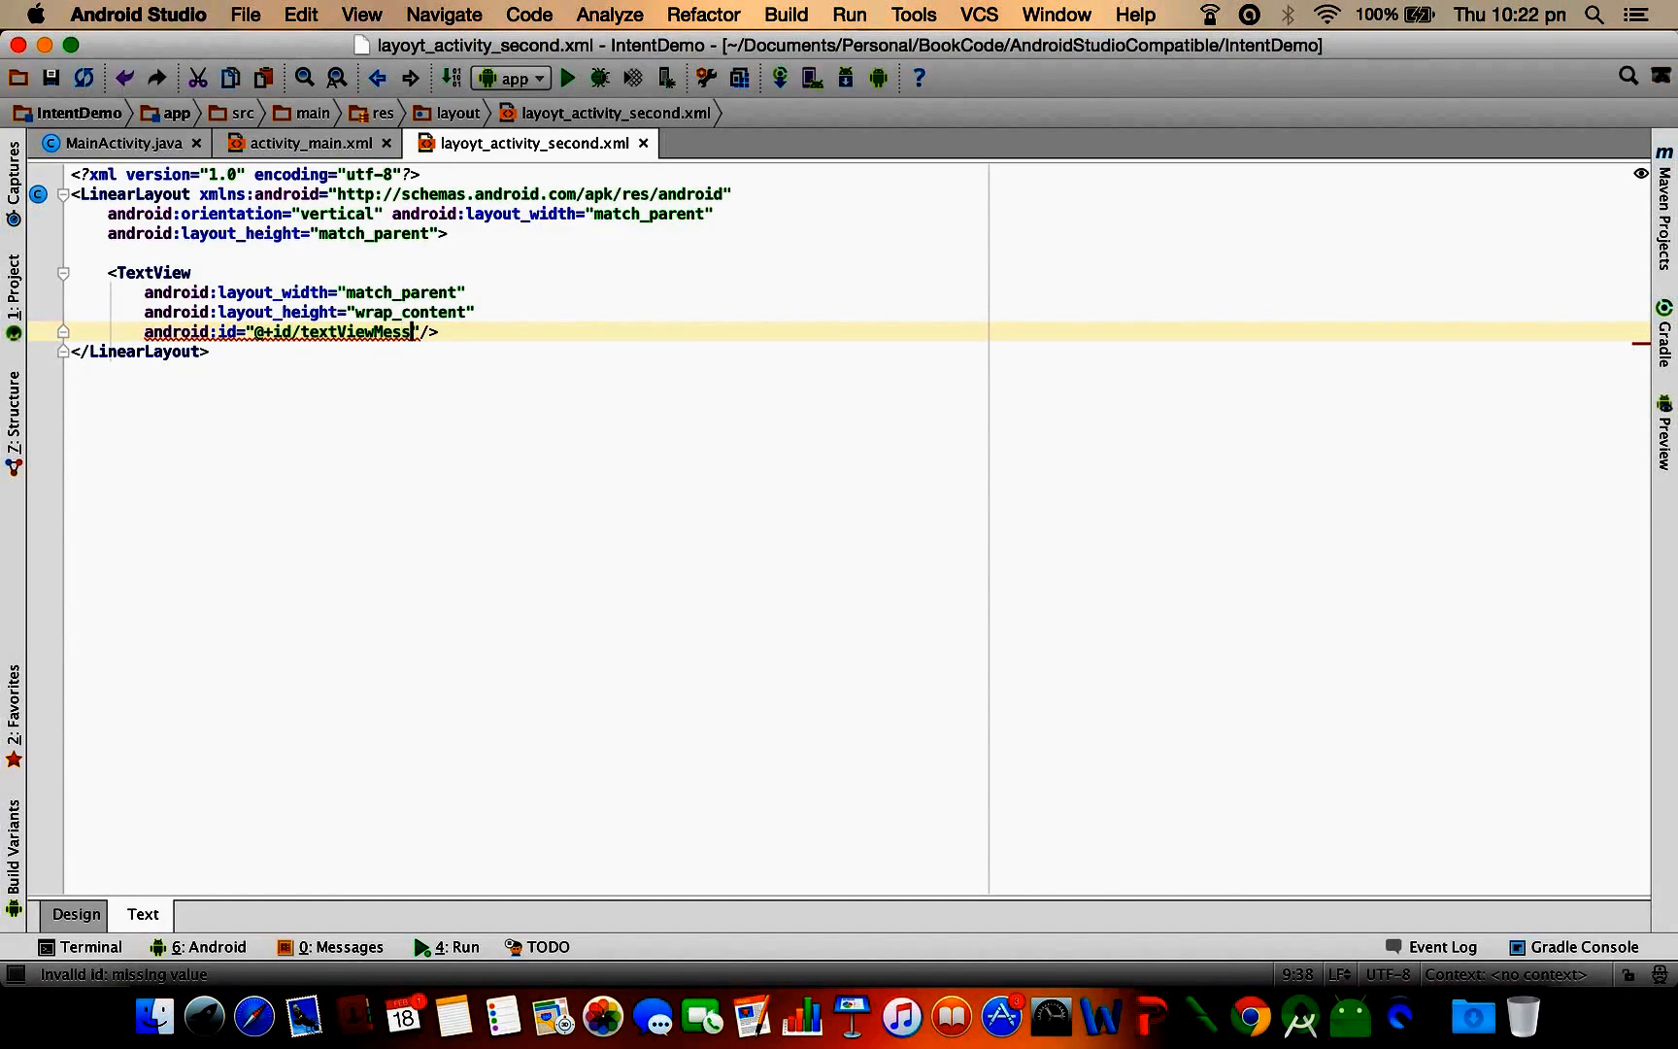
type("age")
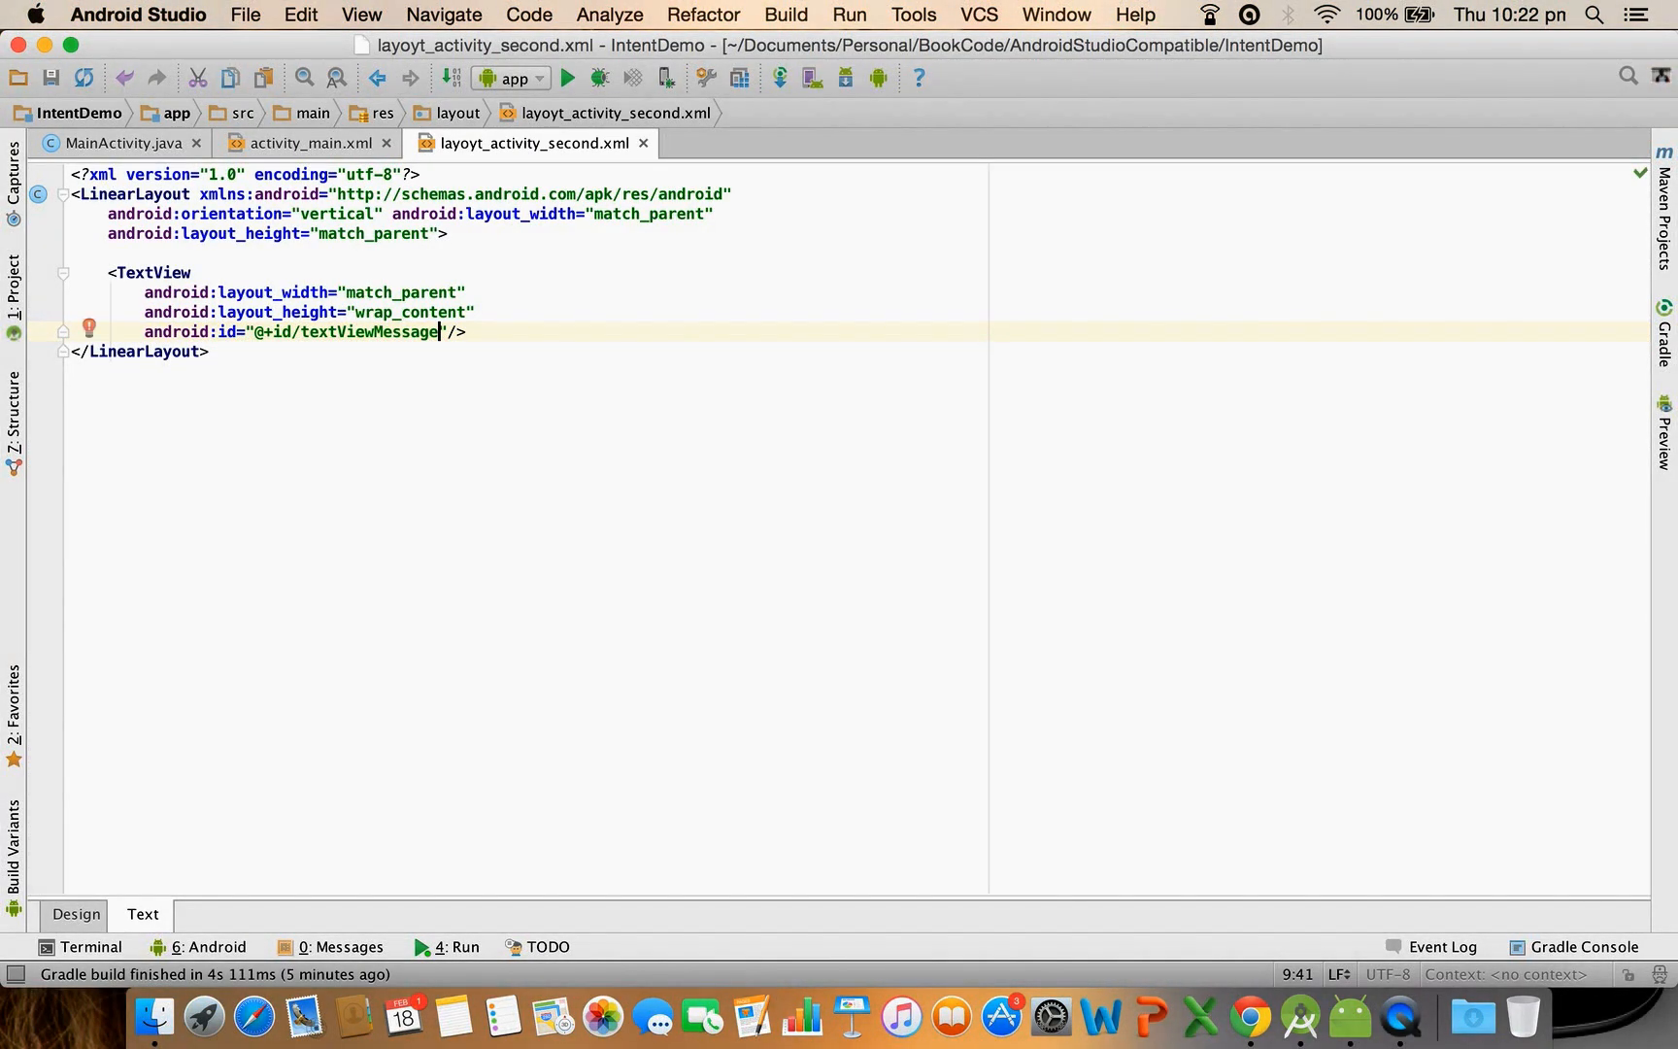
left_click(75, 914)
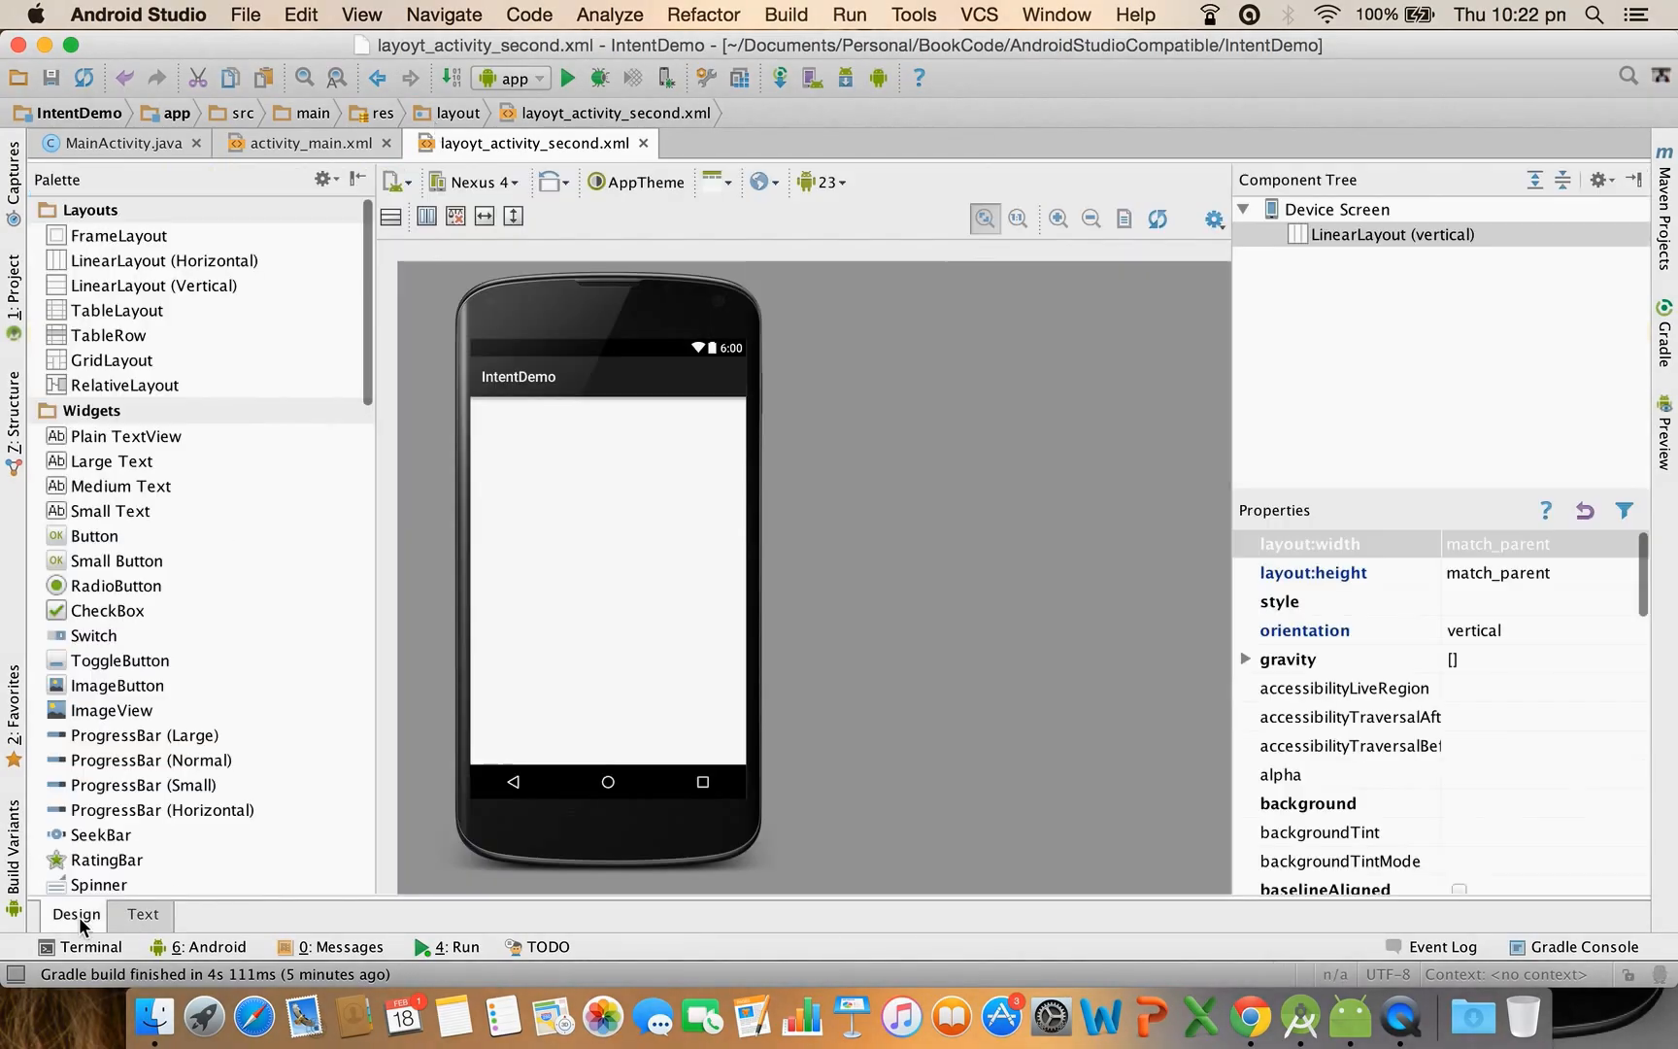
left_click(1392, 234)
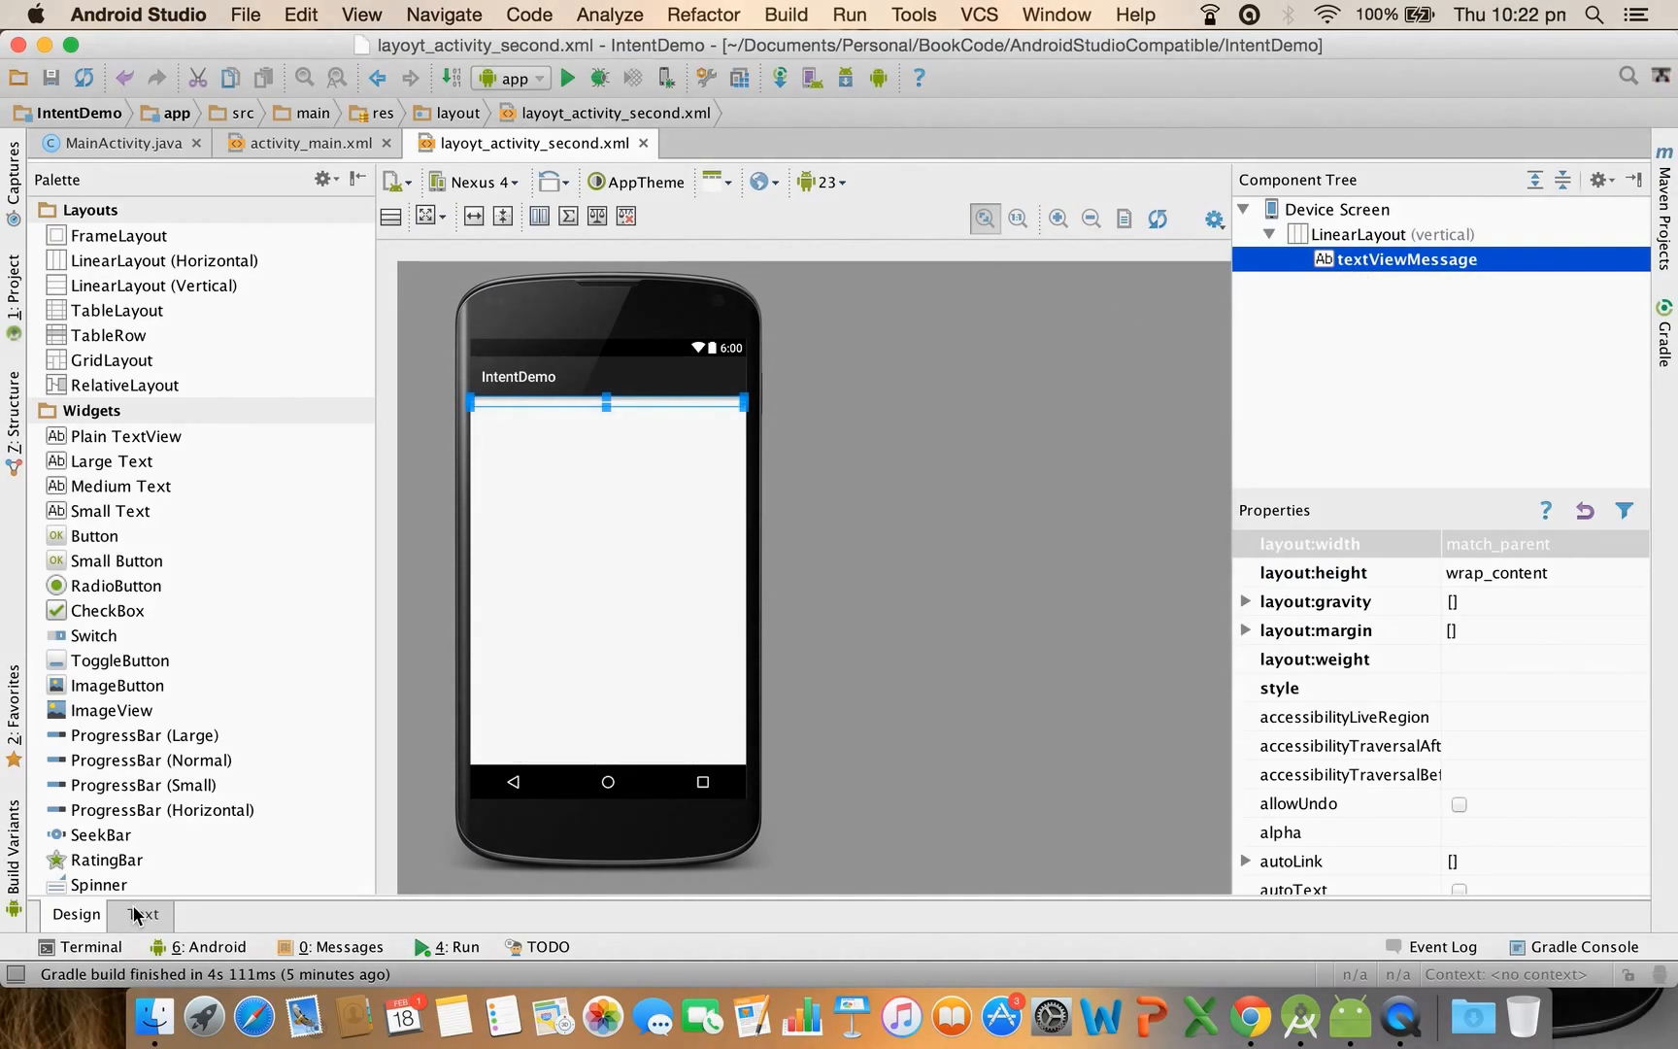
Give the TextView android:text "Sample text" and view it in the Design tab
left_click(141, 914)
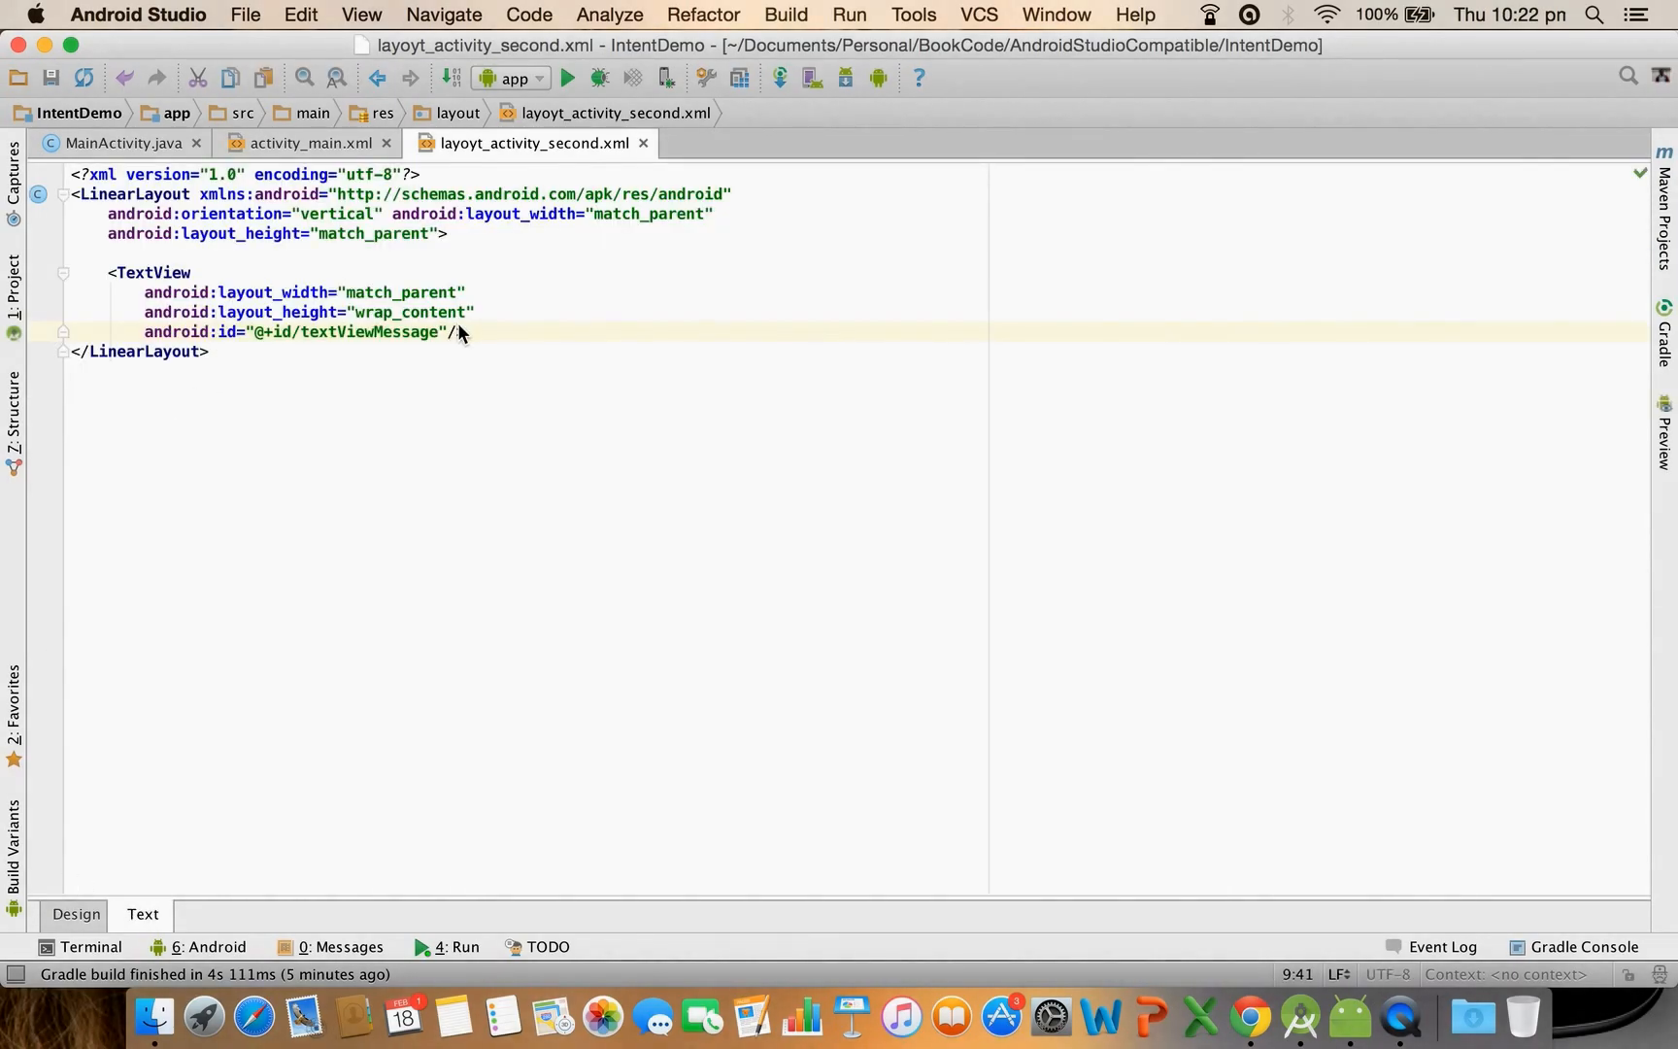
key("enter")
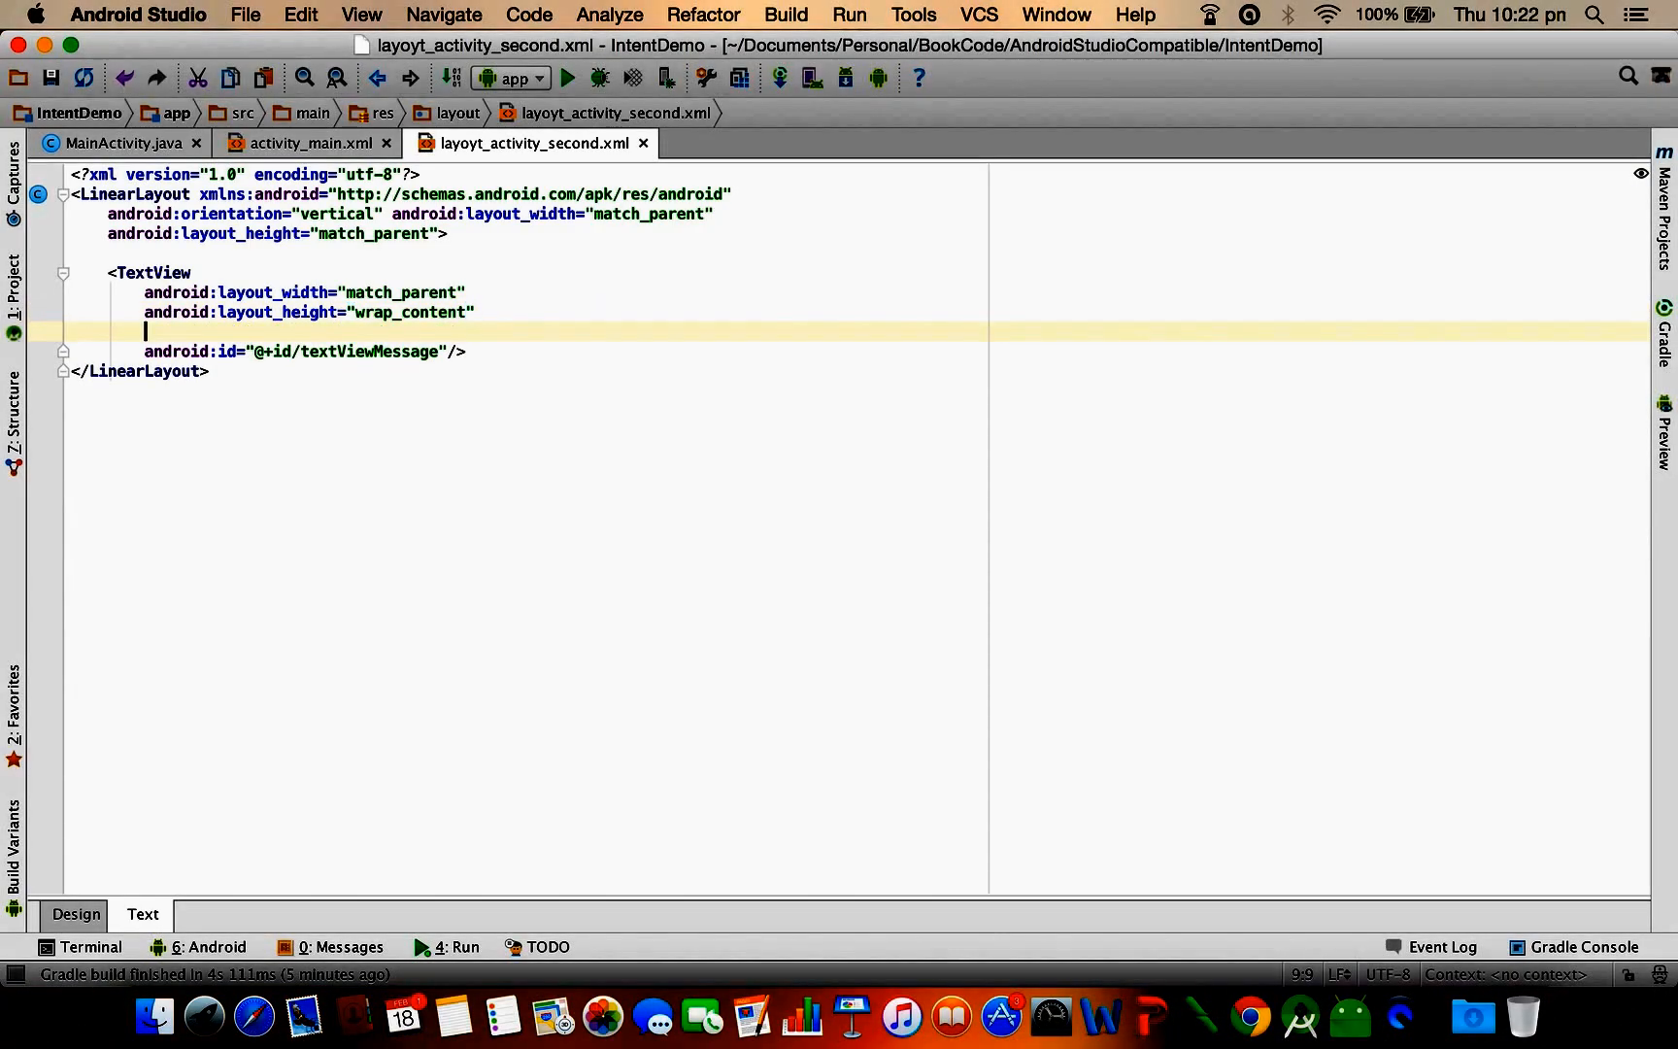
type("android:text=\"")
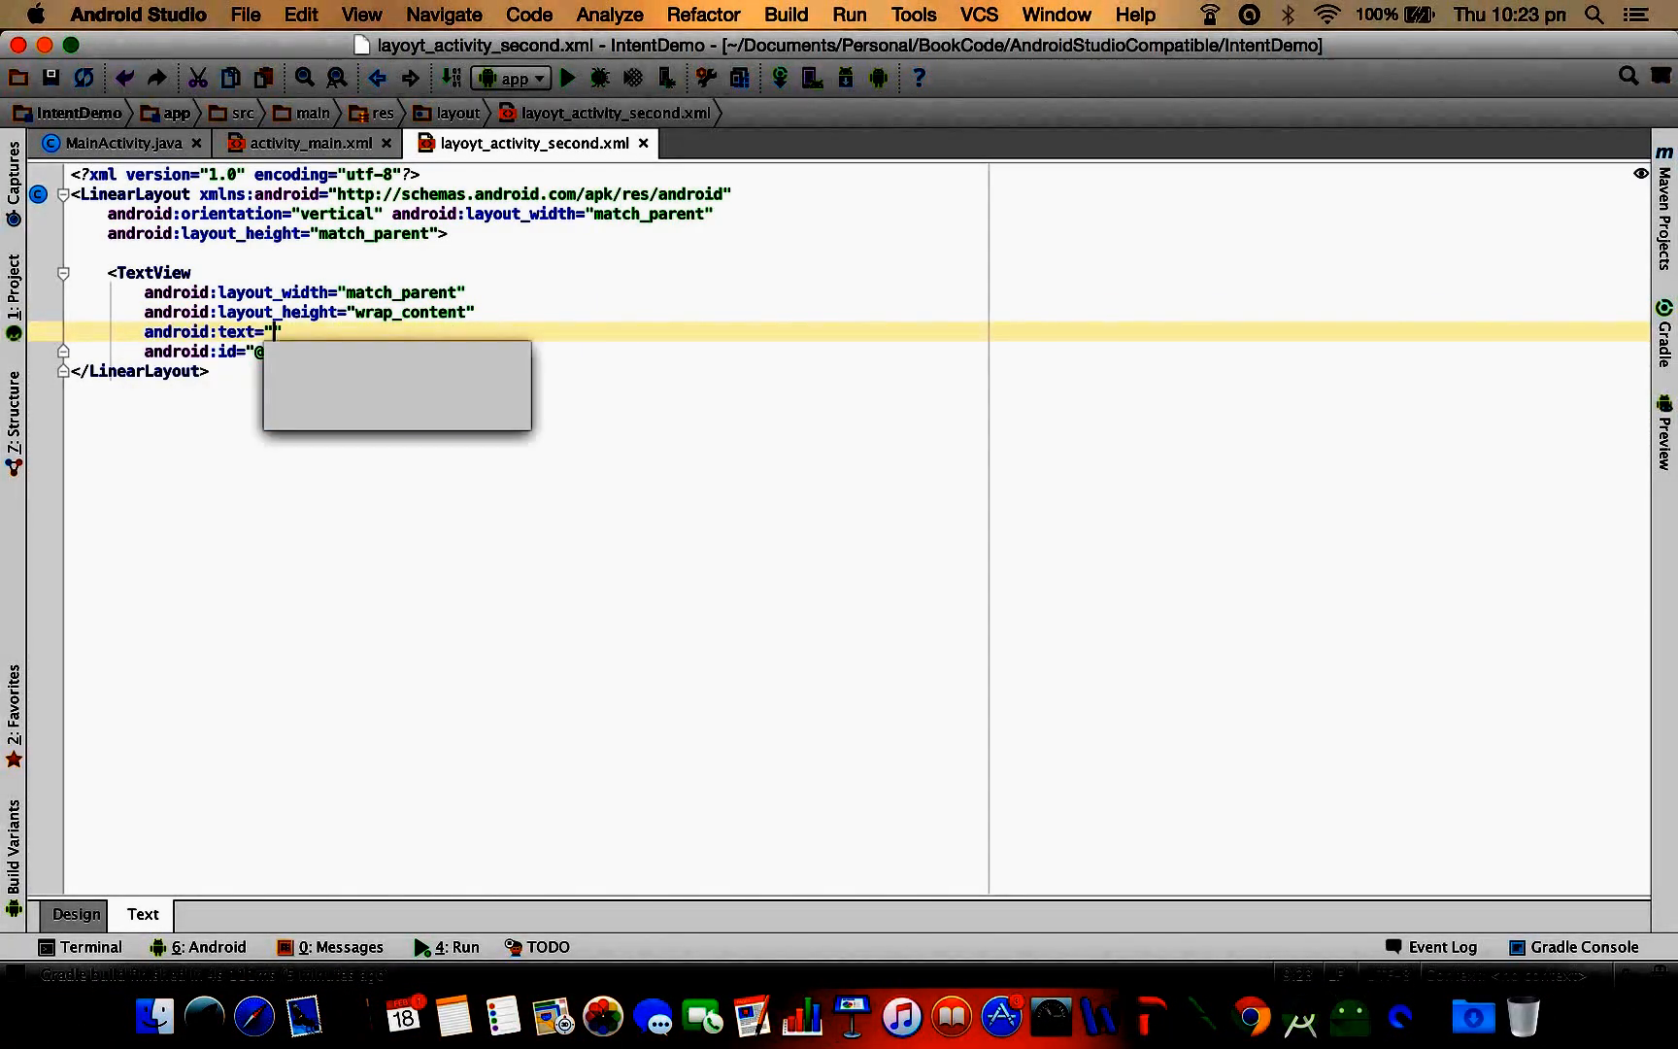
type("Sample text")
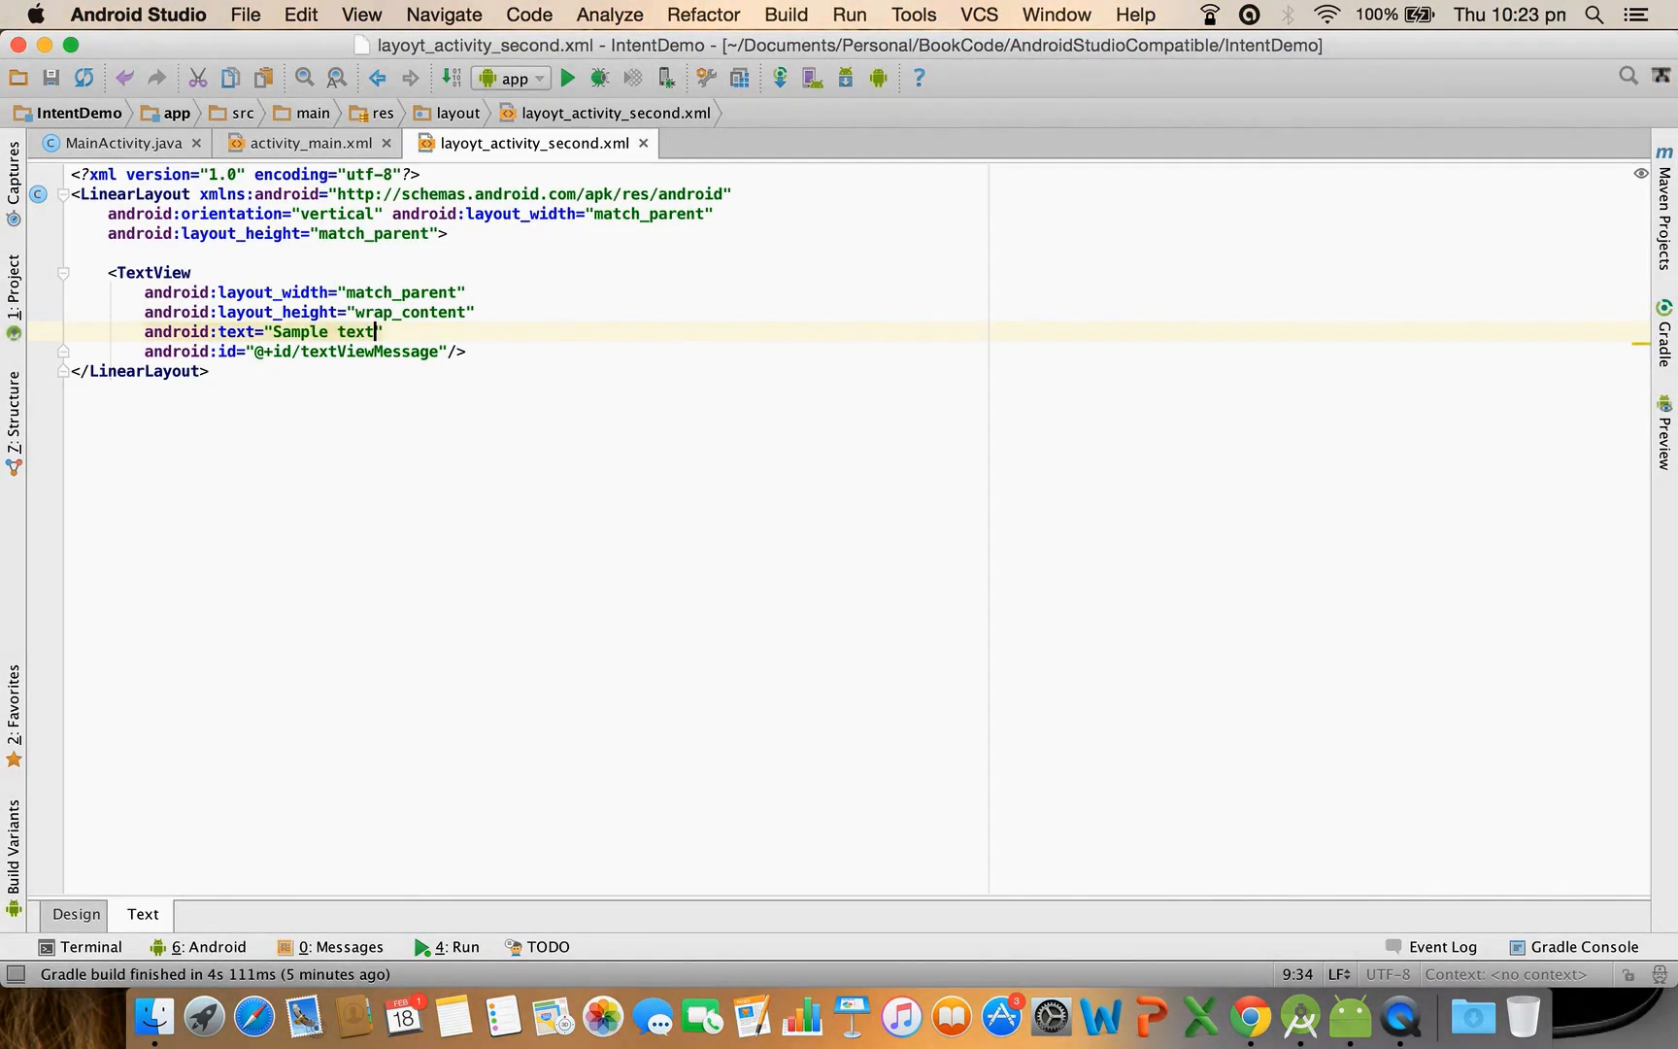
left_click(74, 913)
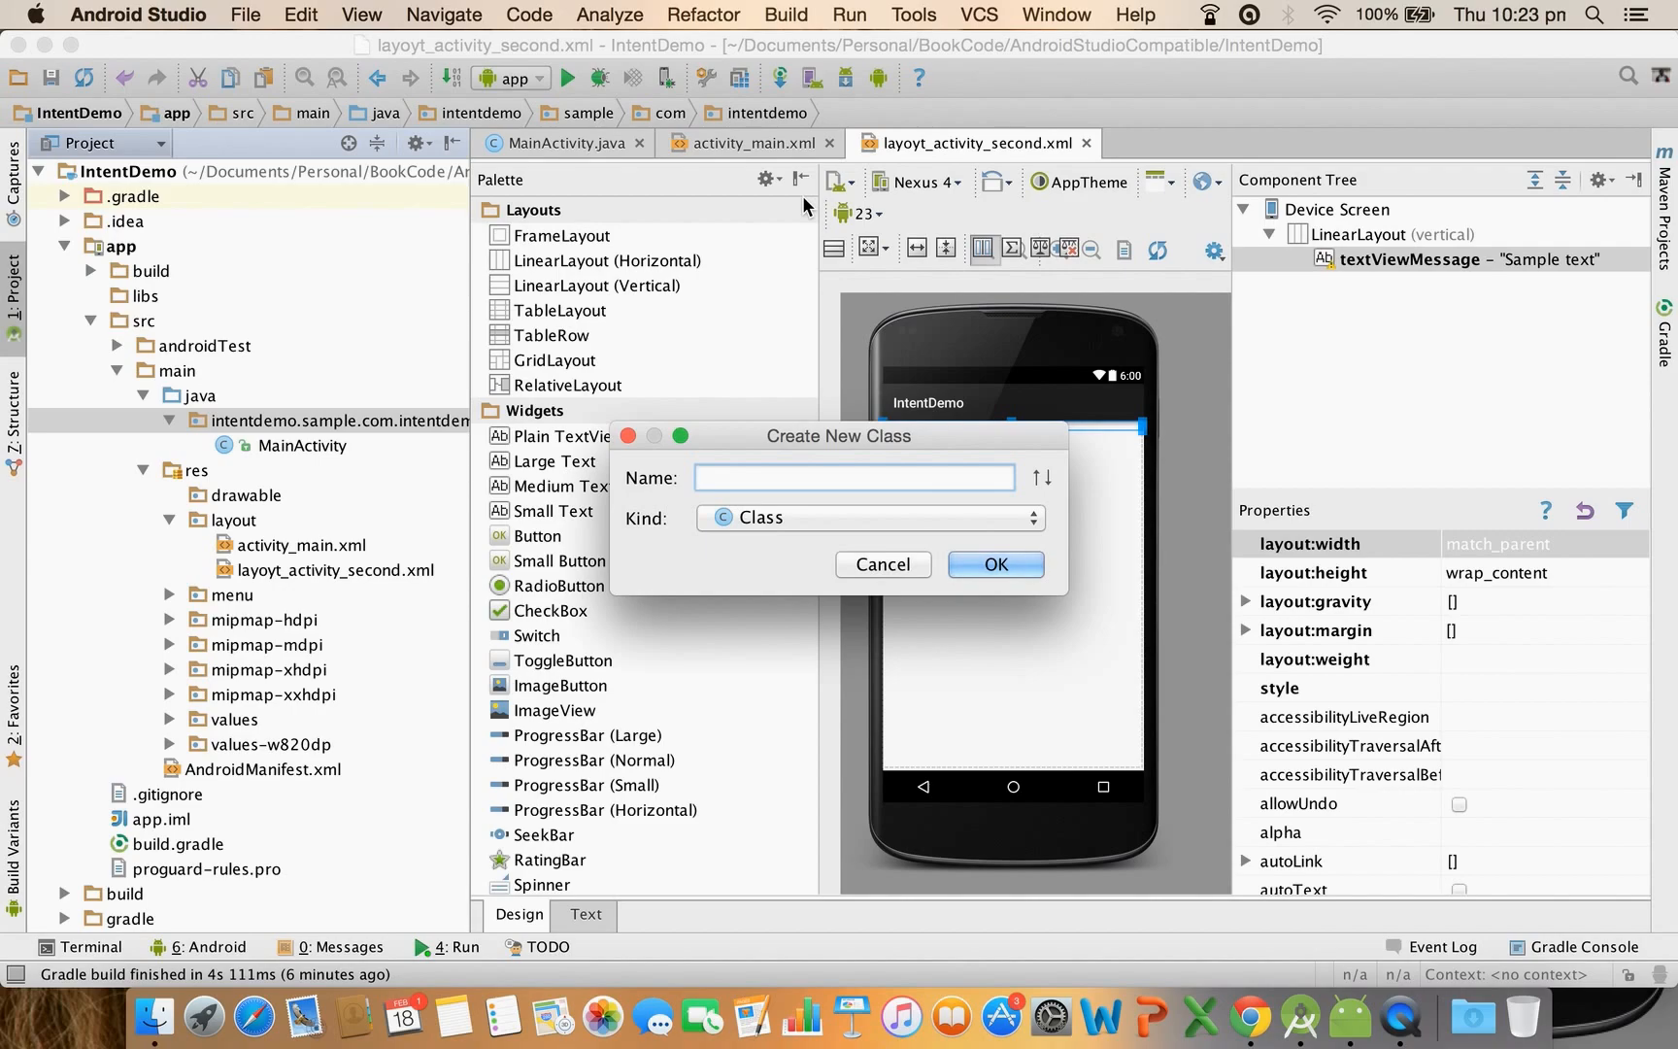
Create the ActivitySecond Java class extending Activity with an onCreate override
type("ActivitySecond")
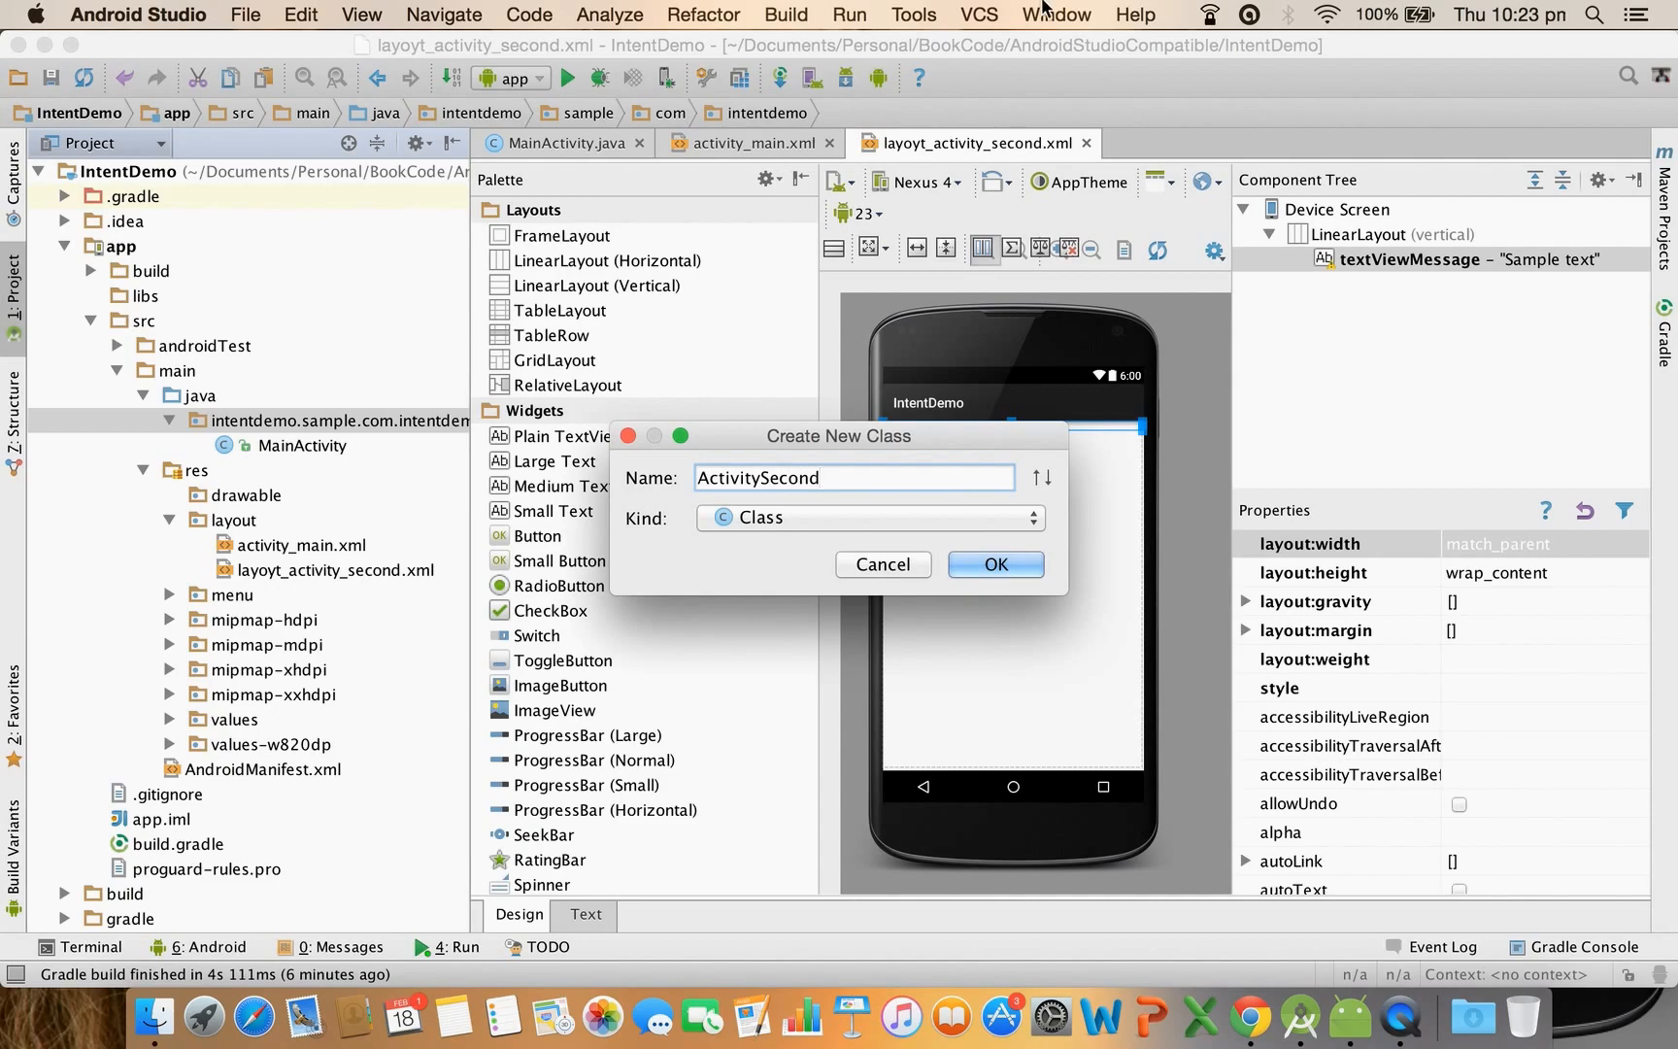
left_click(993, 564)
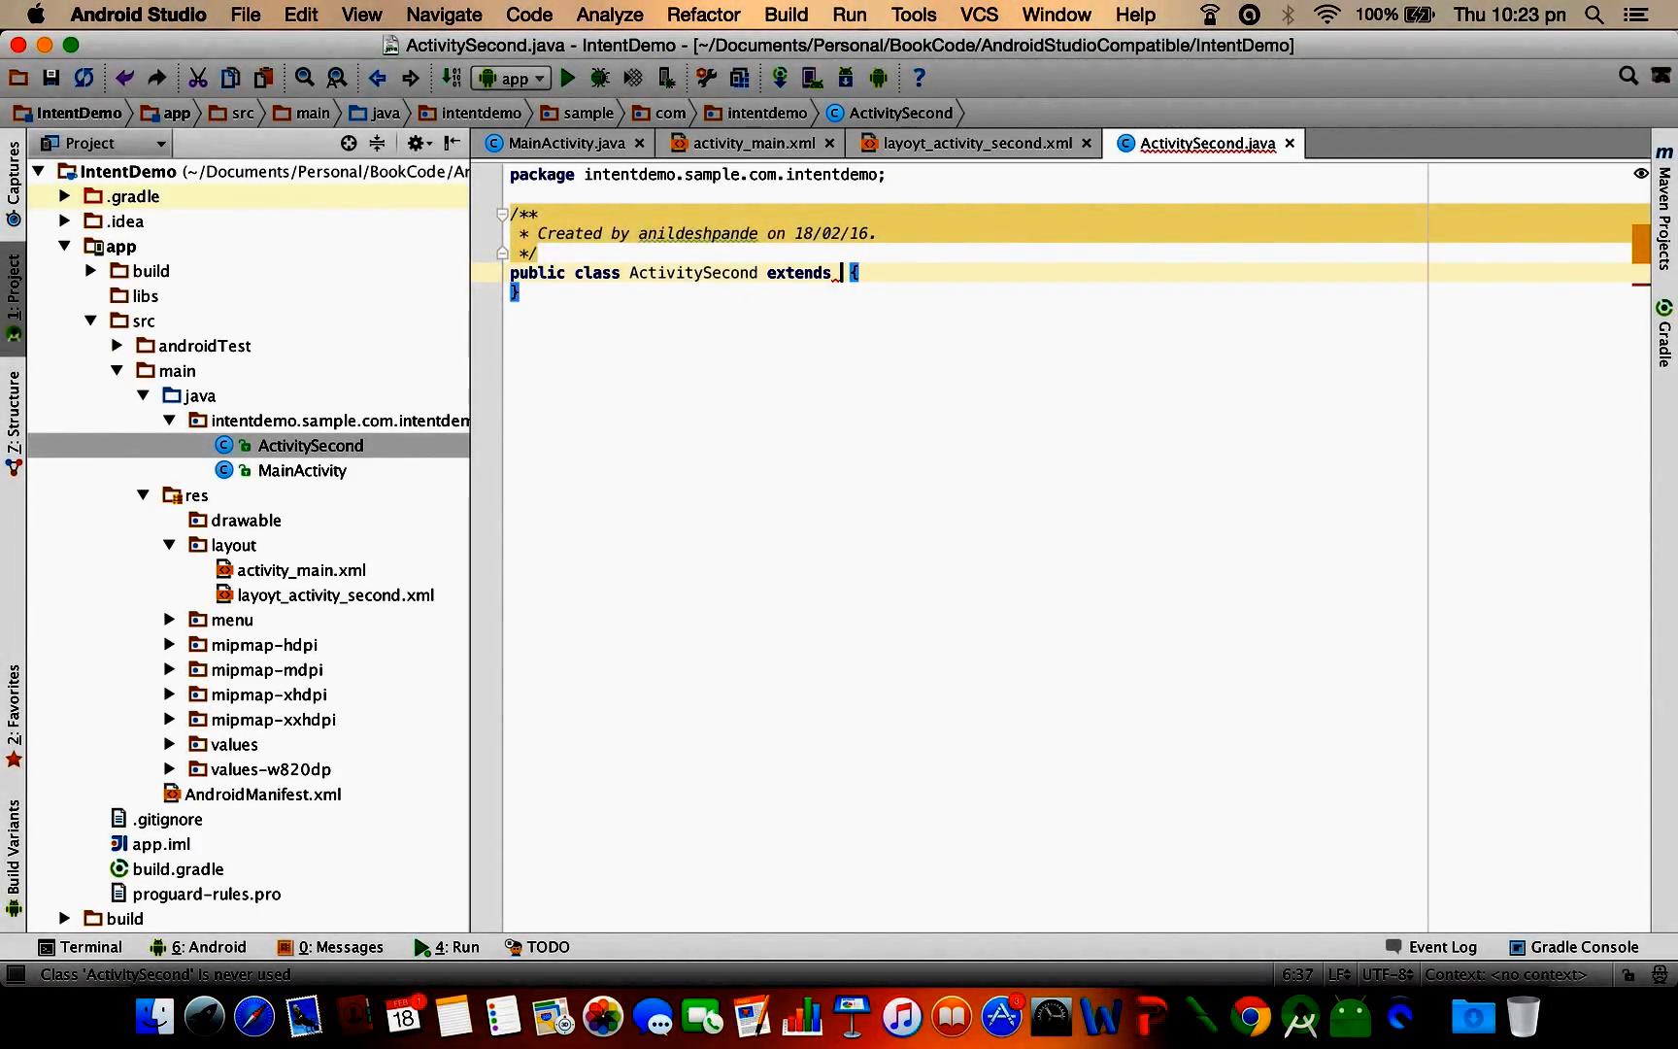
type("Activity")
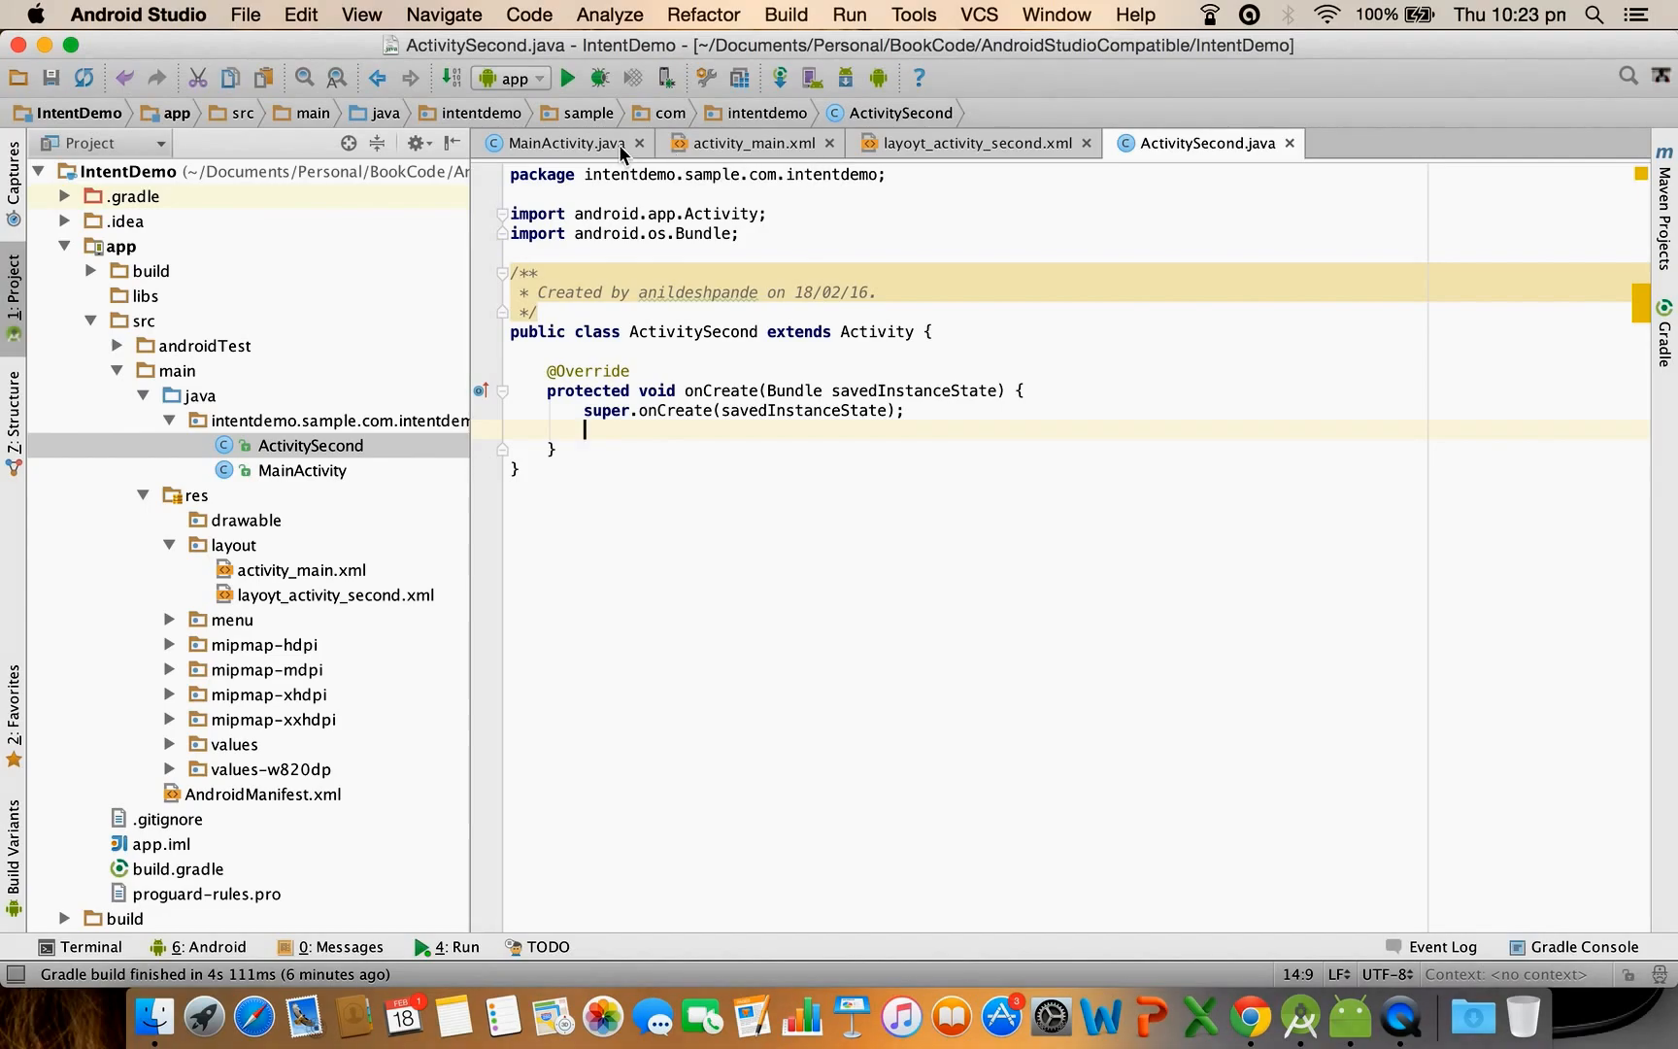
Copy setContentView from MainActivity into ActivitySecond using R.layout.layoyt_activity_second
left_click(562, 143)
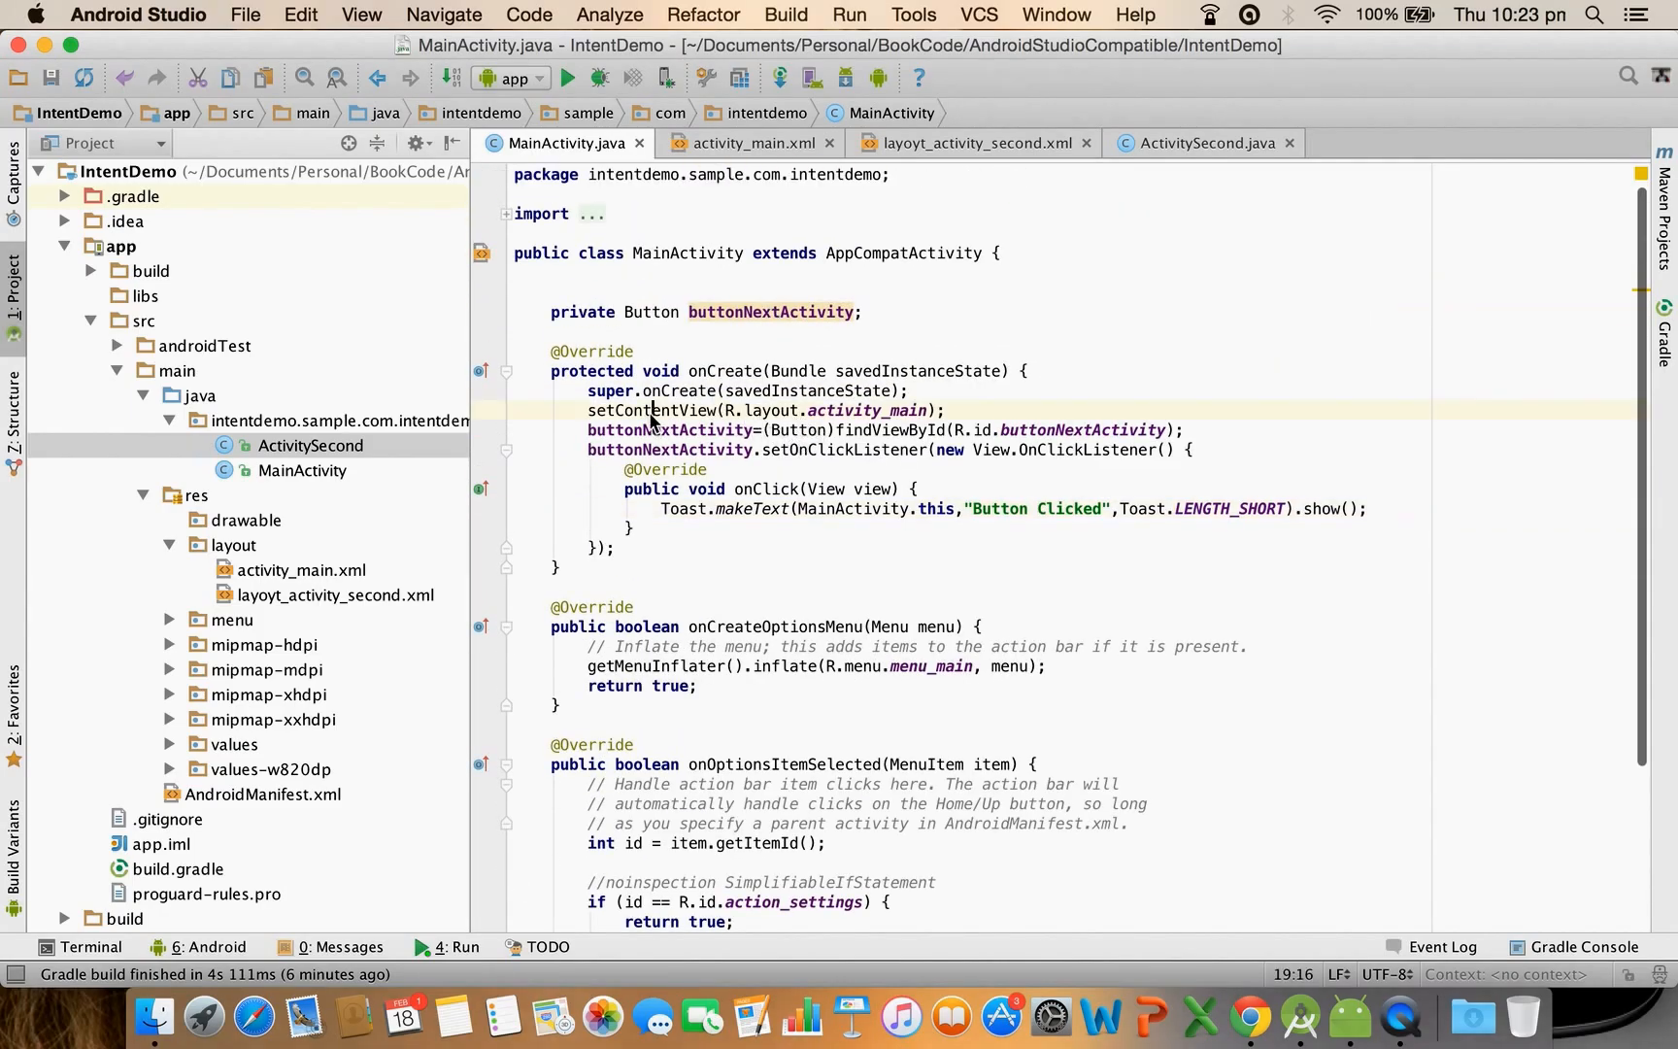
double_click(649, 410)
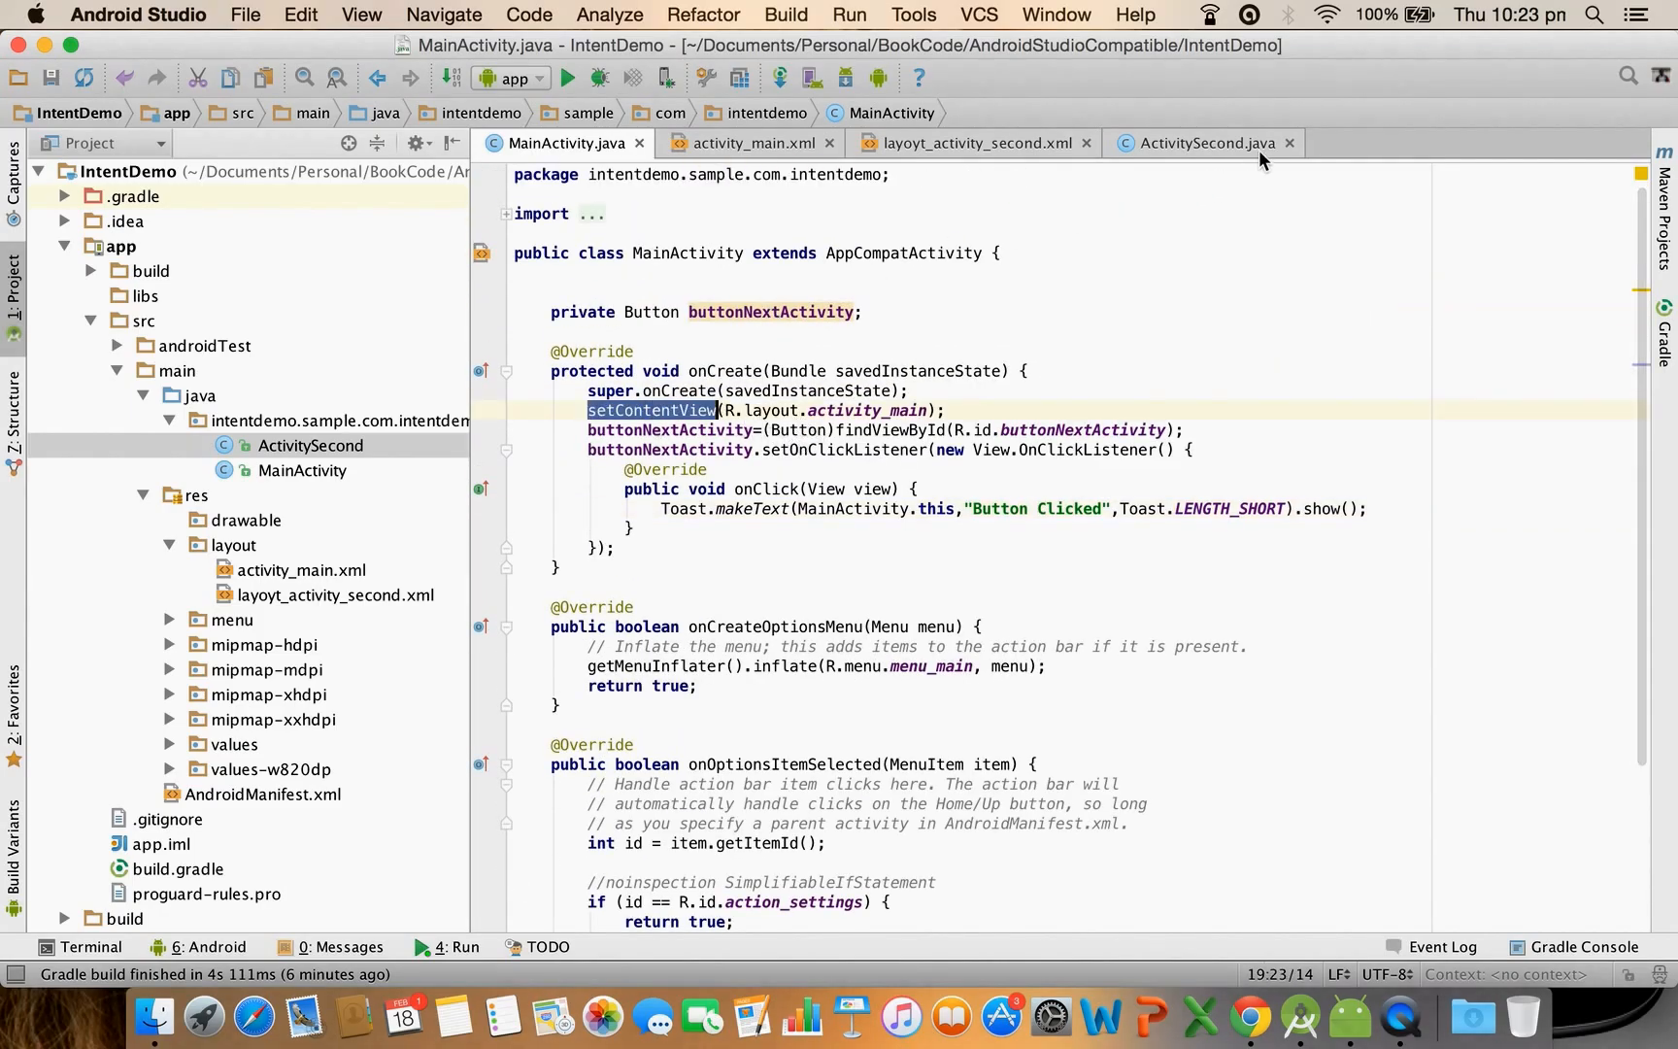
left_click(1205, 143)
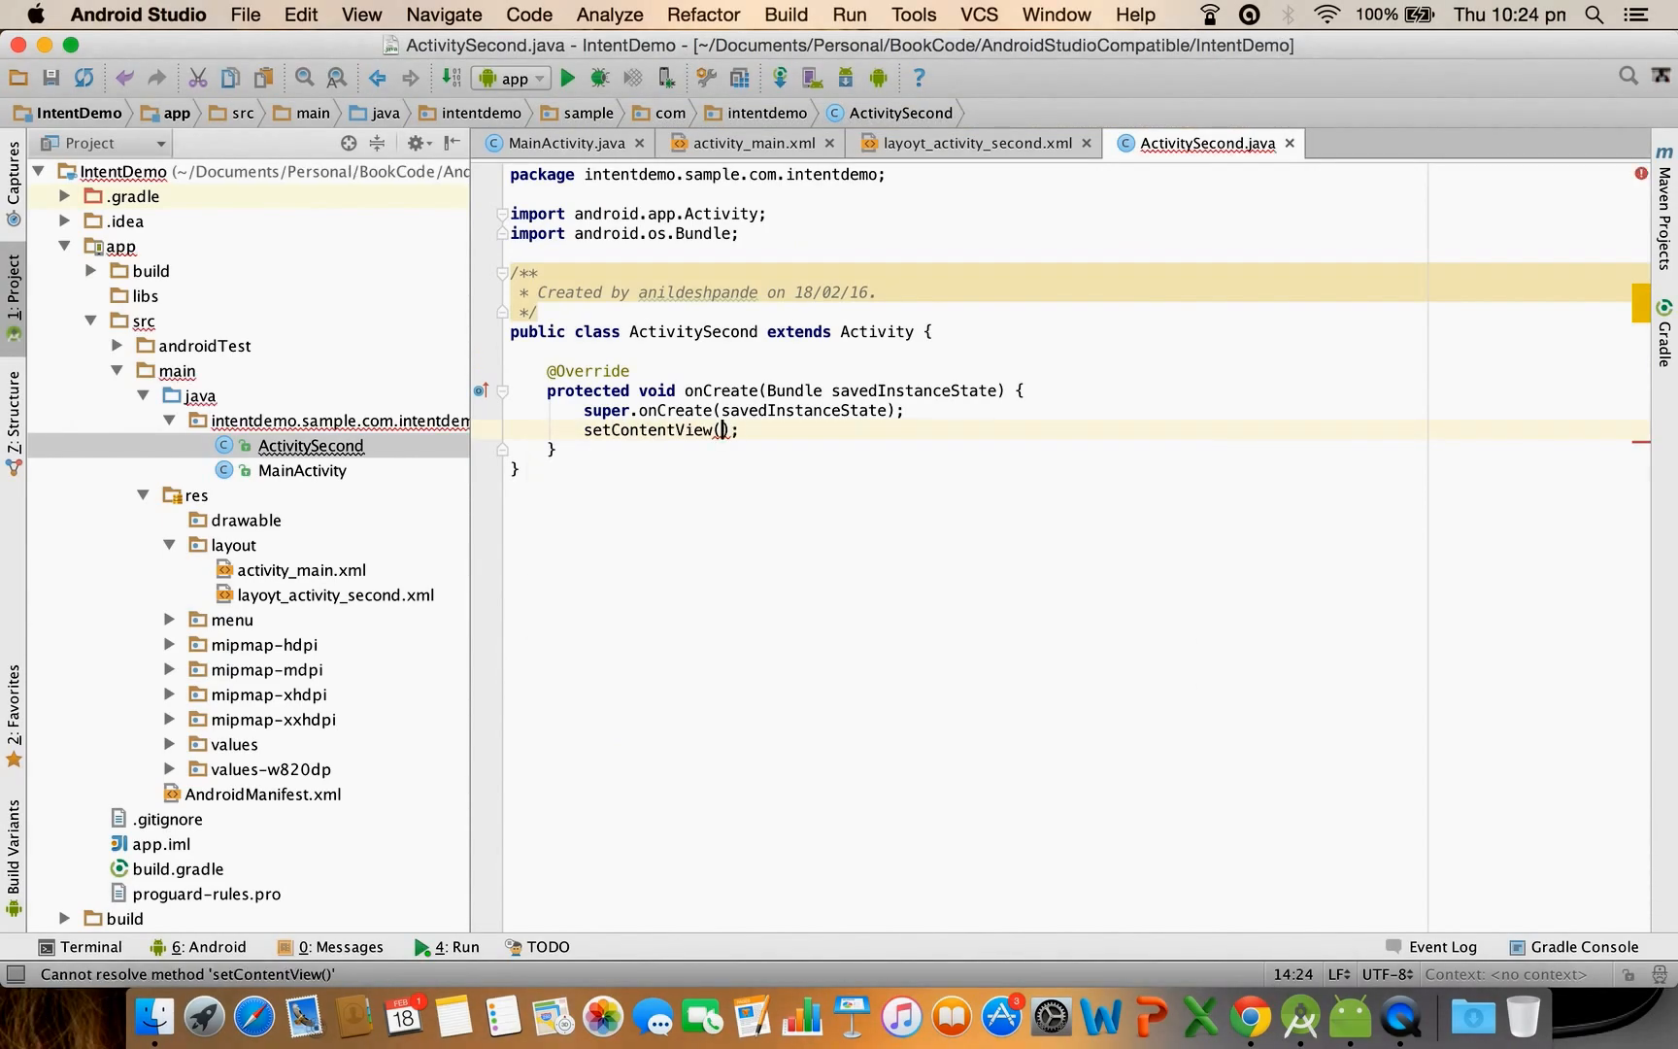
type("R.l")
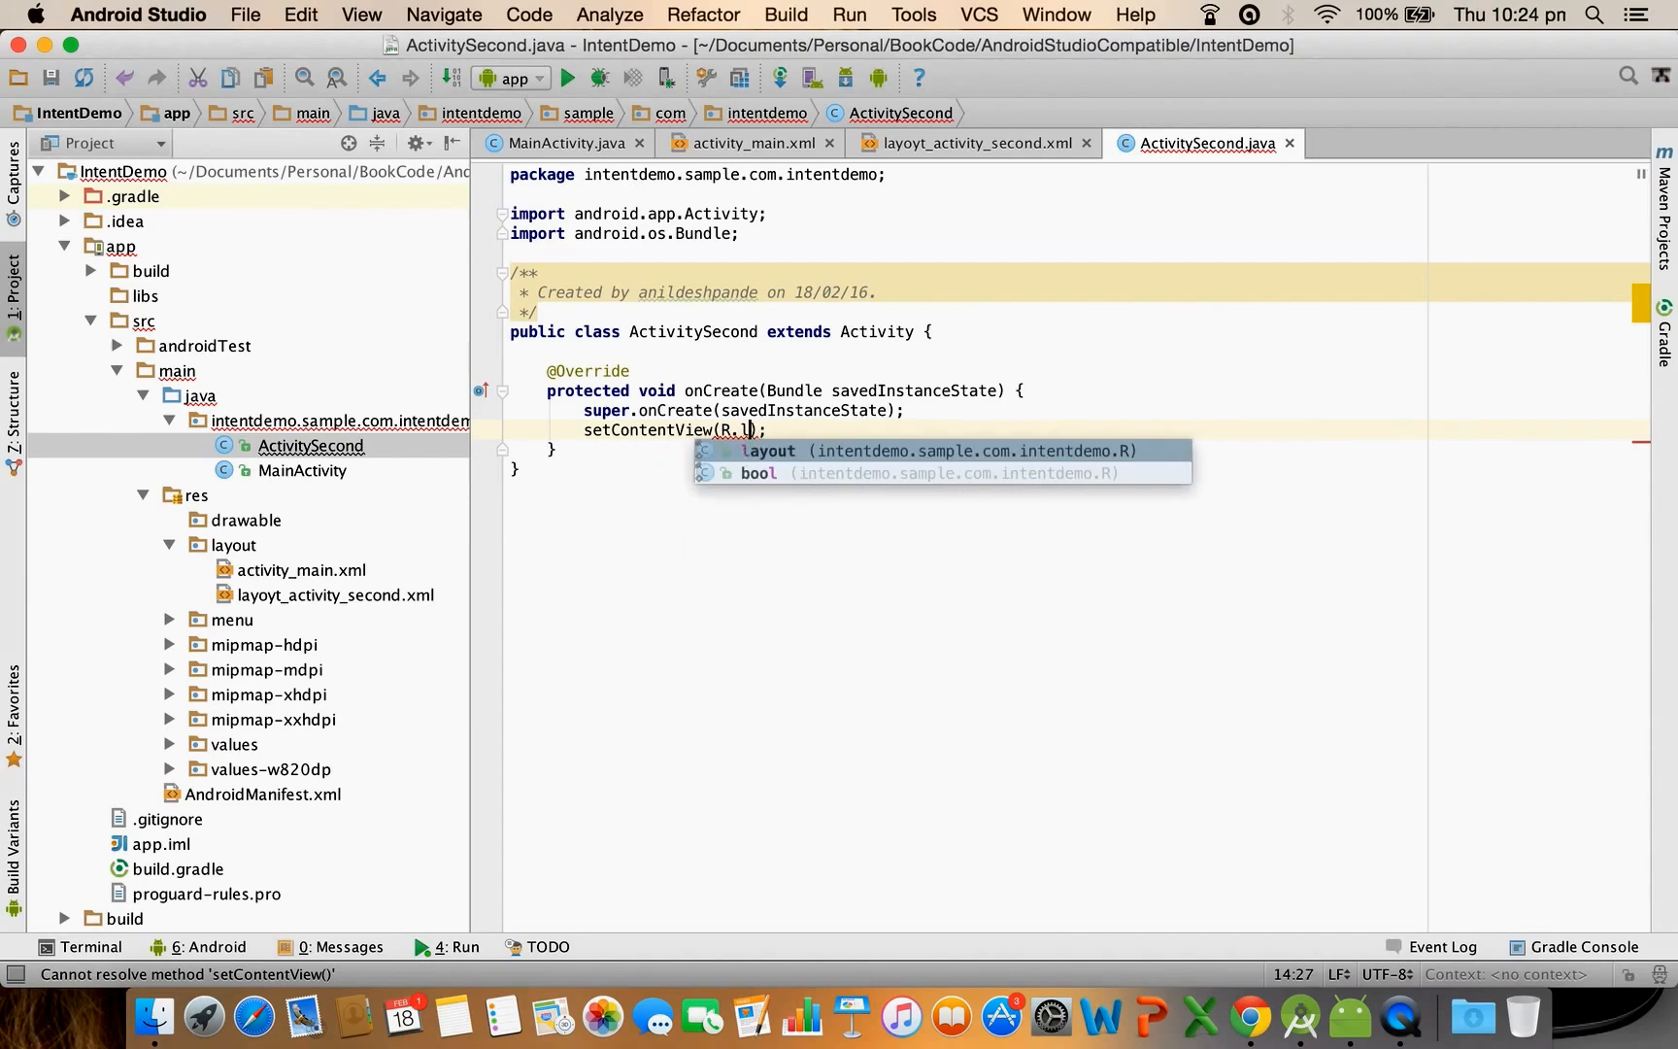
type("ayout.layoyt_activity_second")
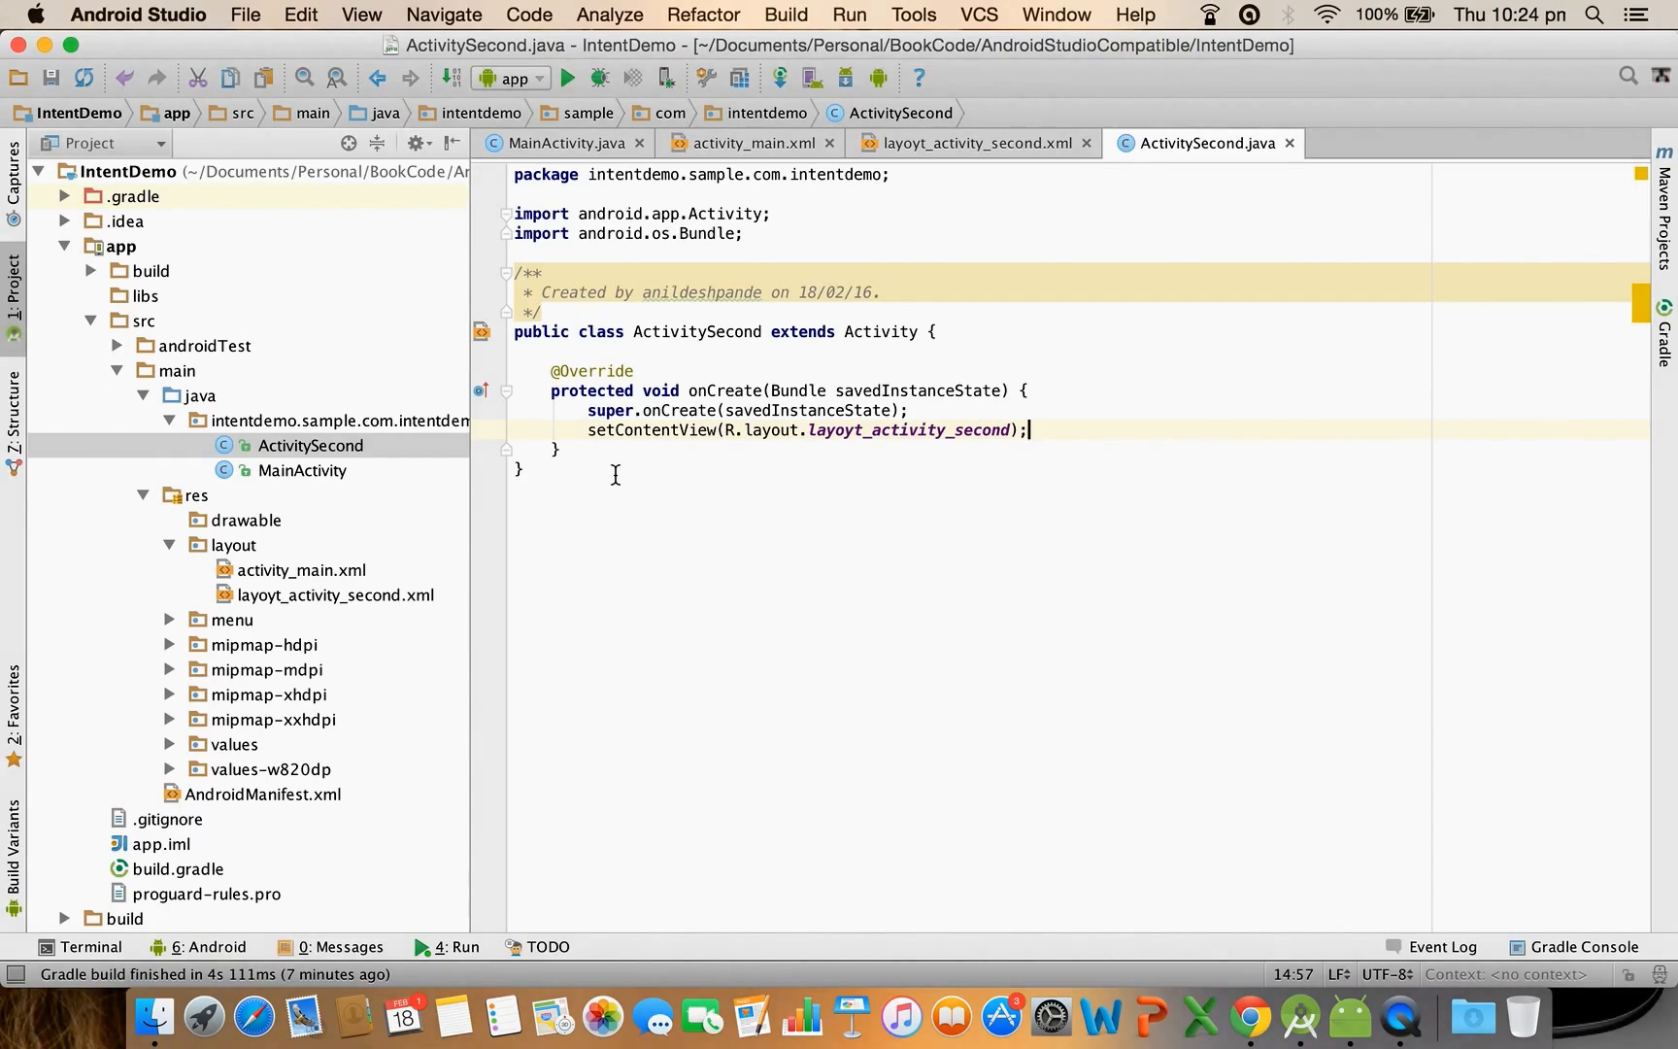
left_click(962, 143)
type("android:text=\"This is a second ac")
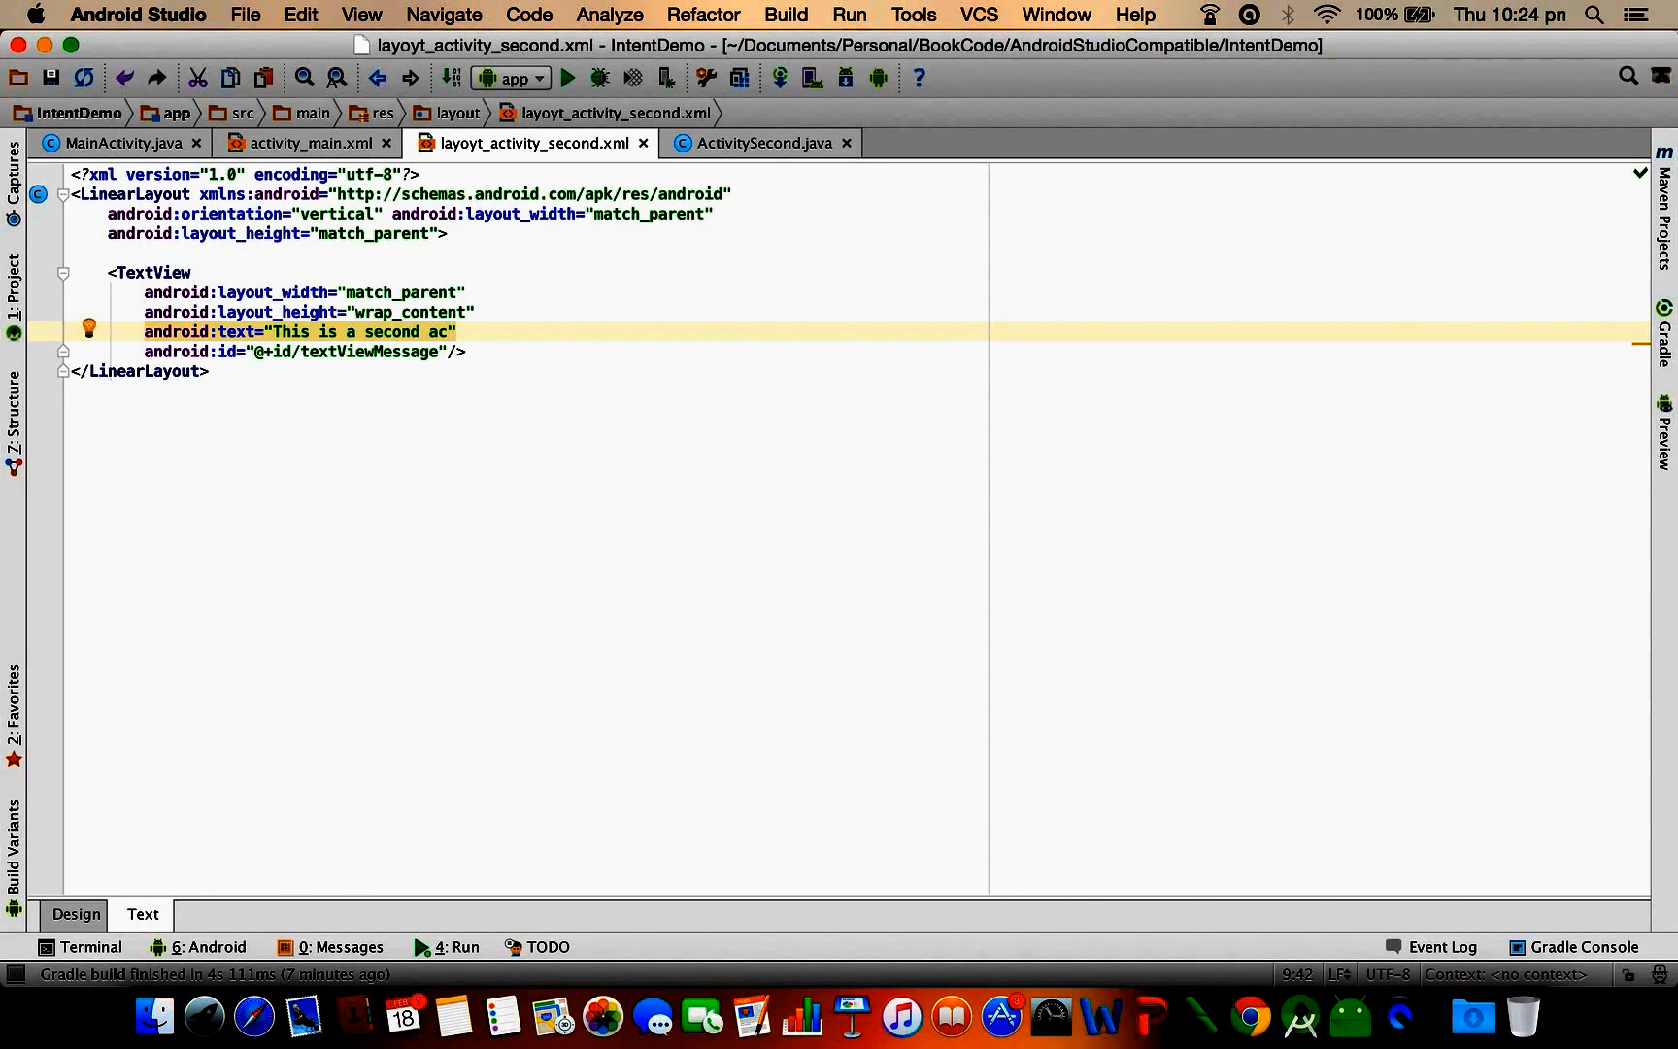
Set the TextView text to "This is a second activity" and confirm it in the preview
type("tivity")
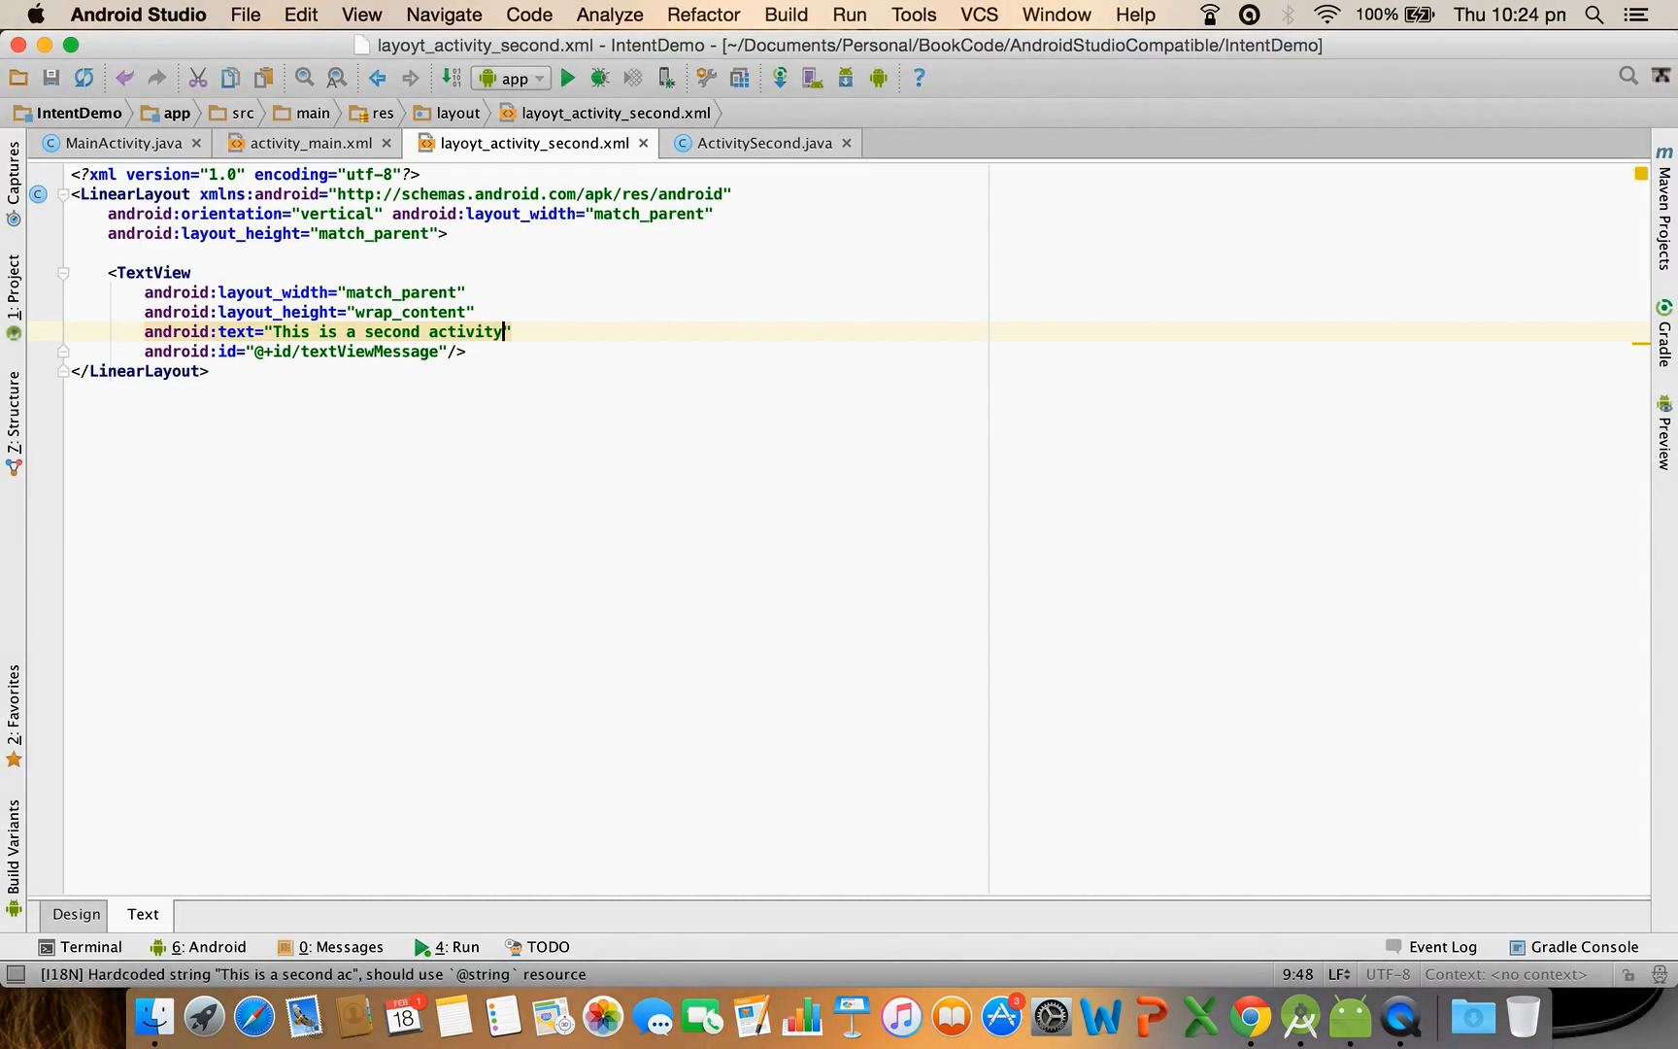
left_click(74, 913)
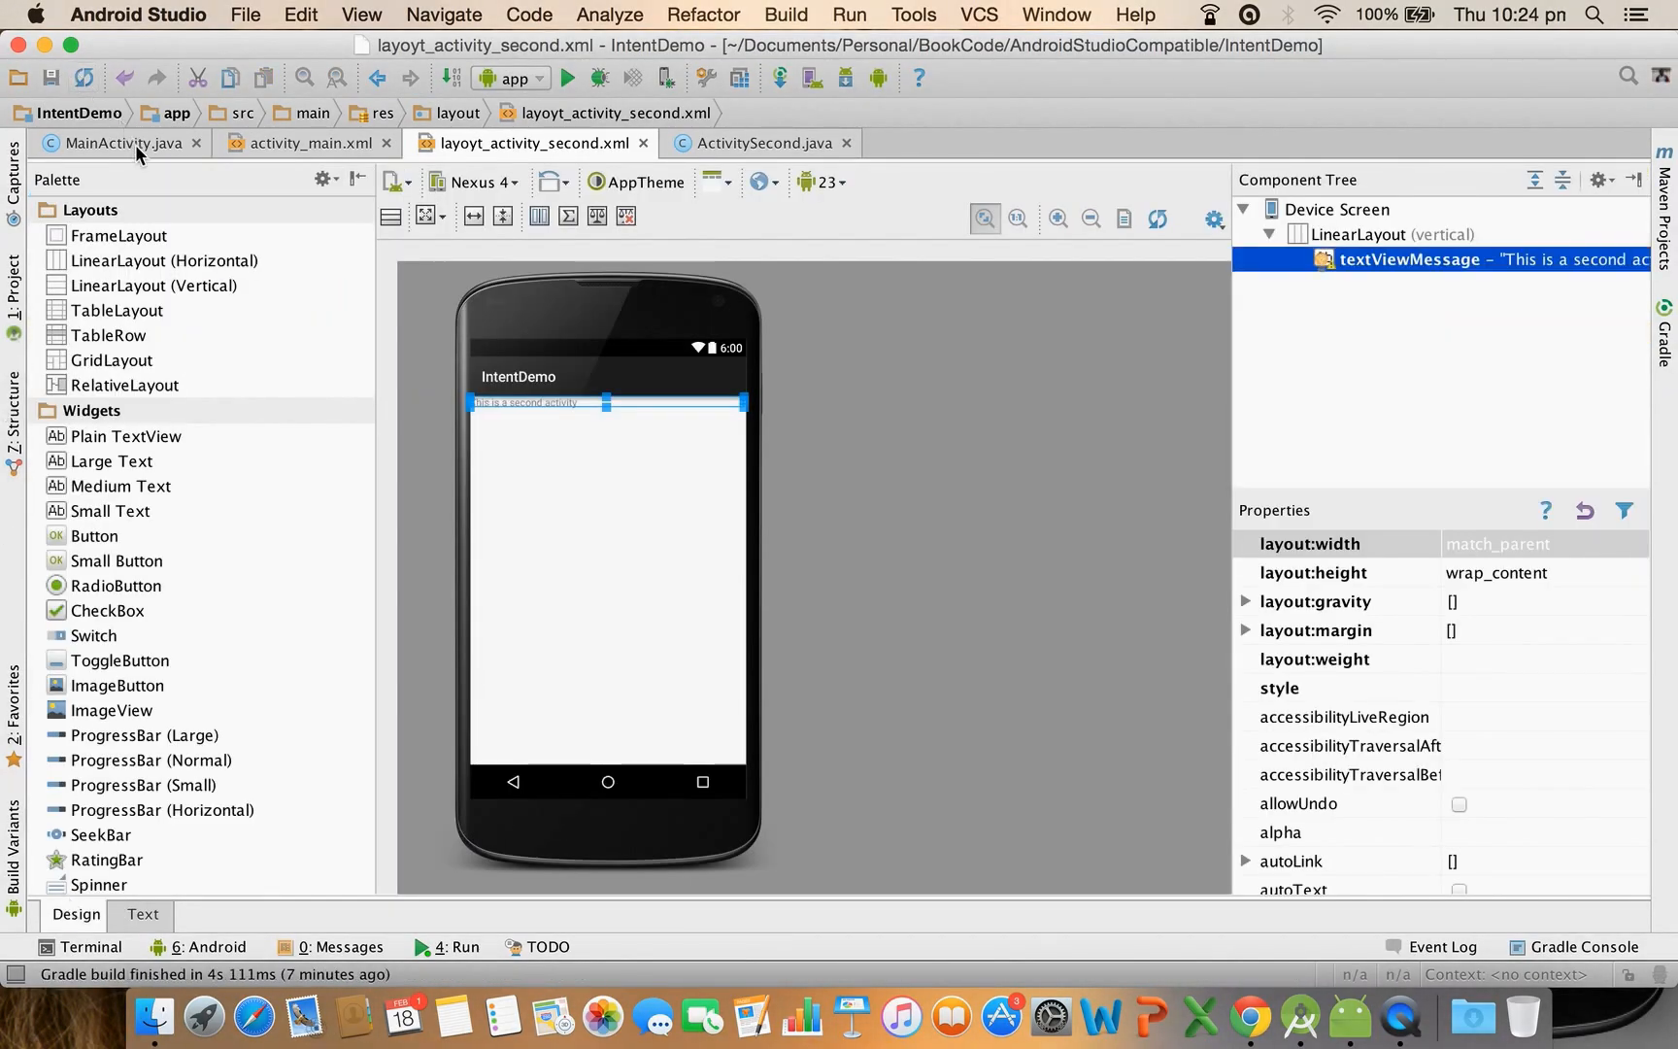
left_click(115, 143)
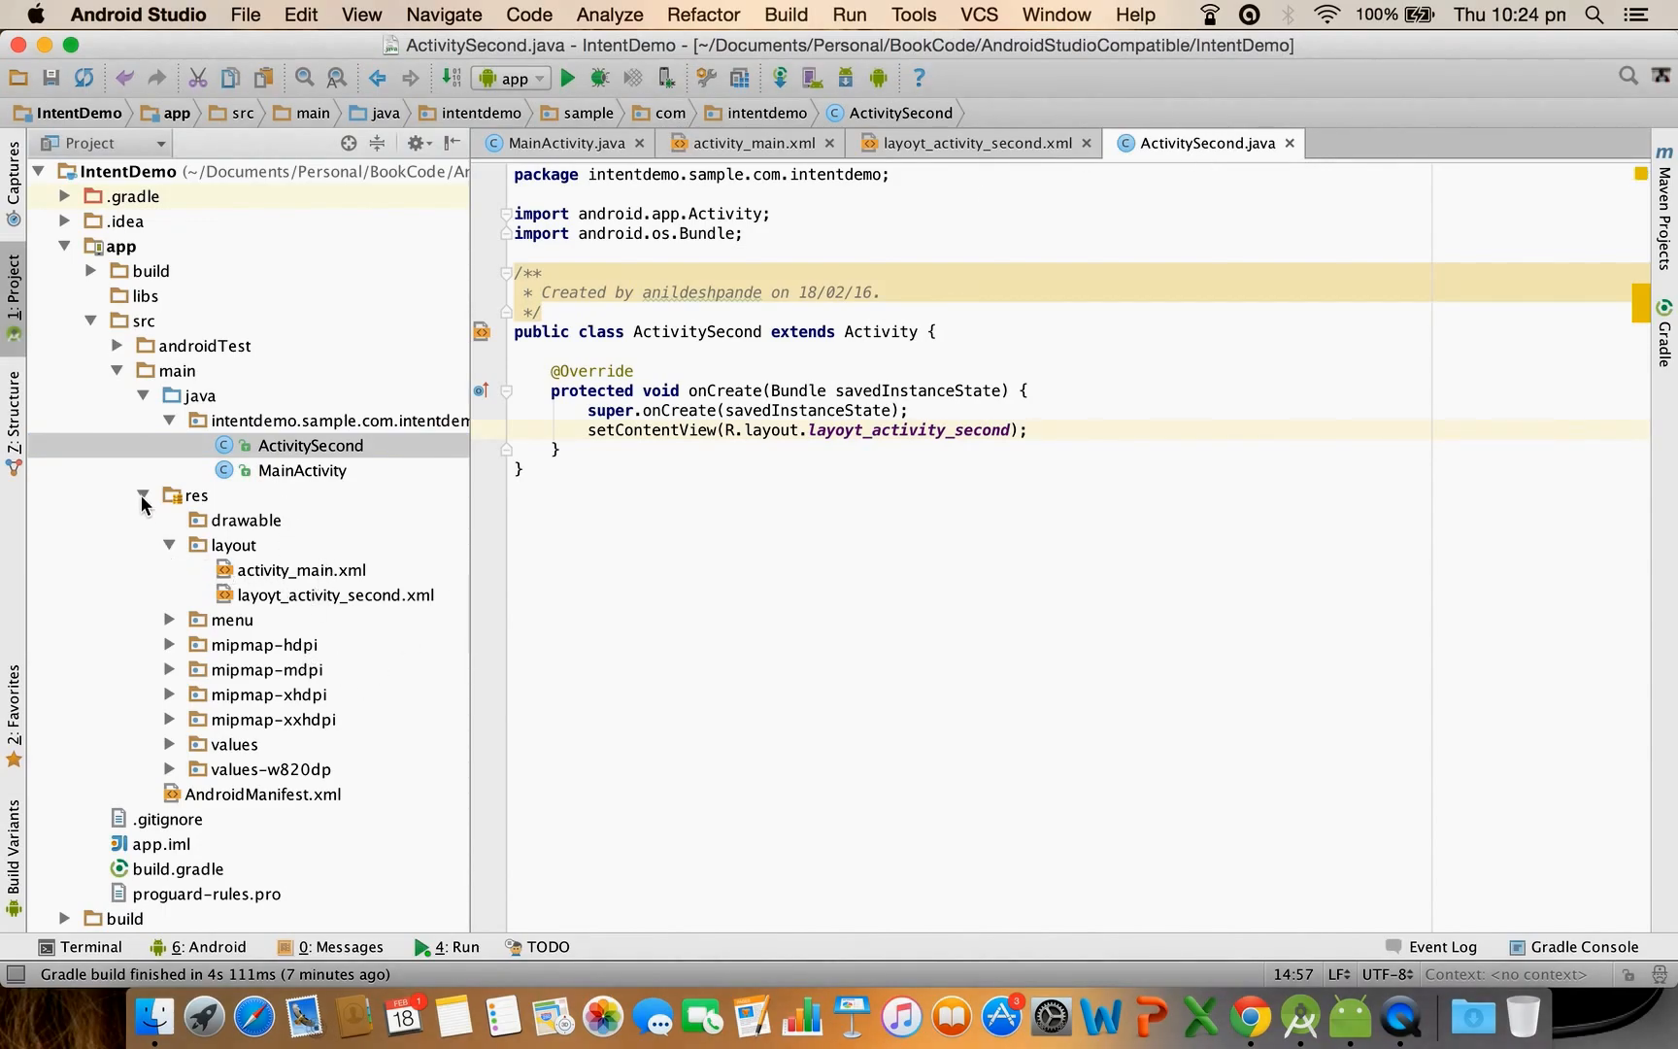
Add <activity android:name=".ActivitySecond"/> inside the application element of AndroidManifest.xml
left_click(143, 495)
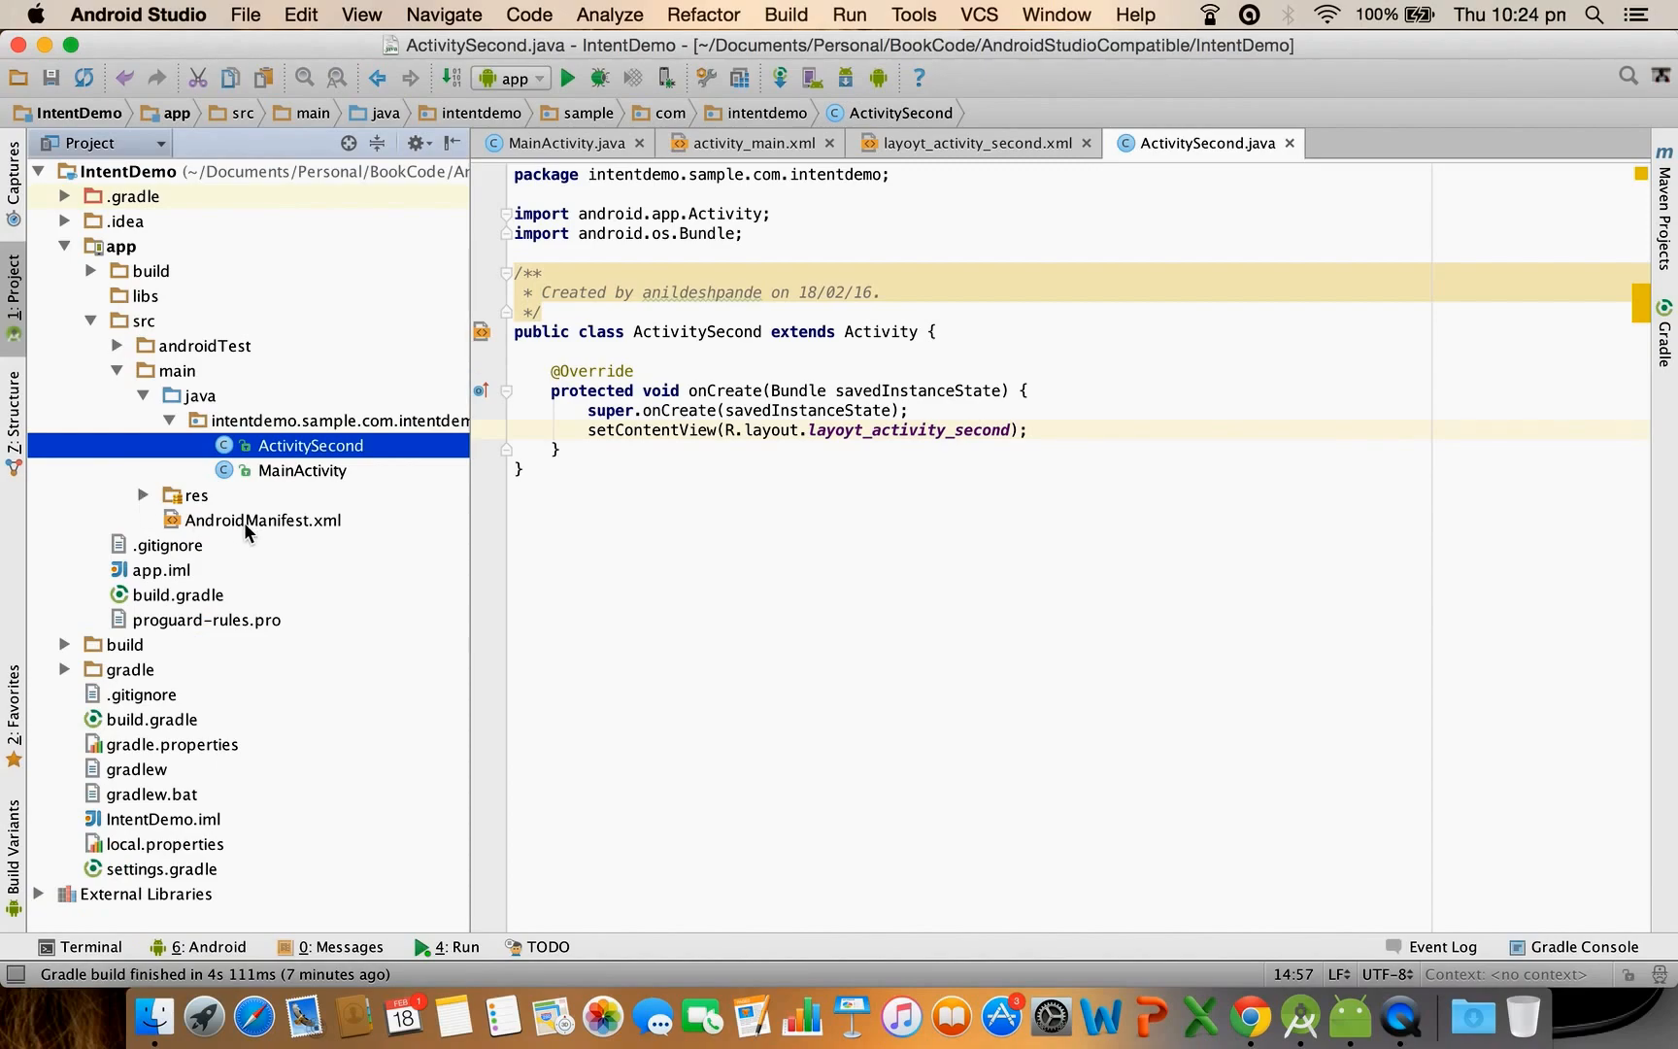
left_click(262, 520)
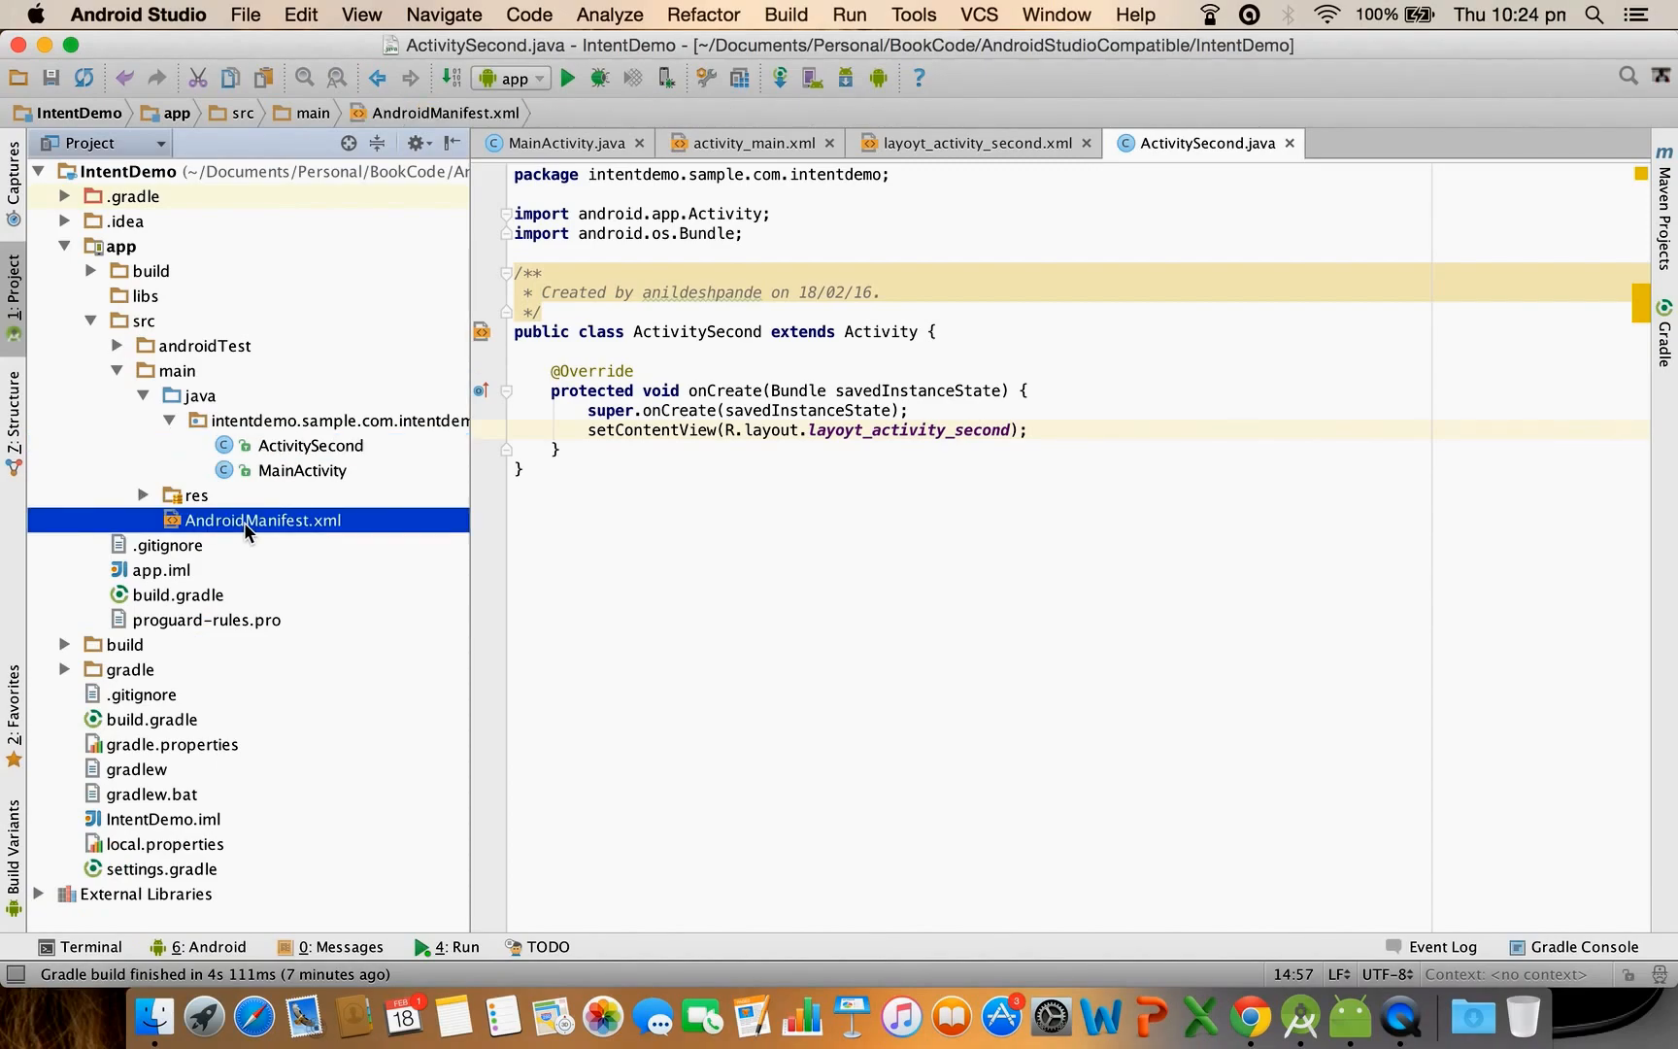
mouse_move(222, 530)
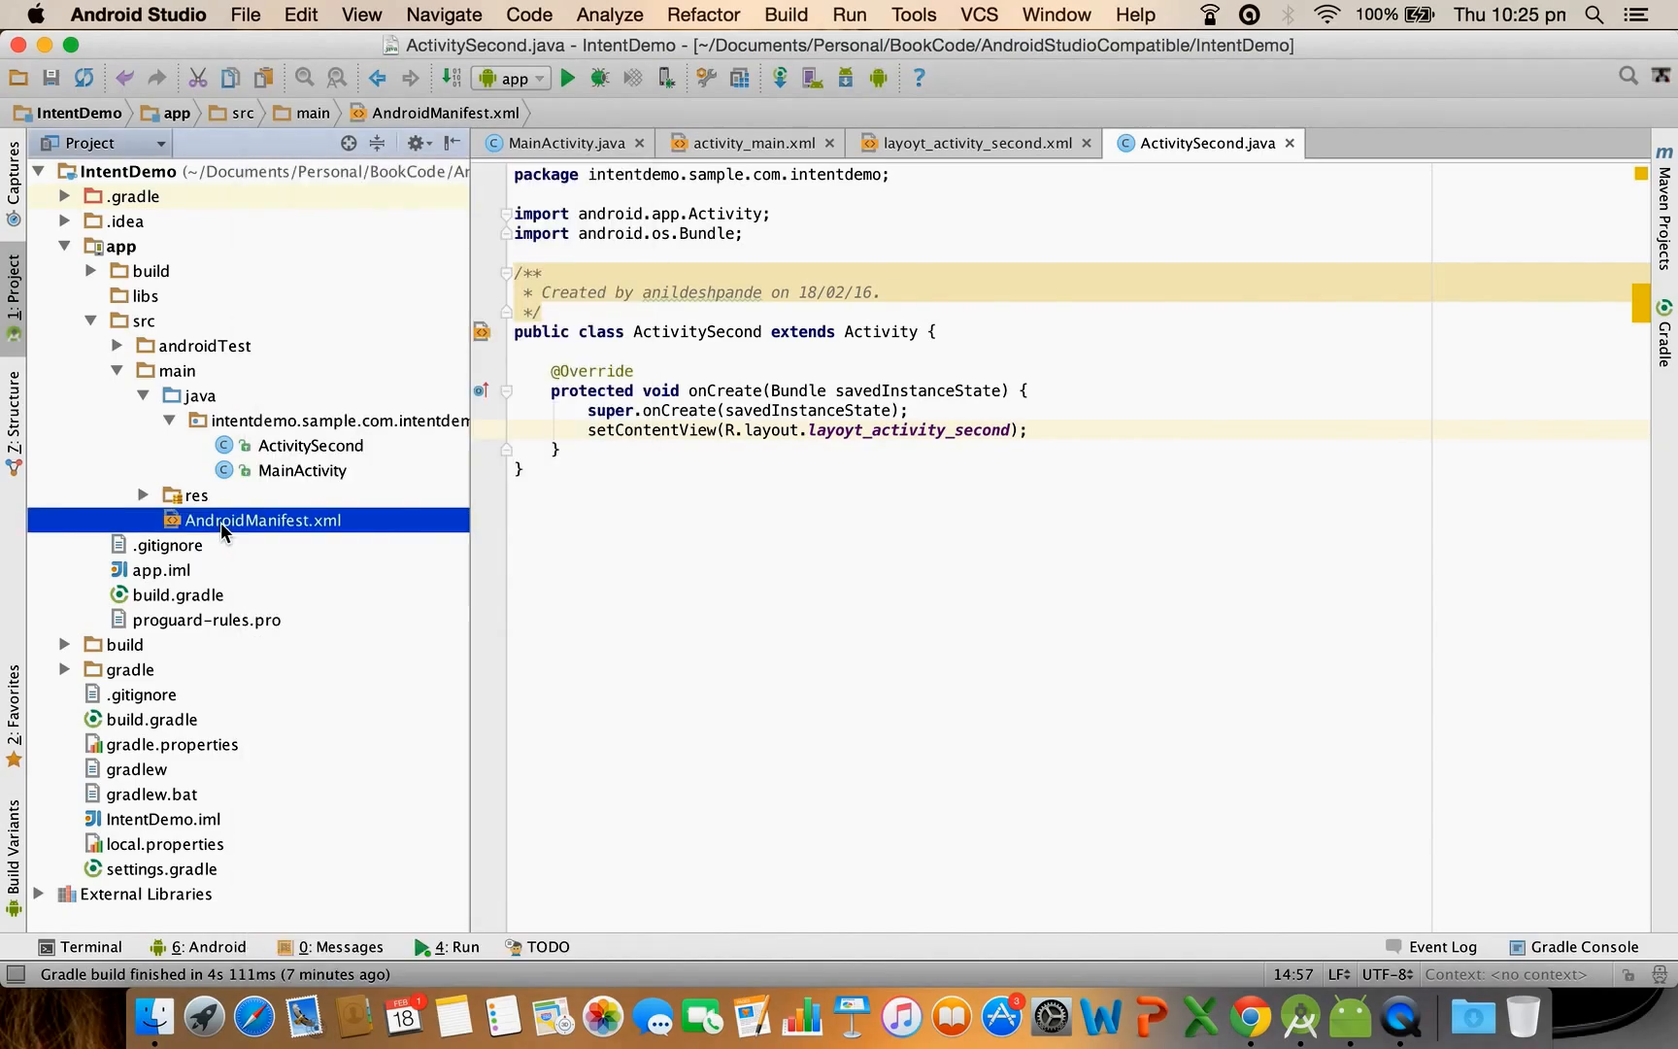
double_click(262, 521)
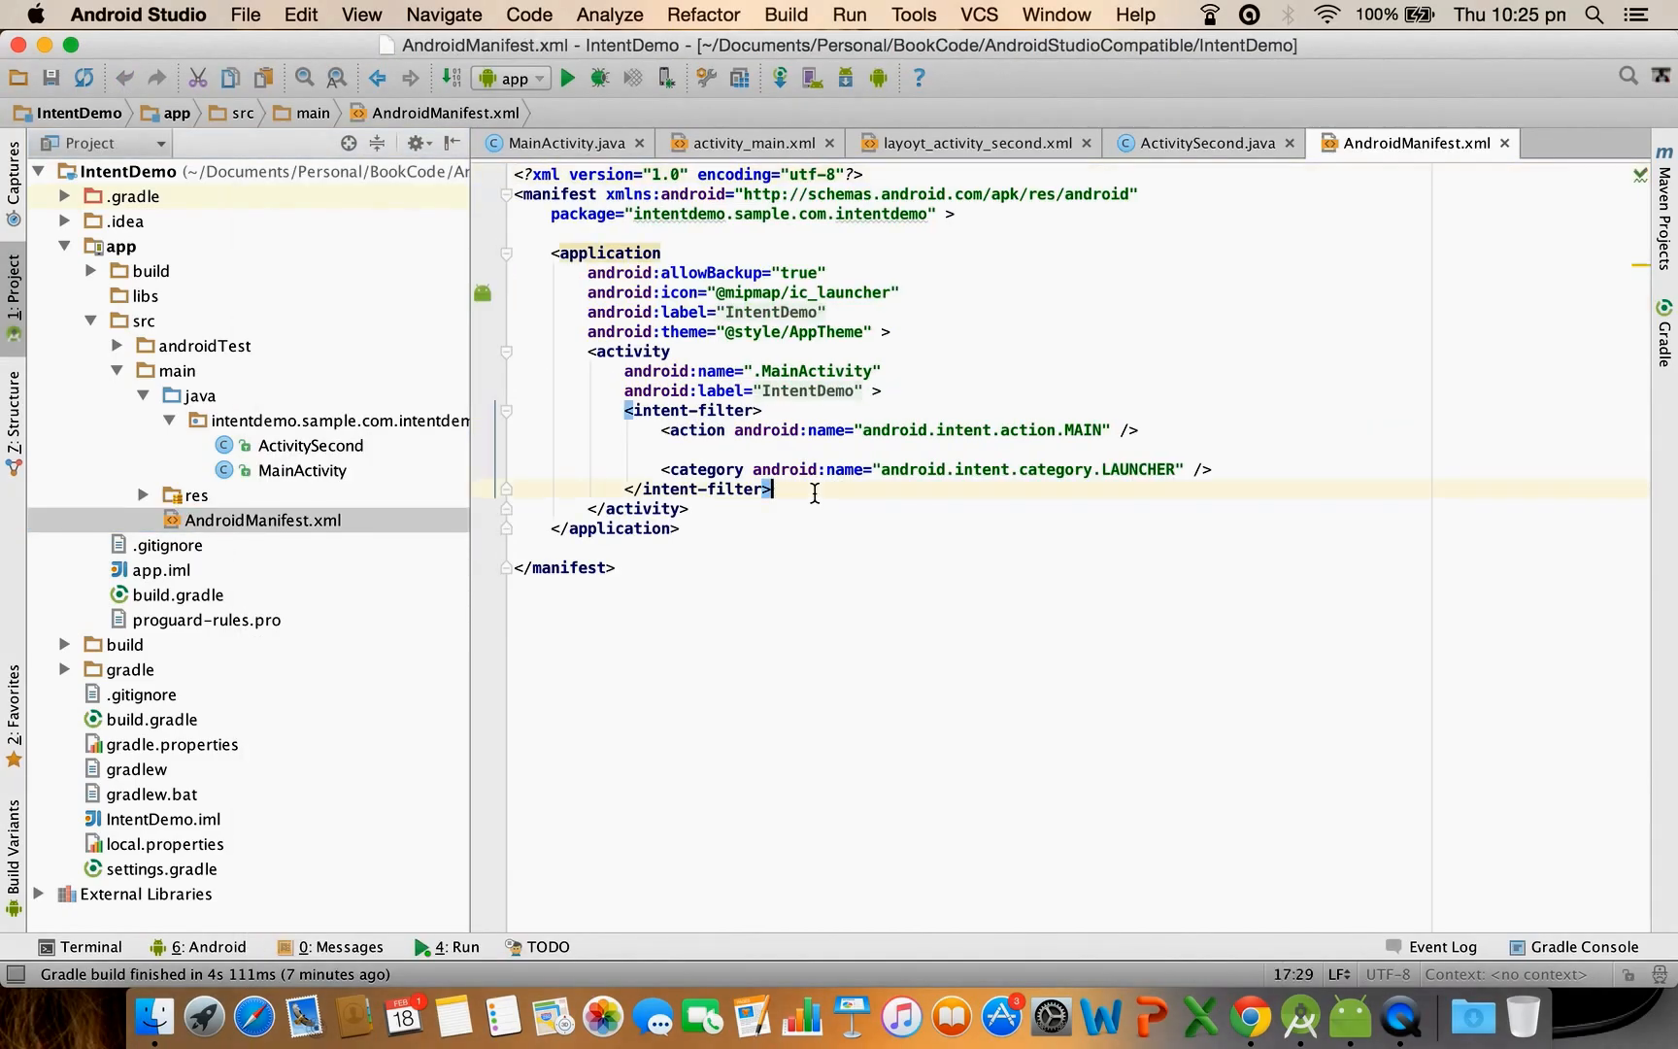
key("enter")
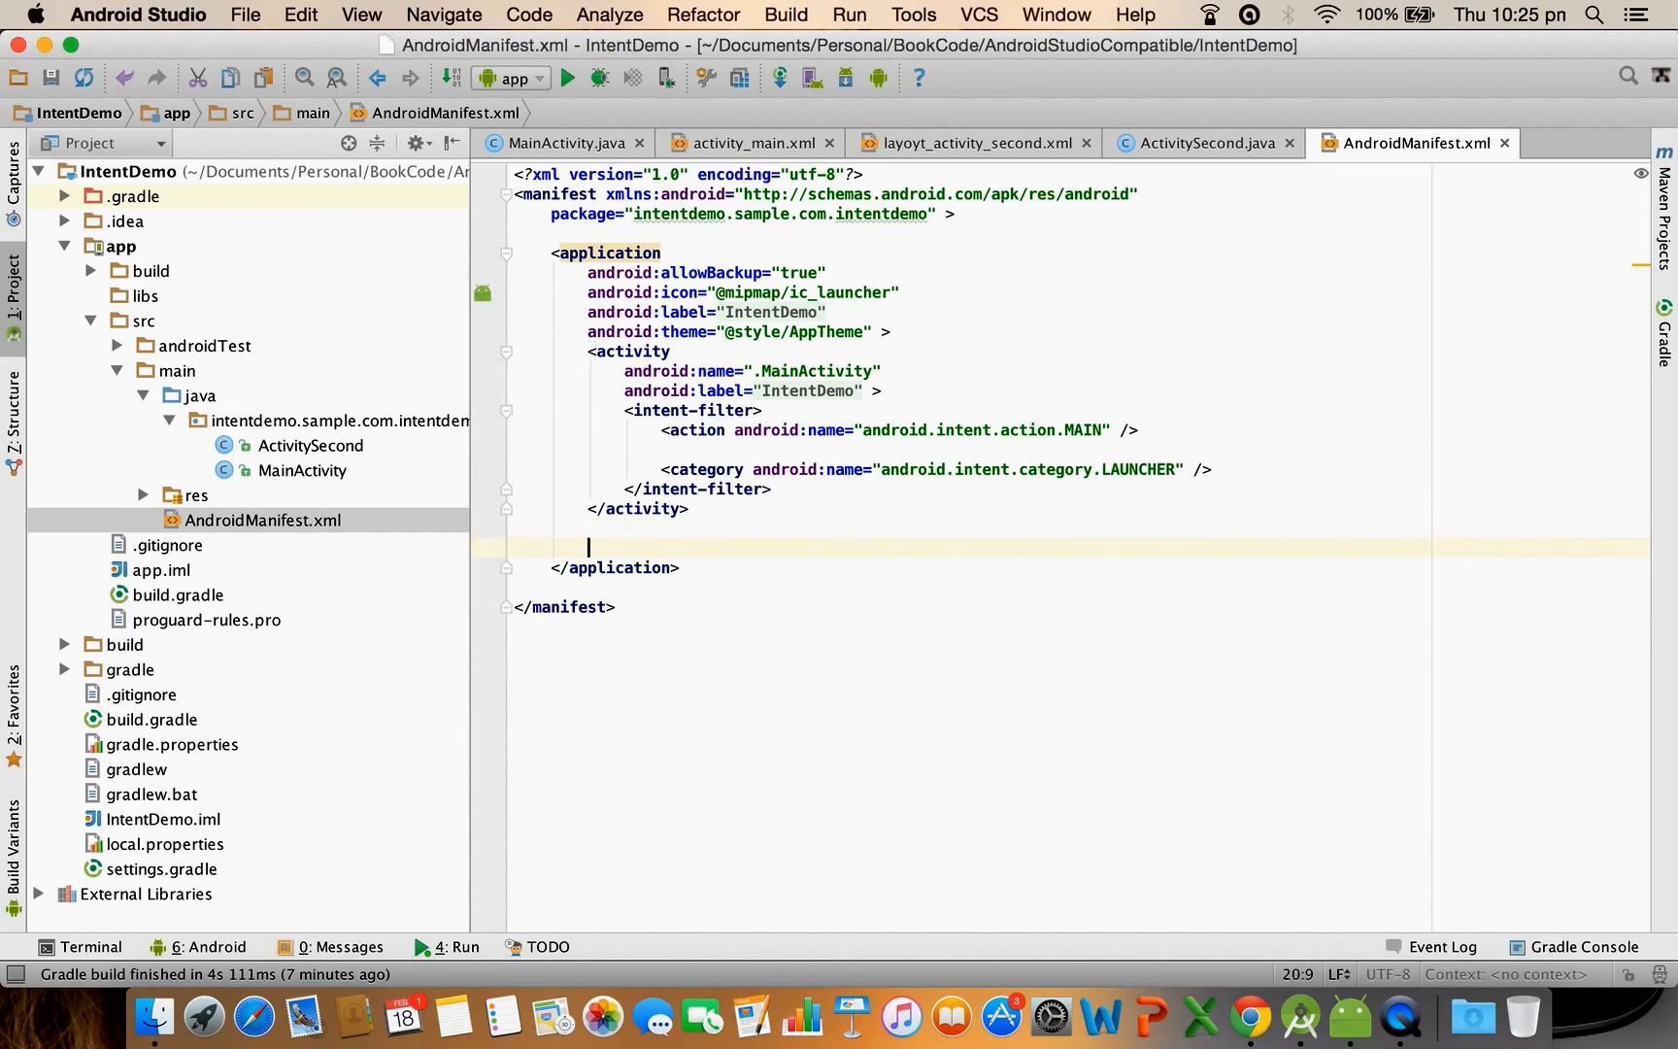
type("<activity android:name=\".ActivitySecond\"/>")
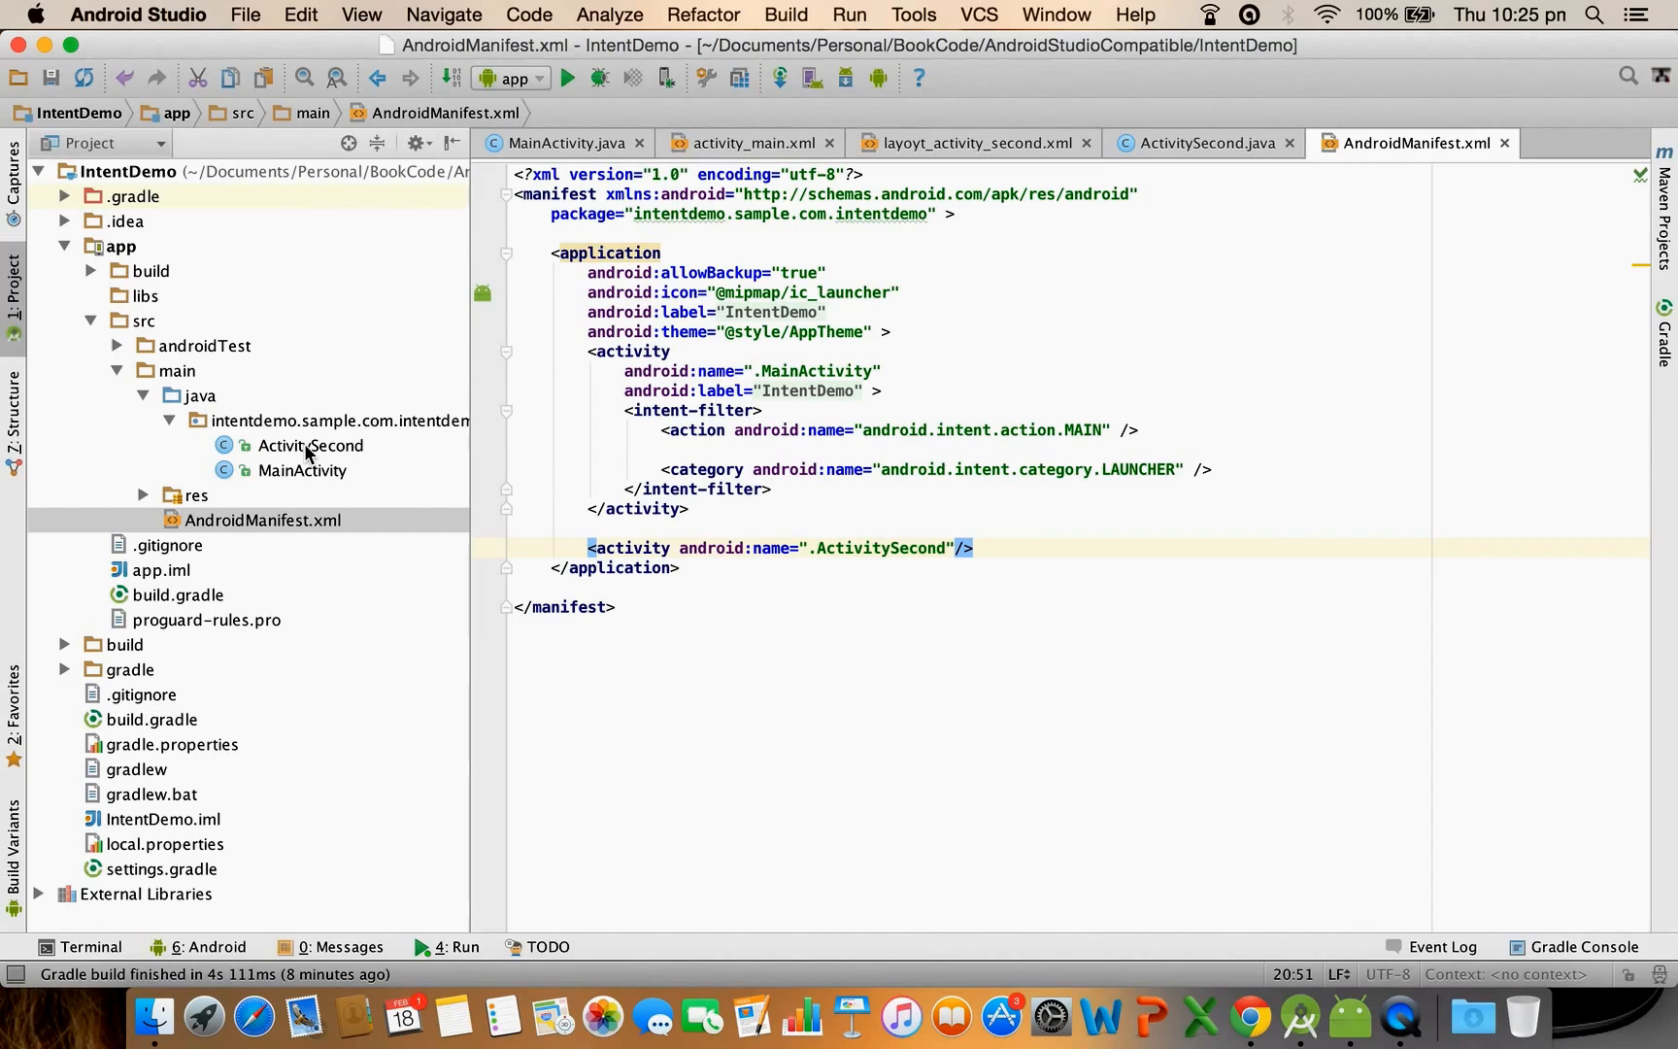
left_click(302, 470)
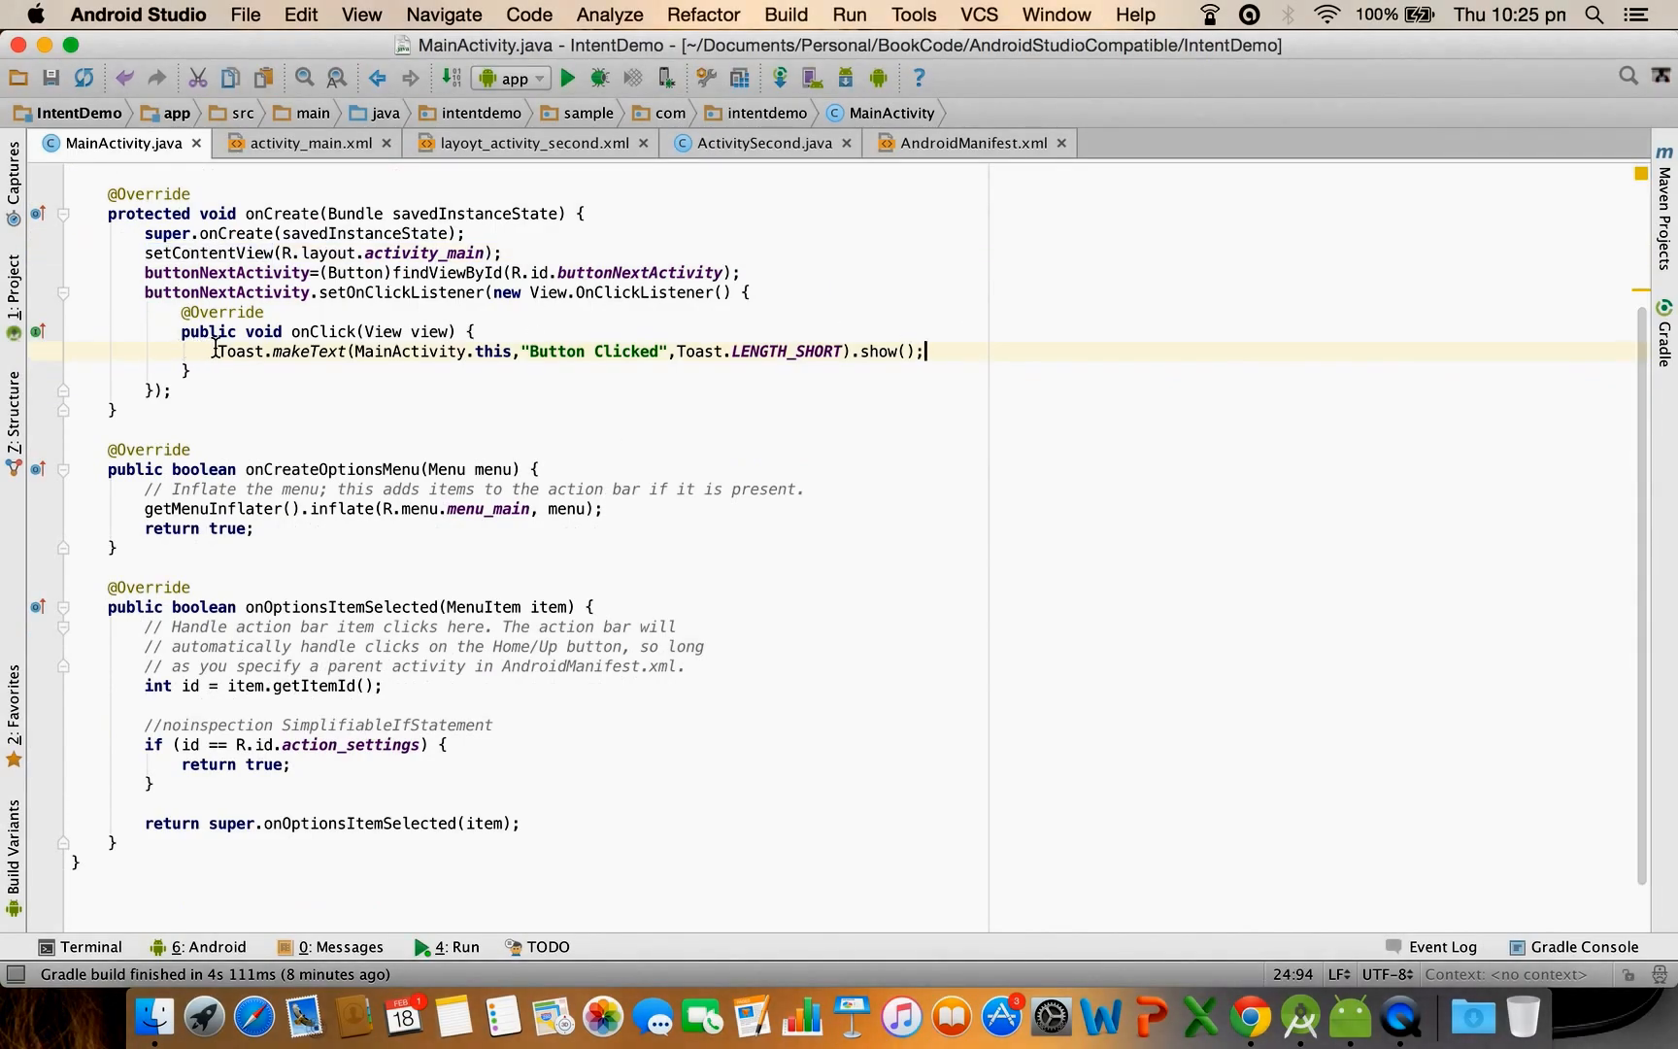
Comment out the Toast line and declare an Intent variable named secondActIntent
key("cmd+/")
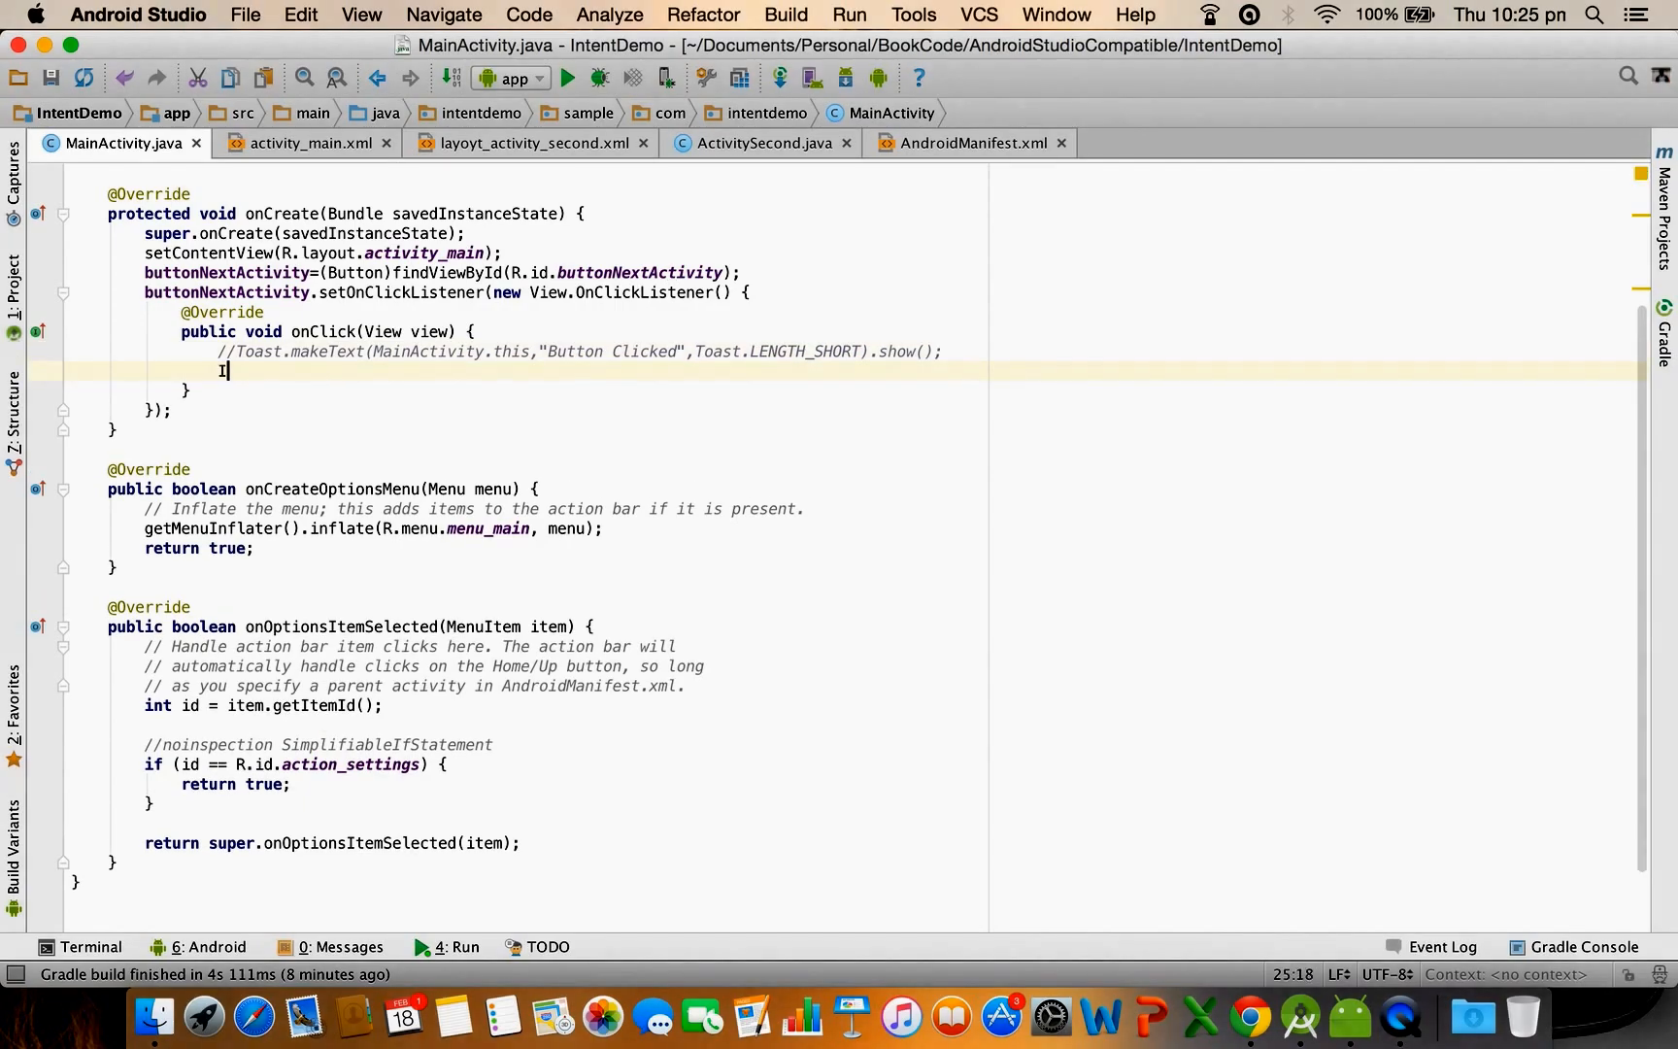
type("nte")
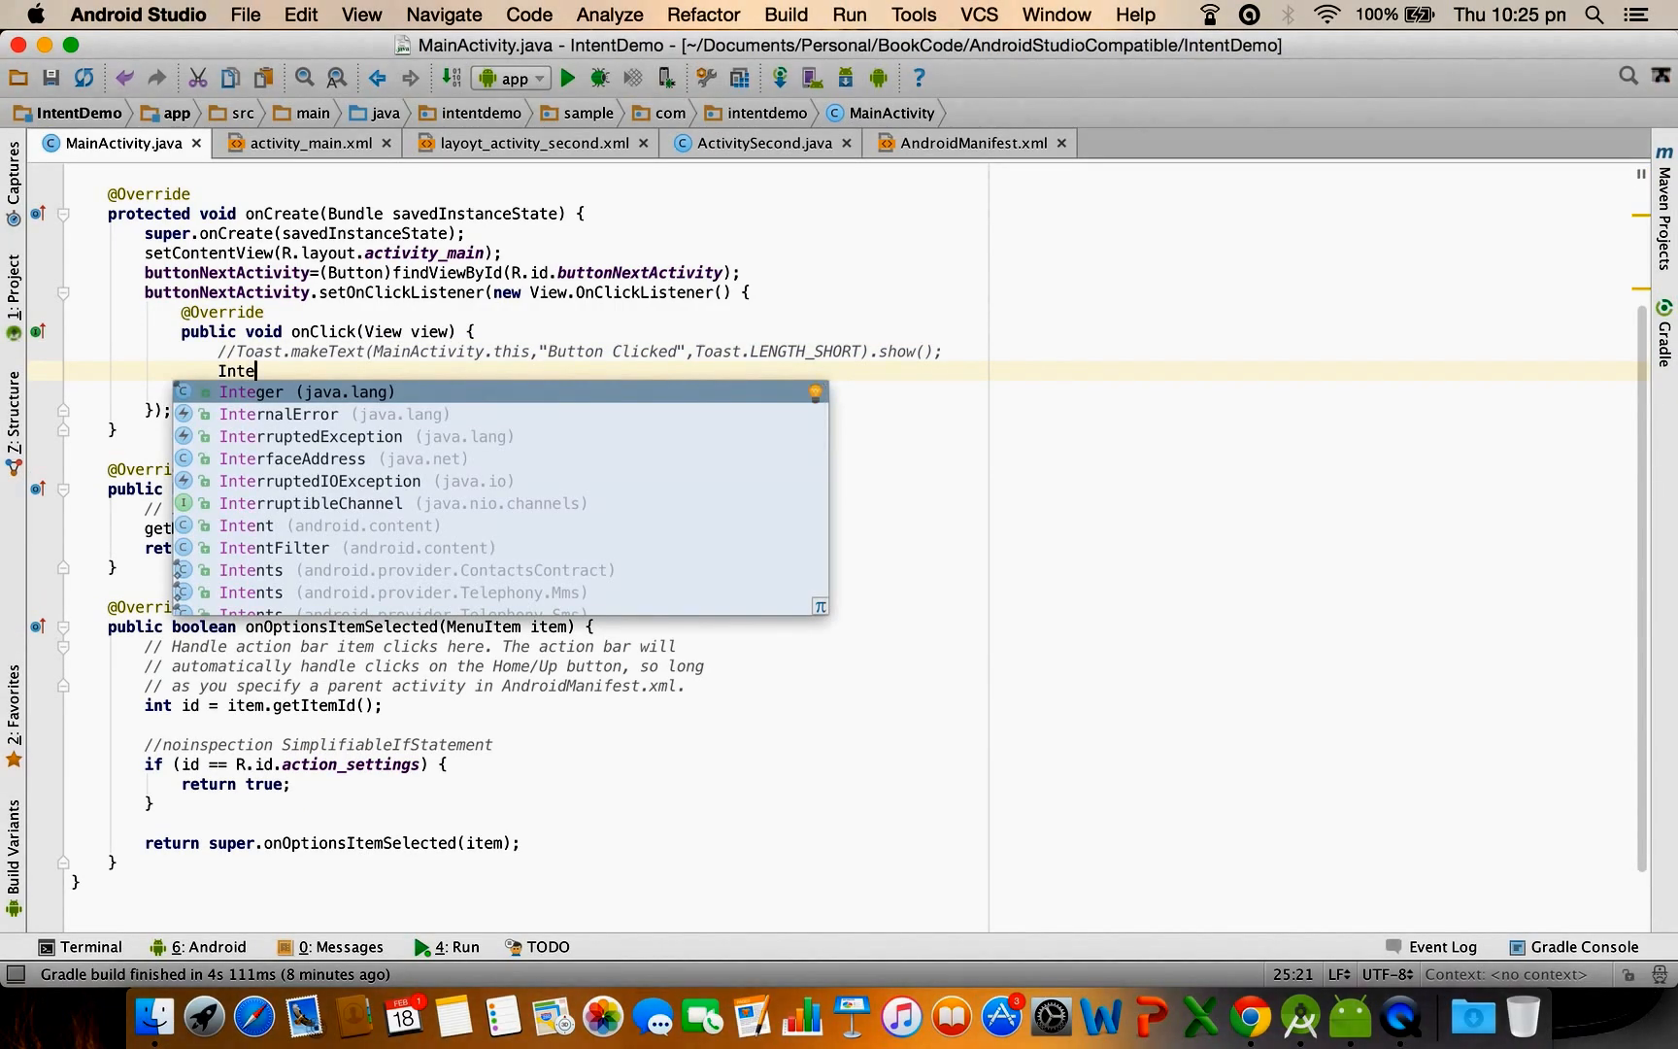
key("Tab")
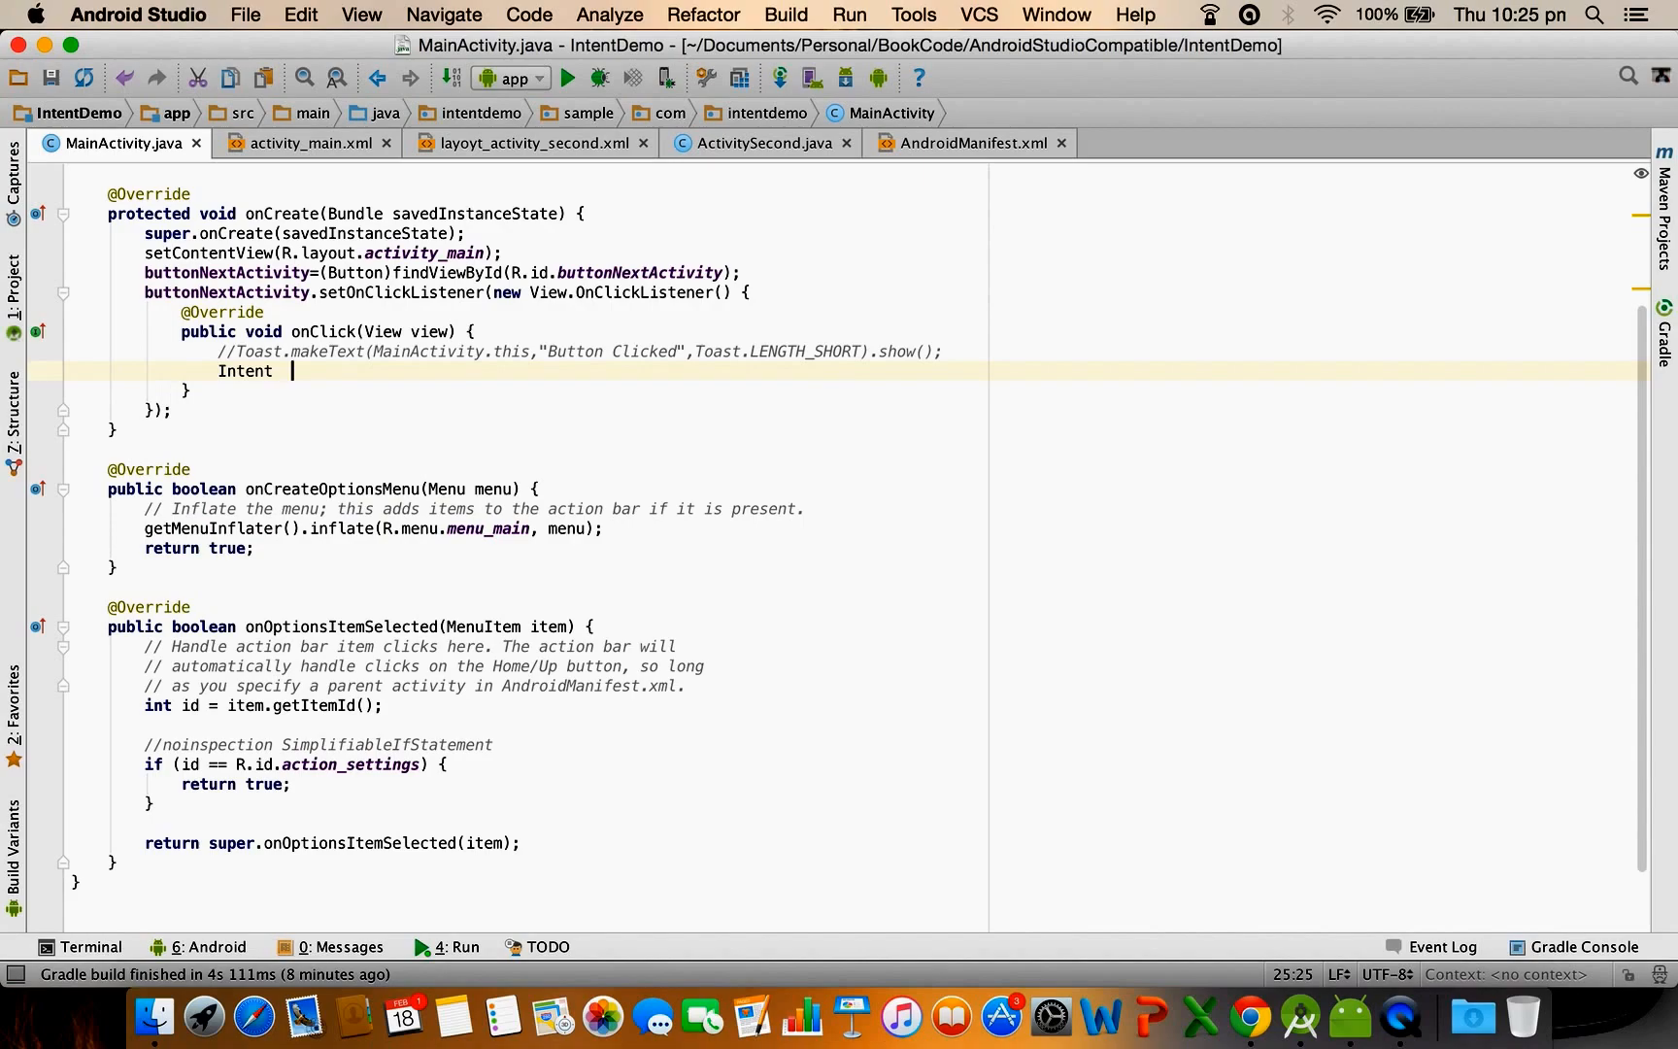
type("_second")
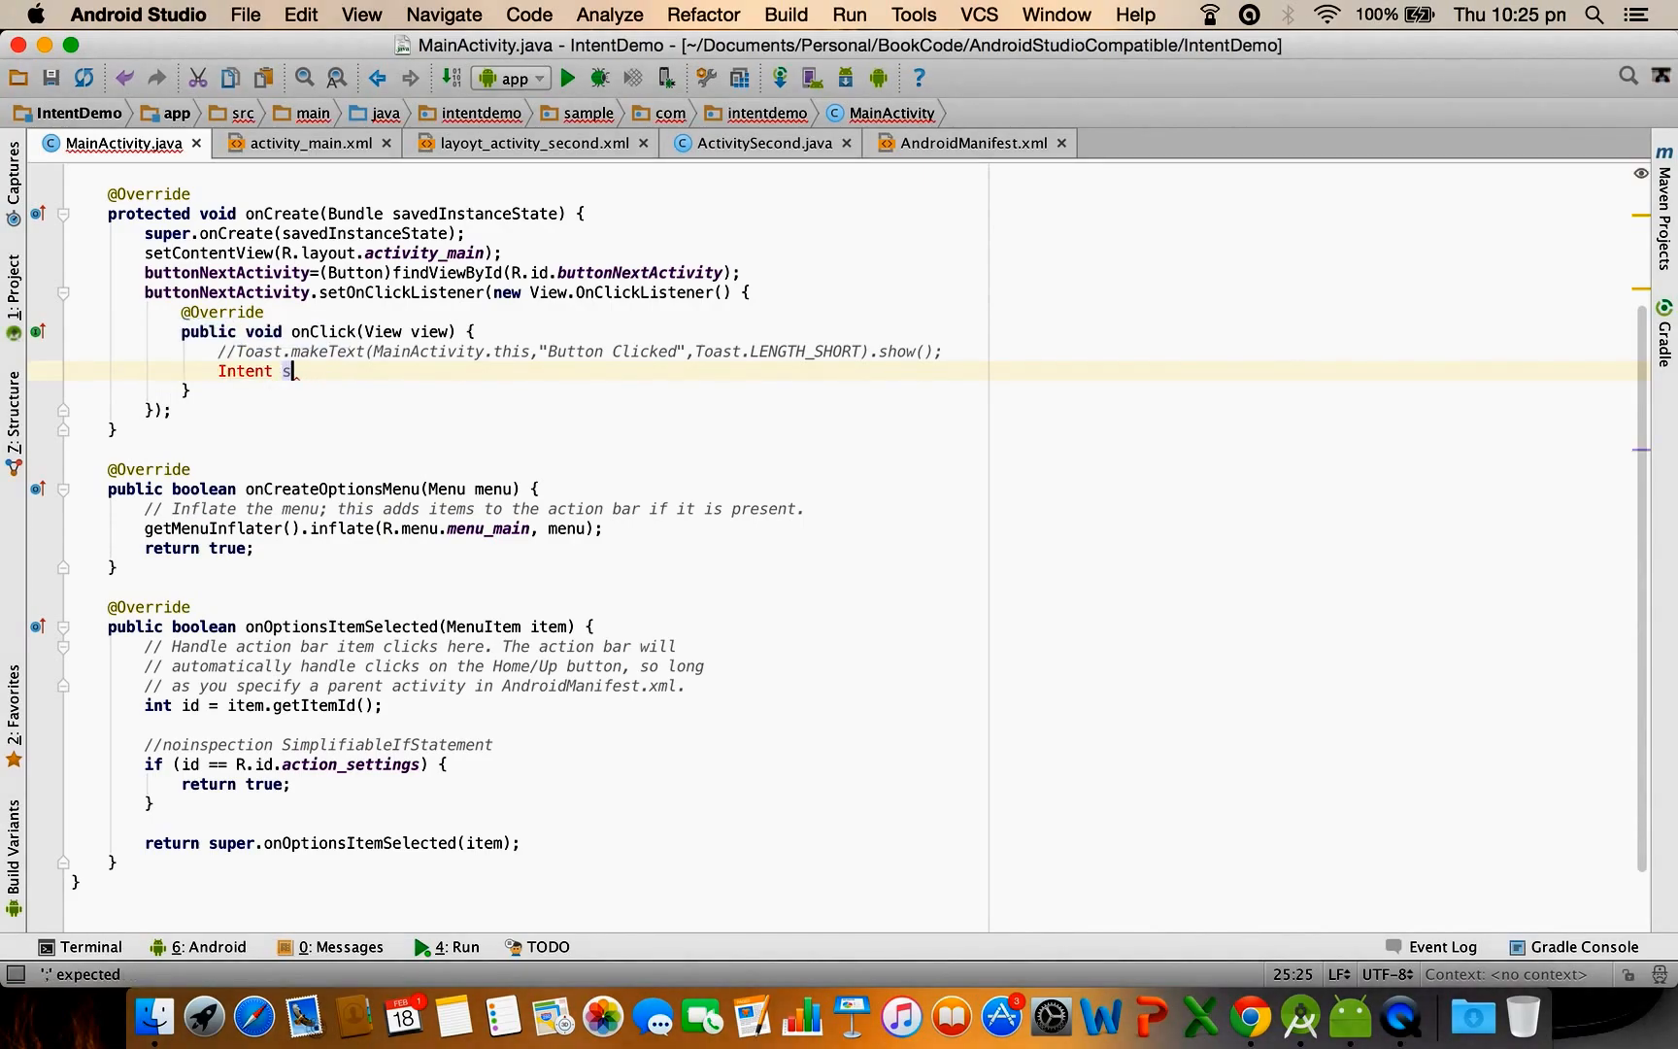
key("Backspace")
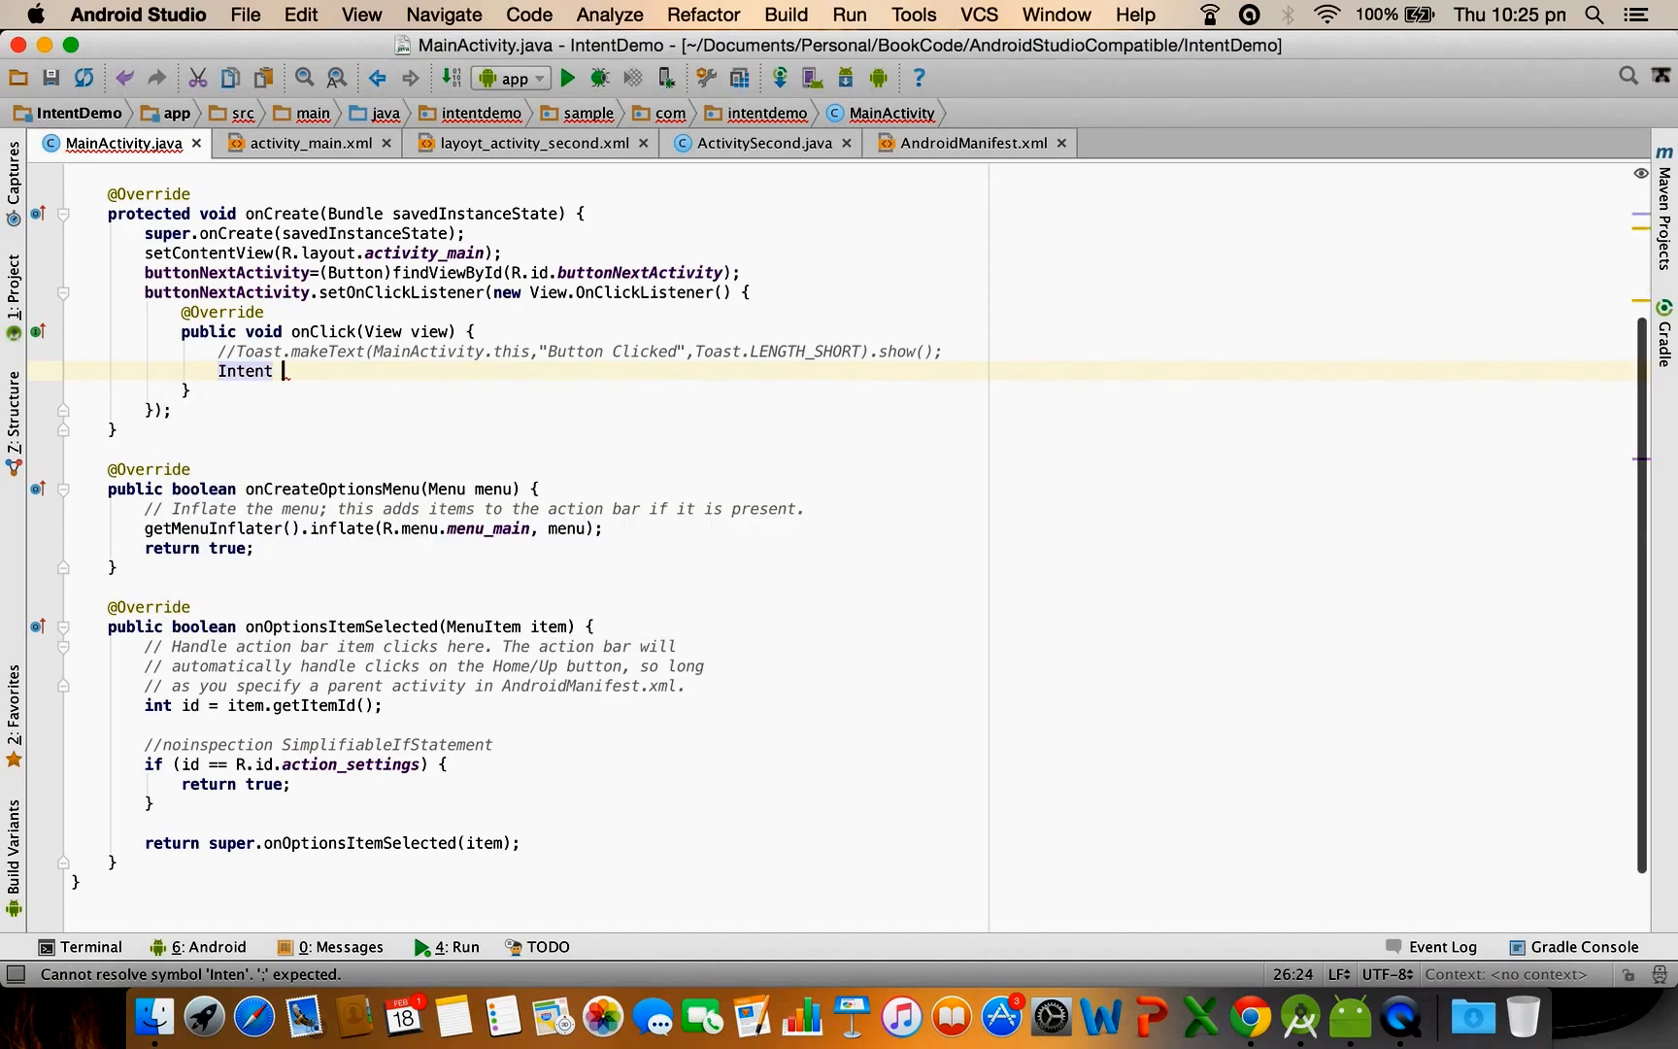
type("secon")
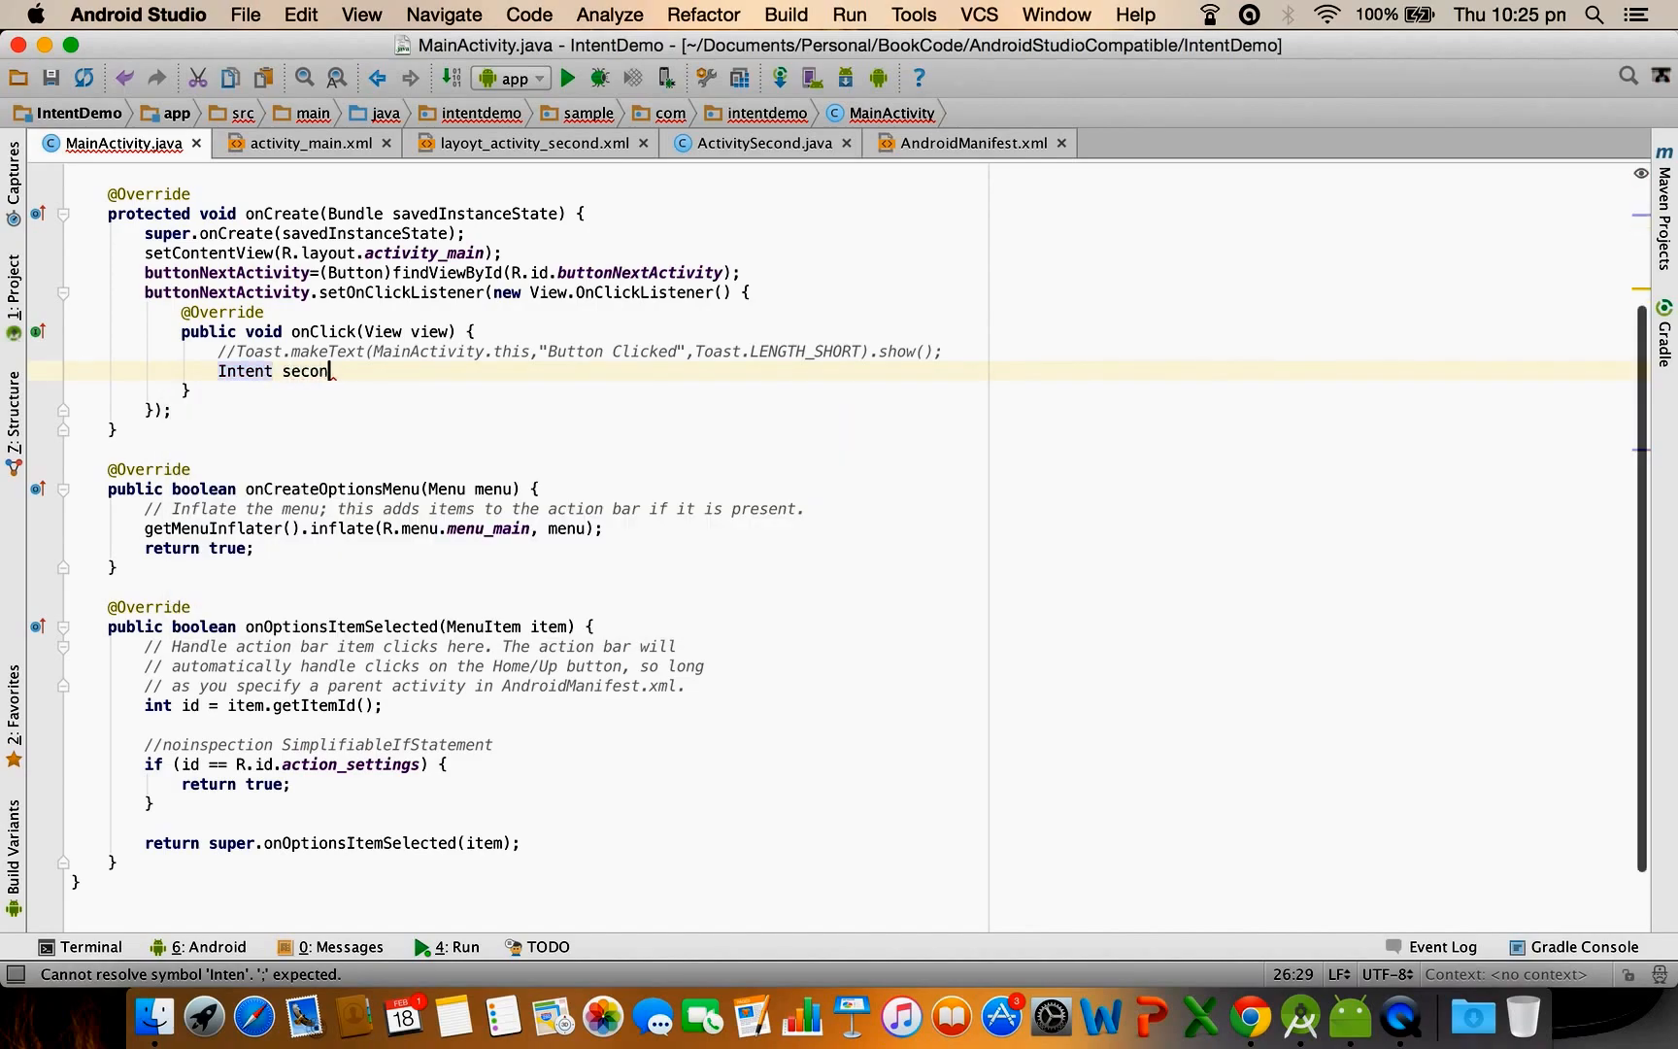
type("d")
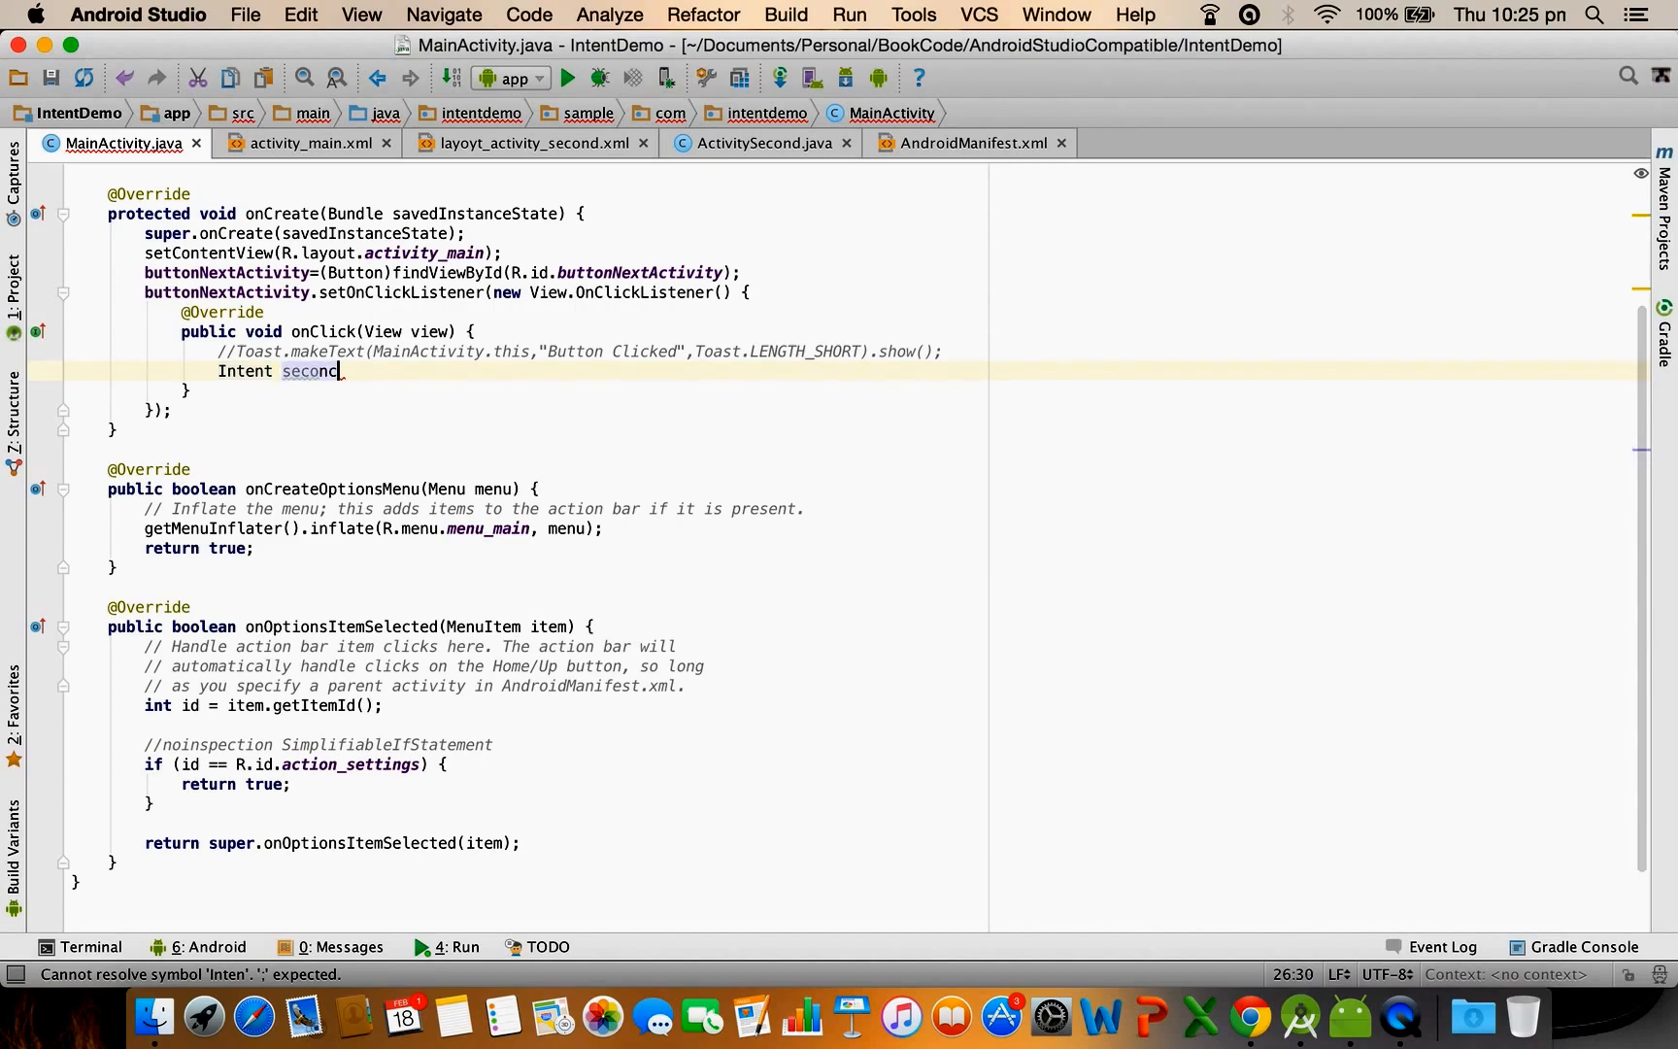
type("ActIn")
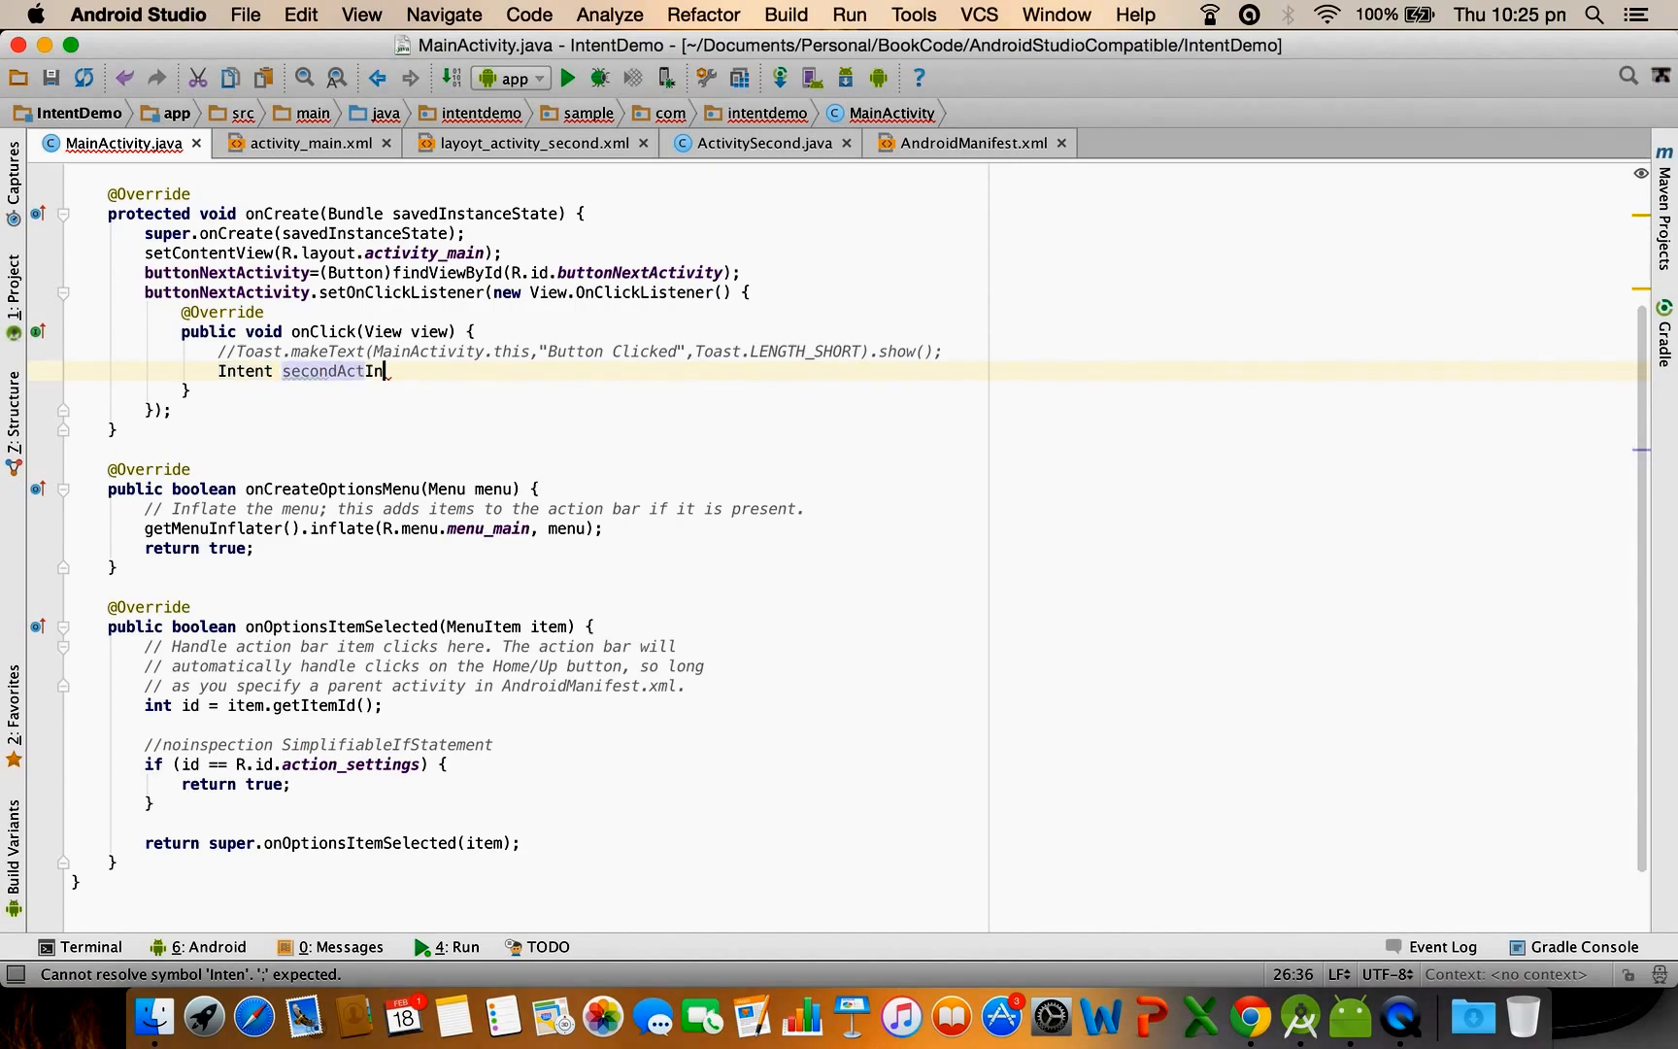
type("tent")
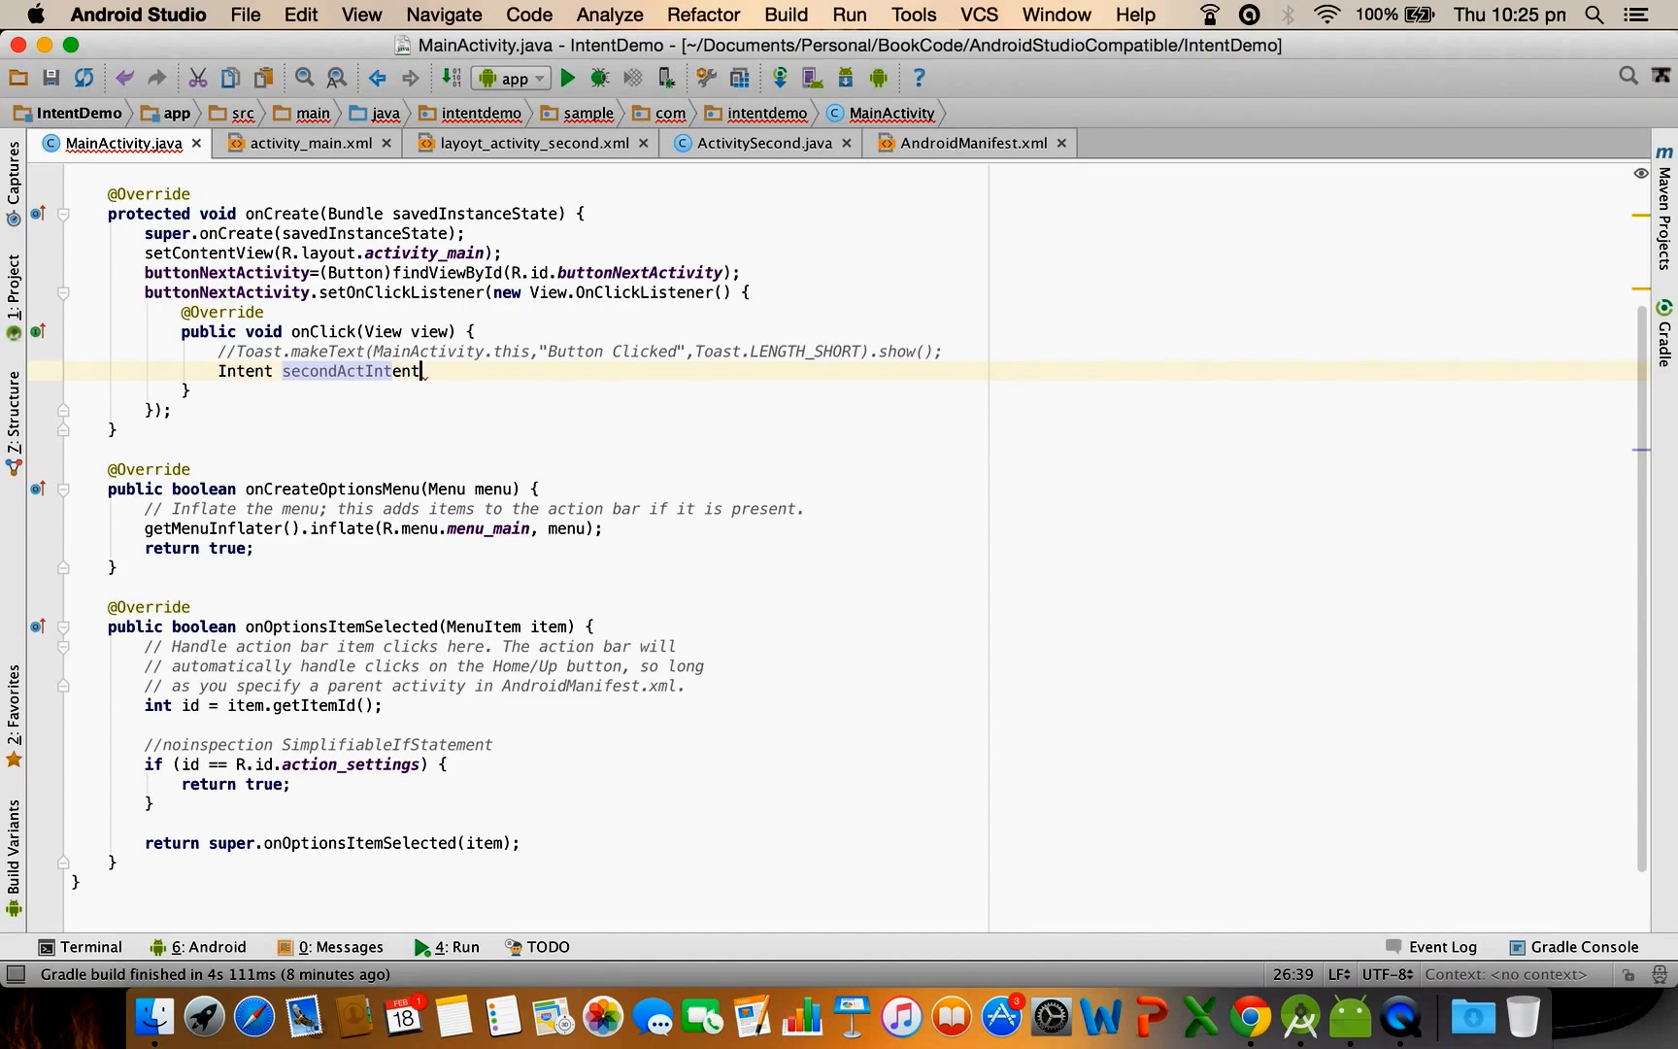
Initialize secondActIntent as new Intent(MainActivity.this, ActivitySecond.class)
type("=new")
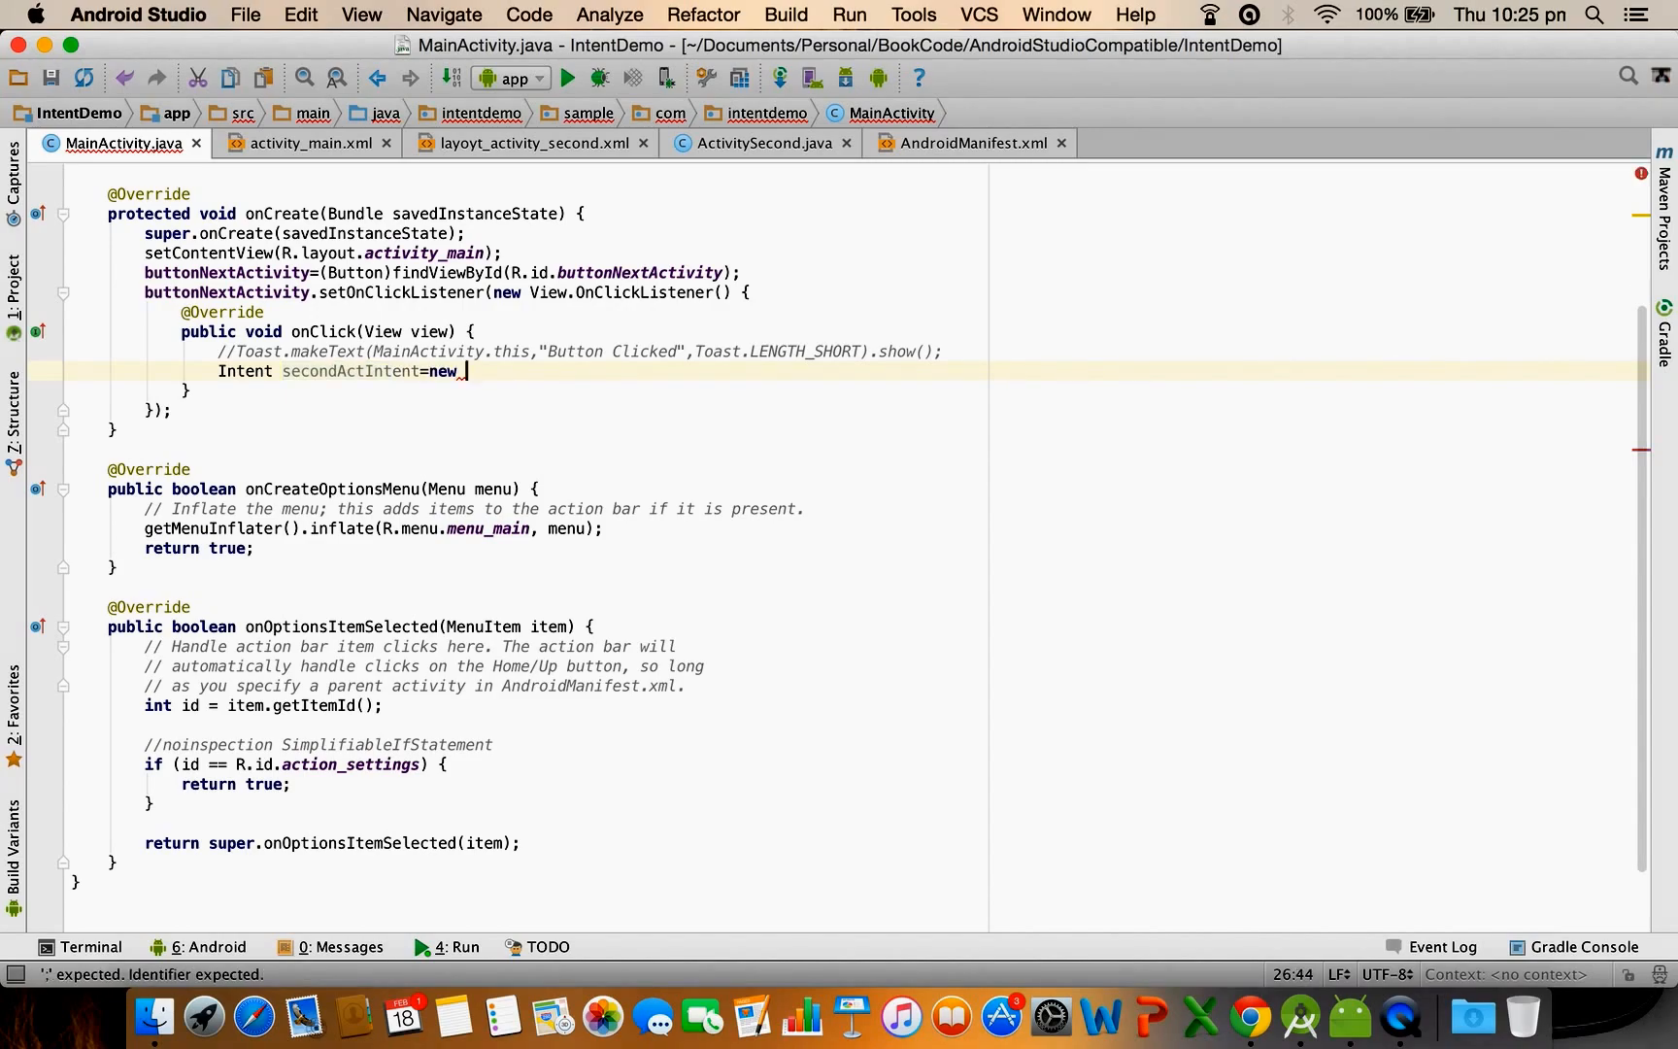
type("Intent(")
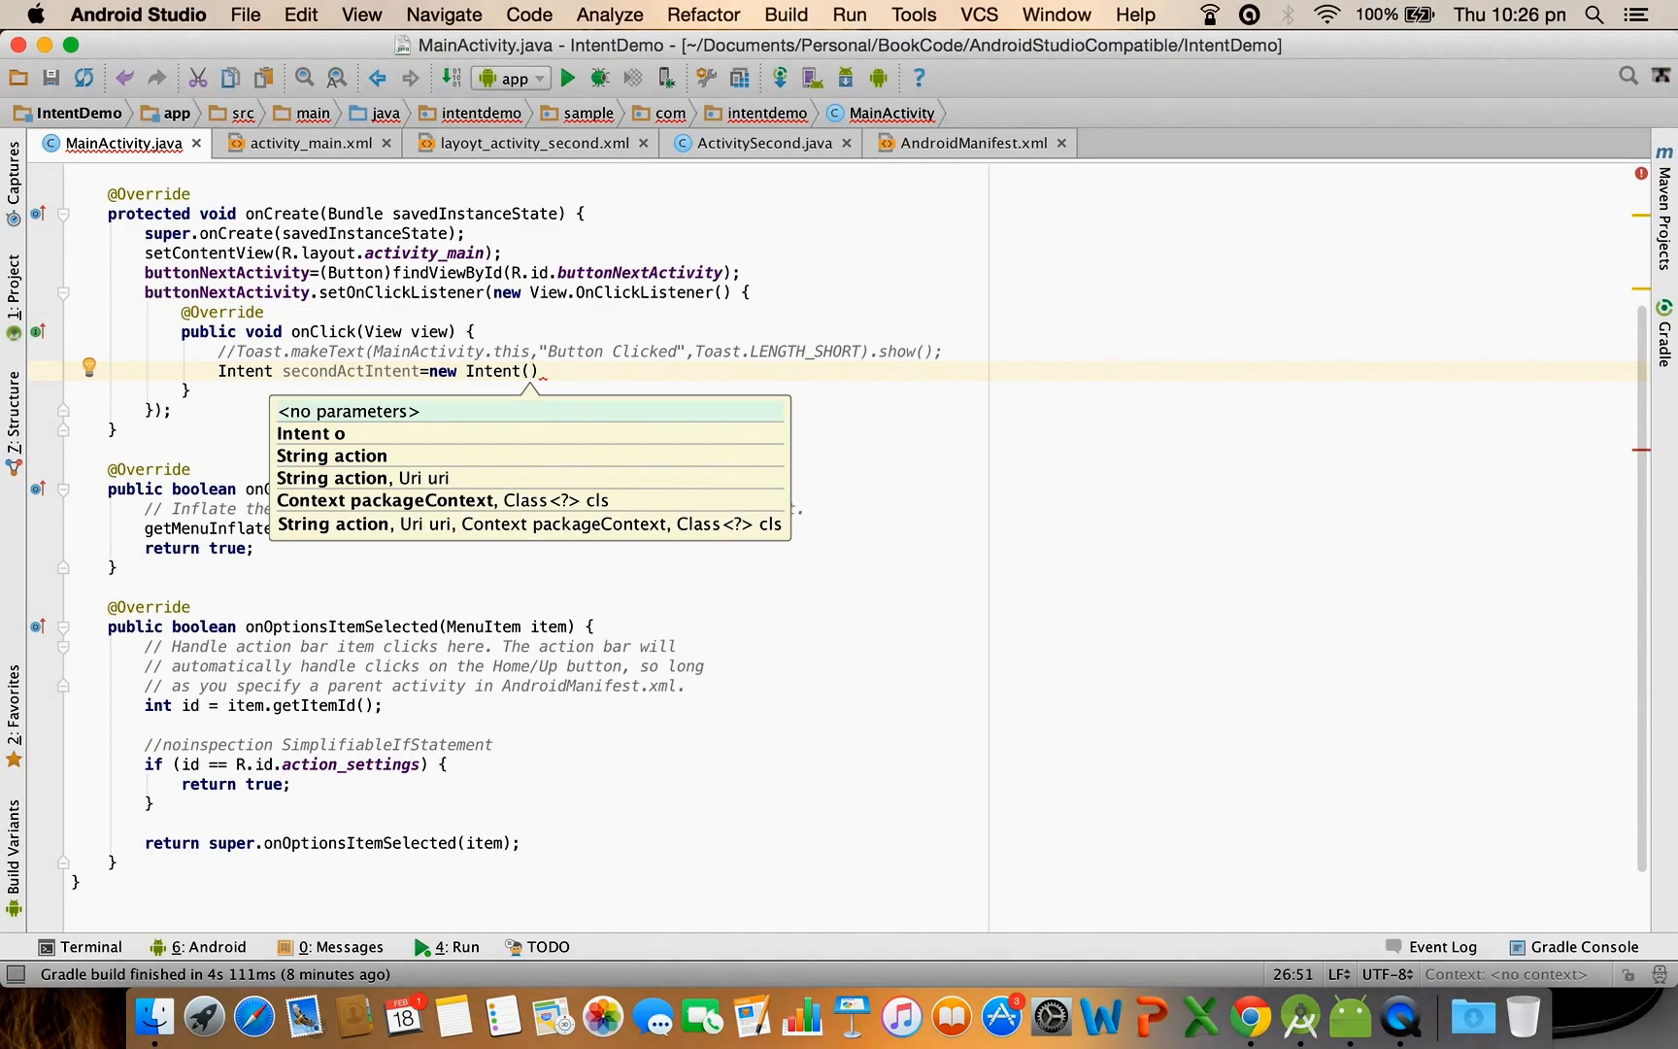
type("MainActivity.")
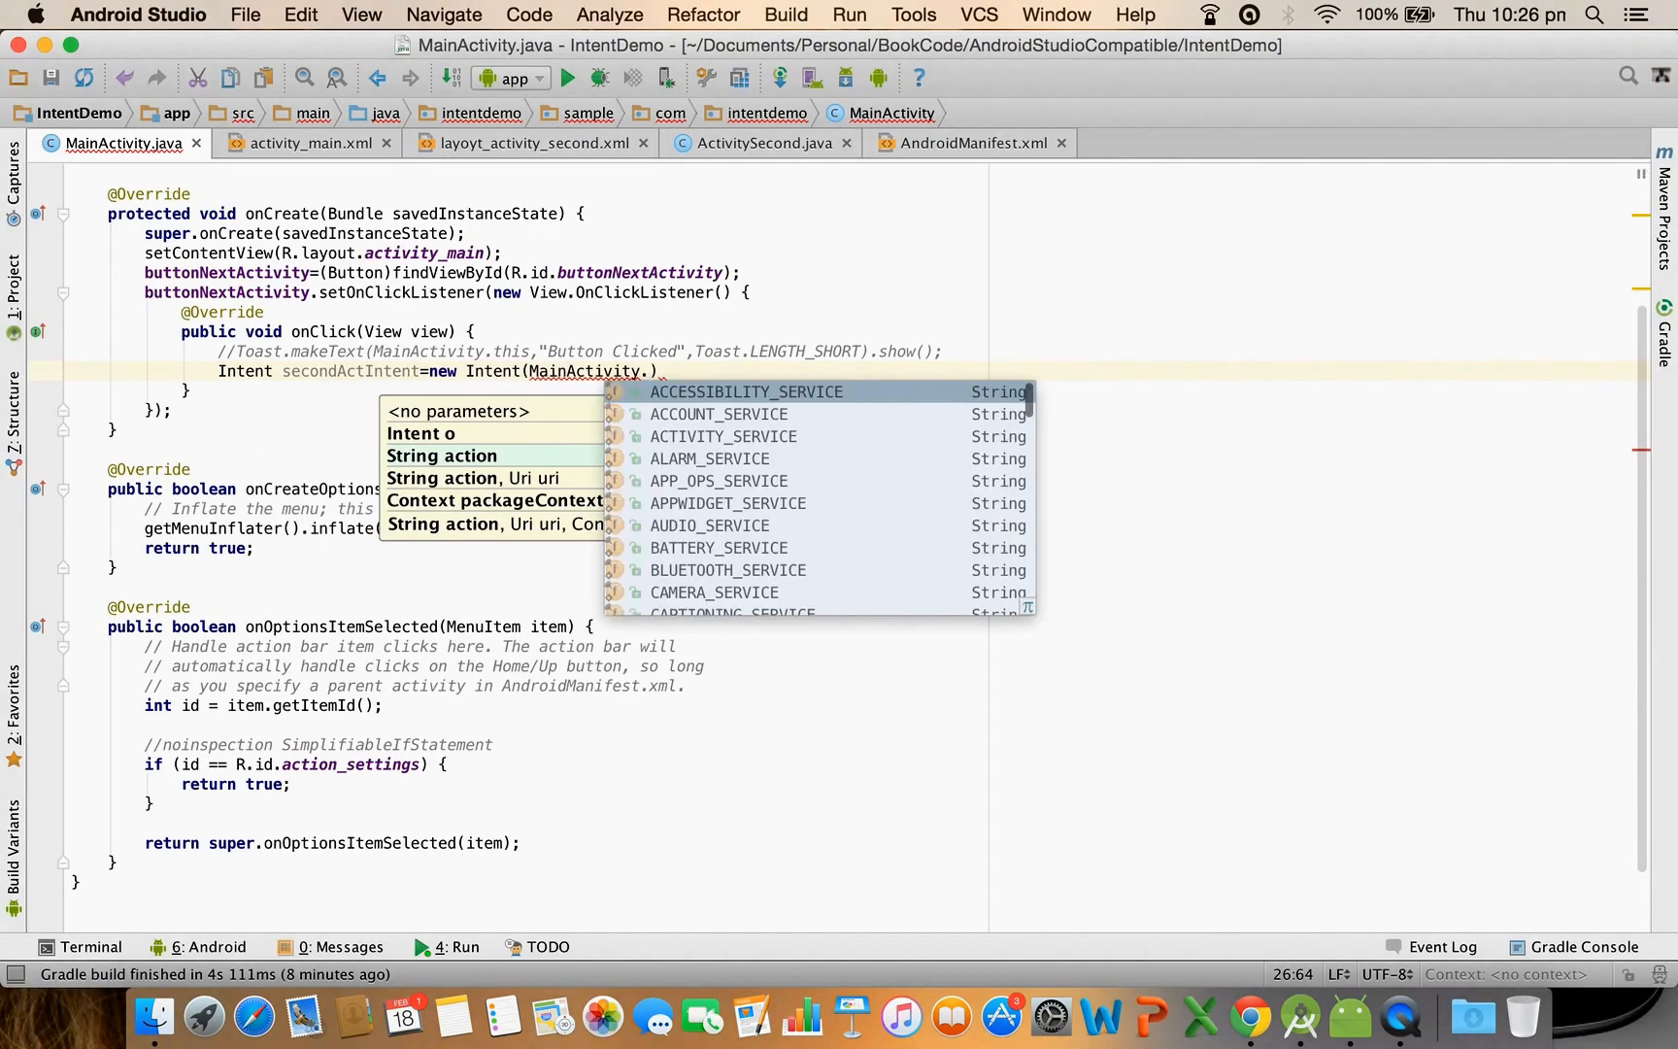
type("this")
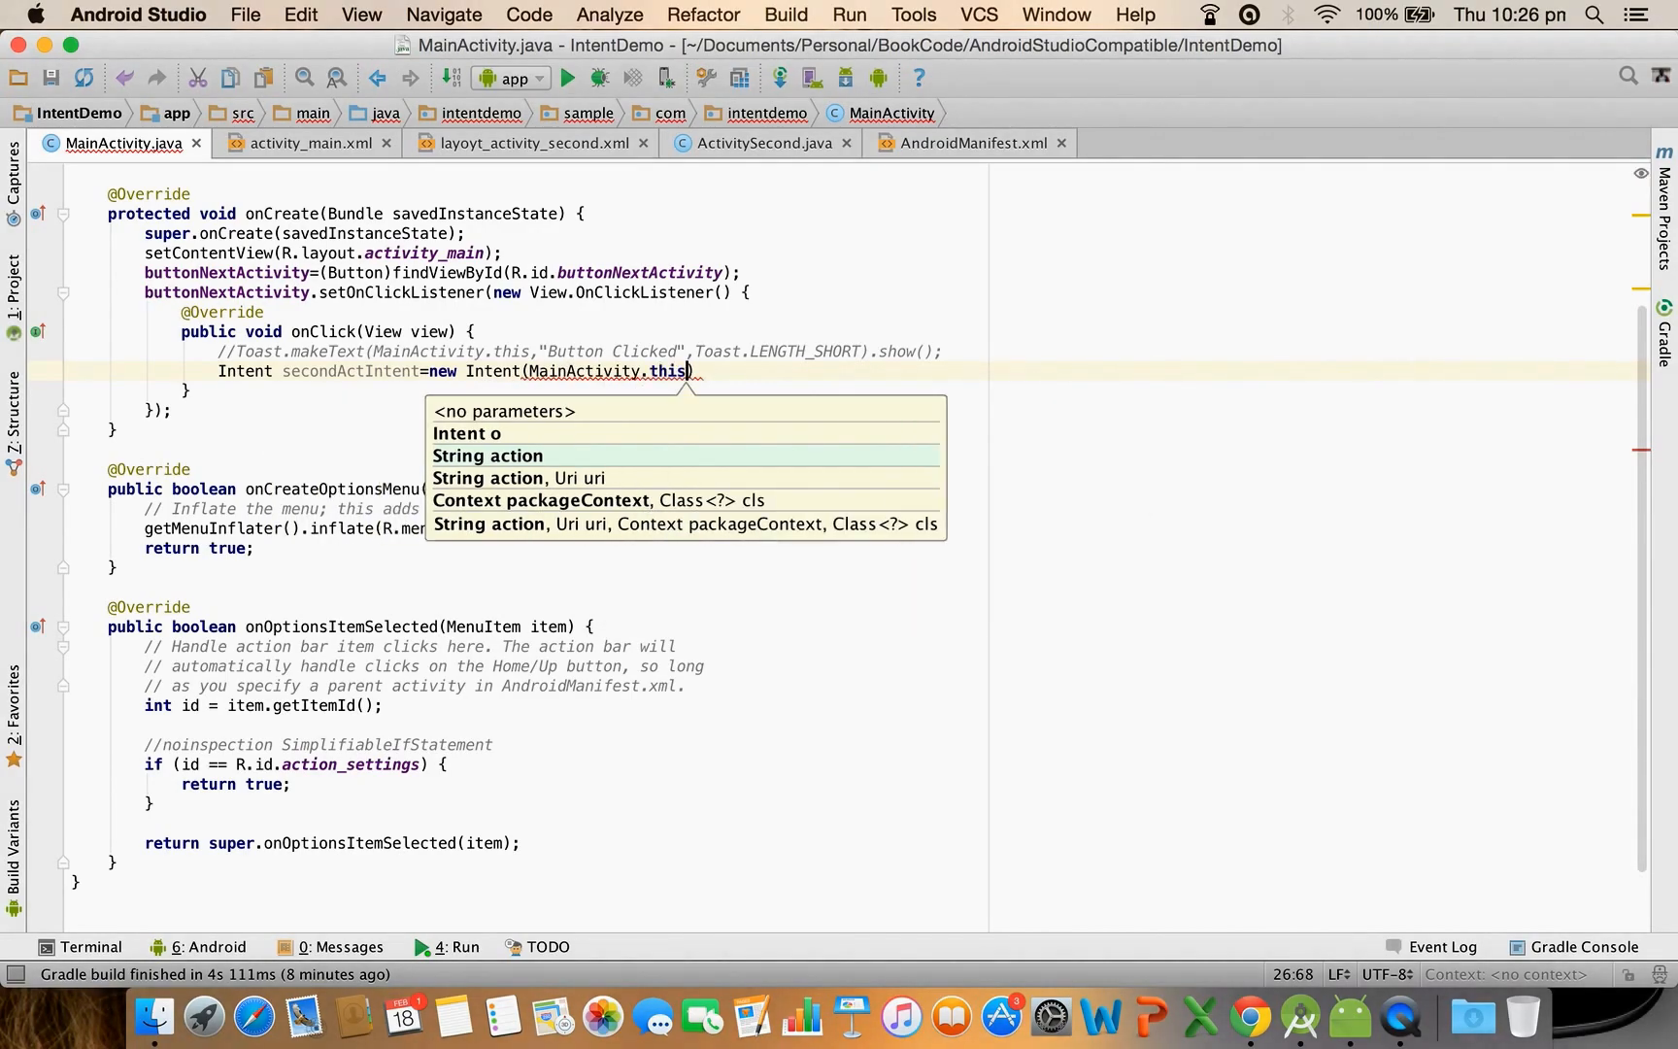
type(",")
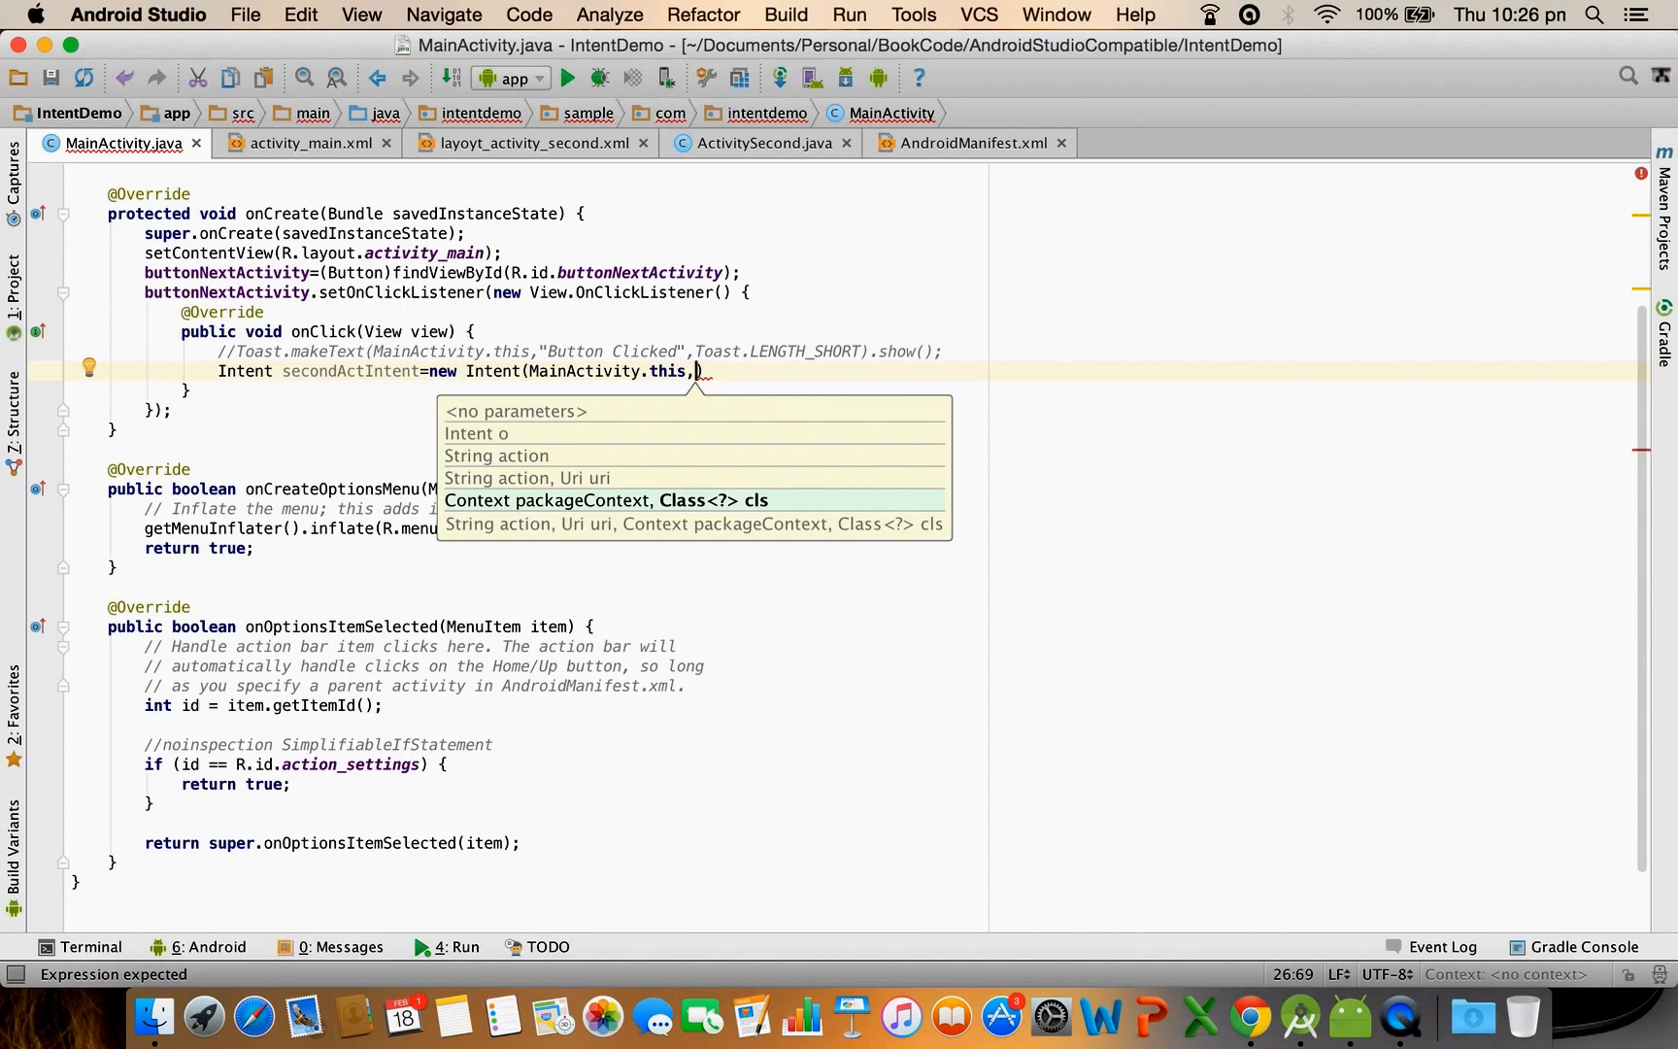
type("A")
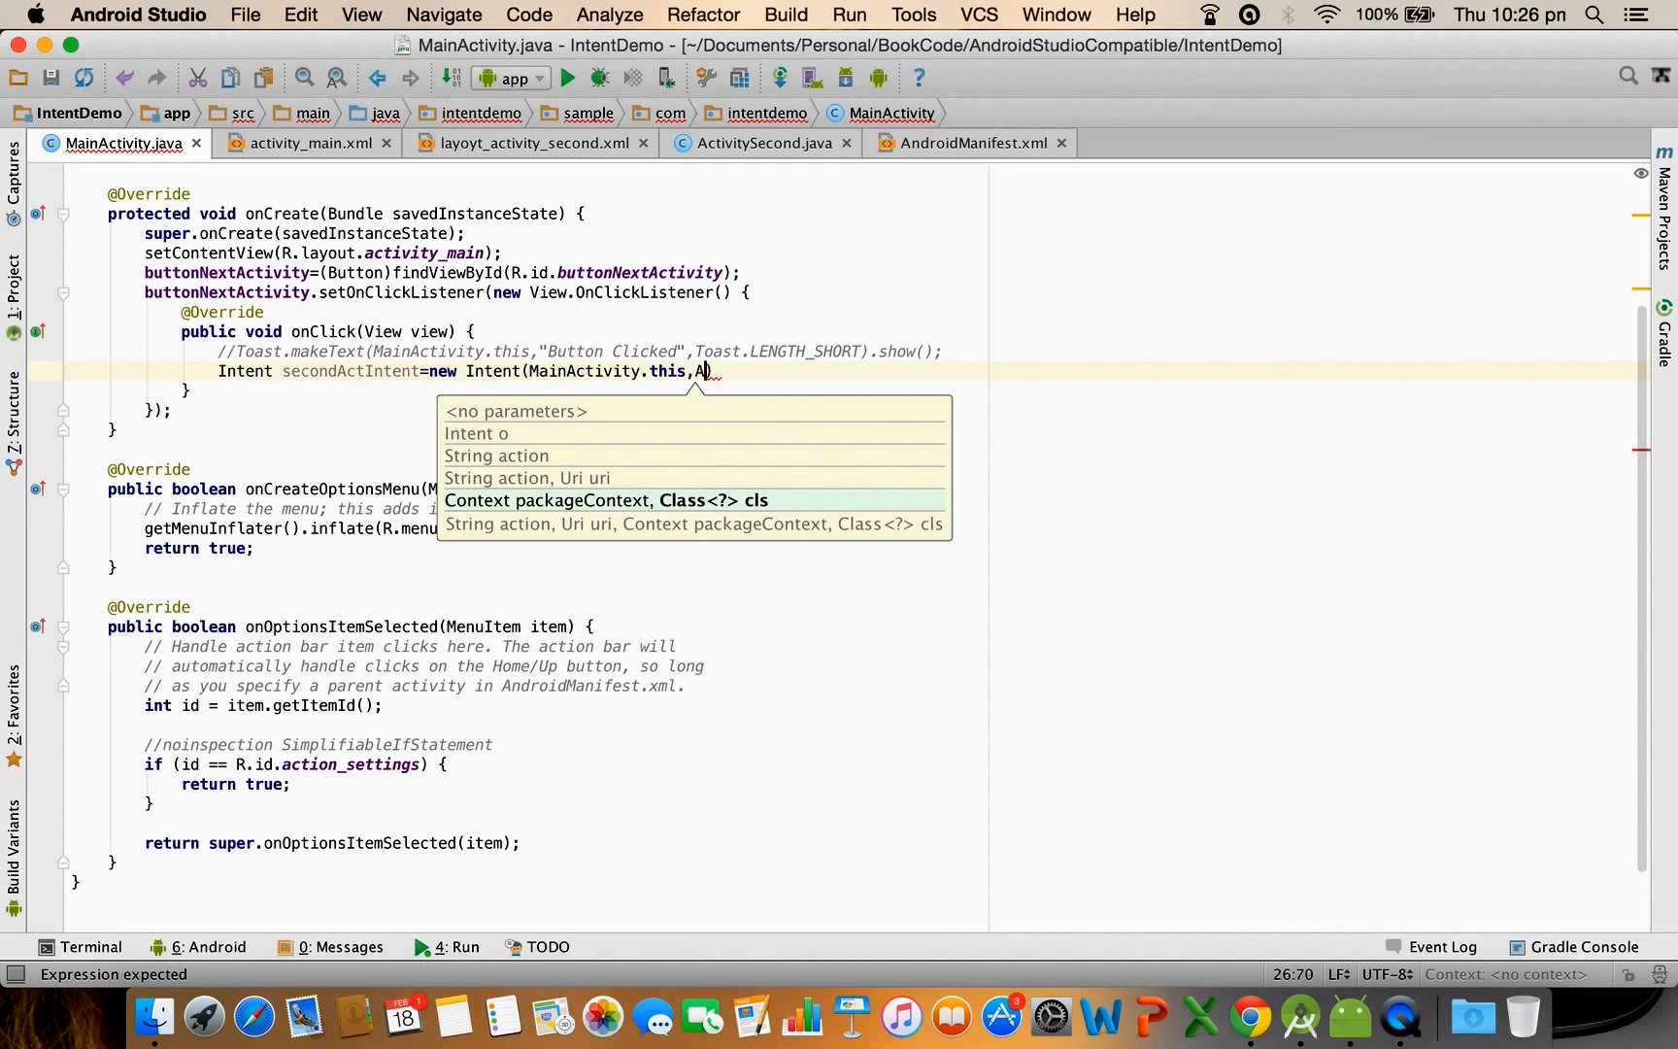
type("ctivitySecond")
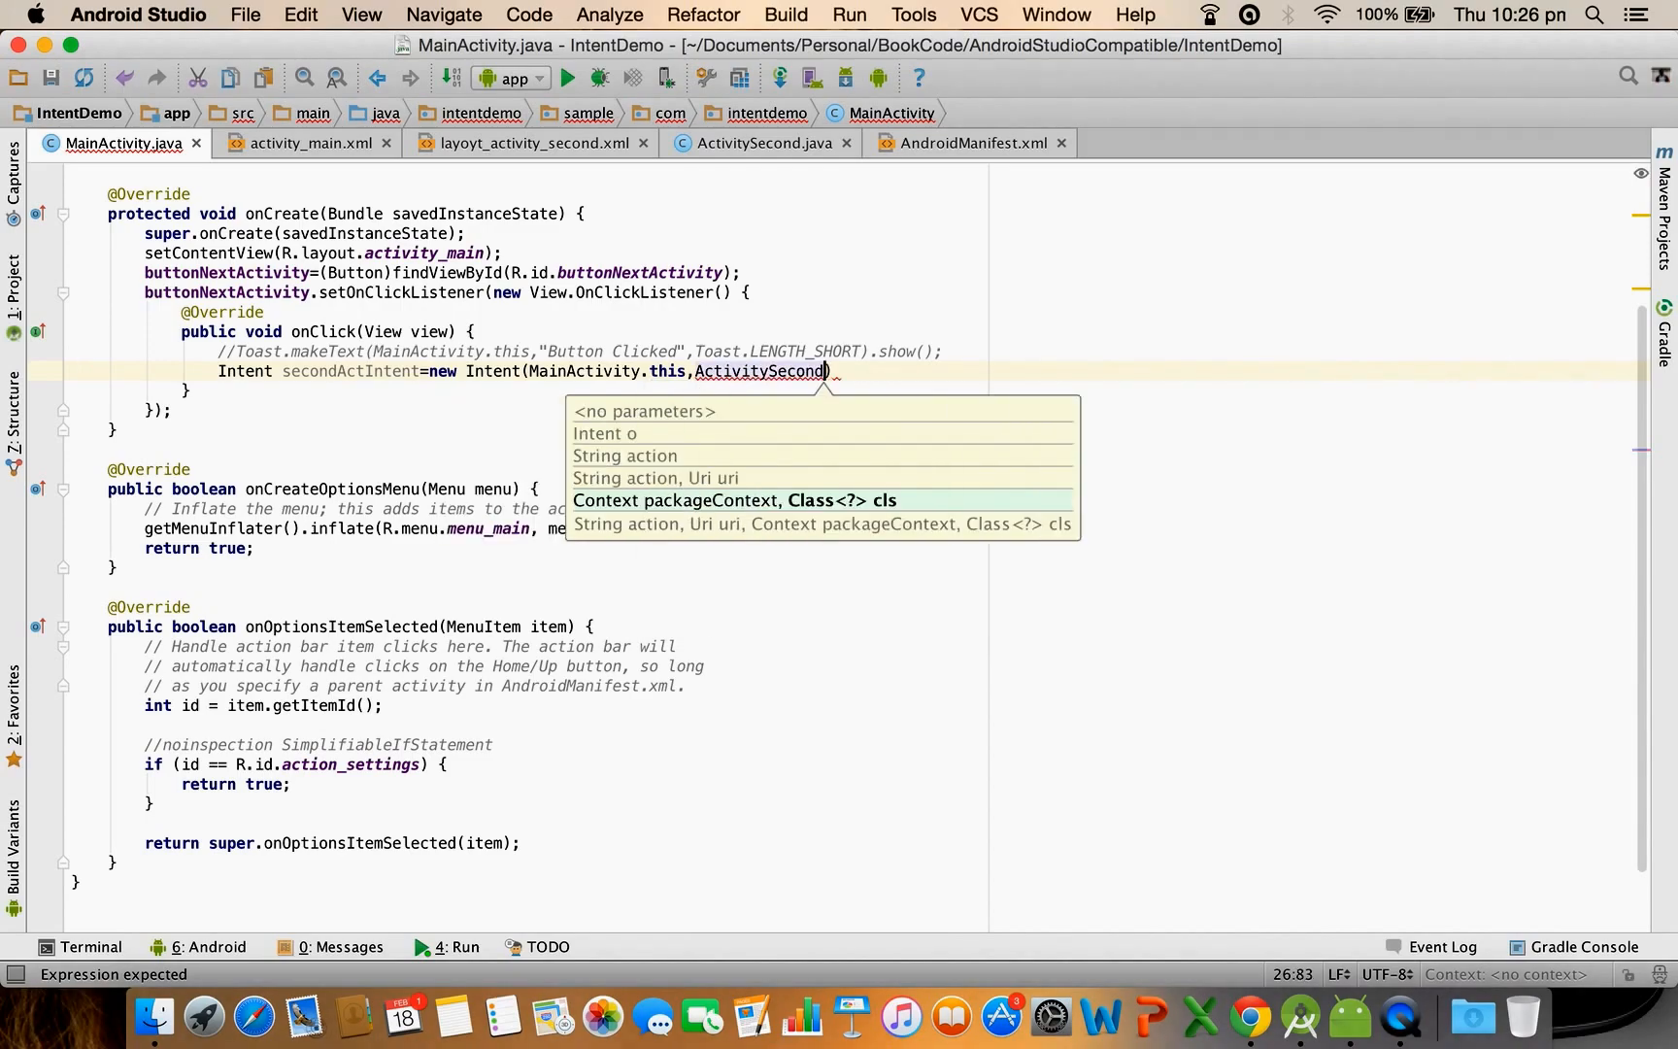
type(".class")
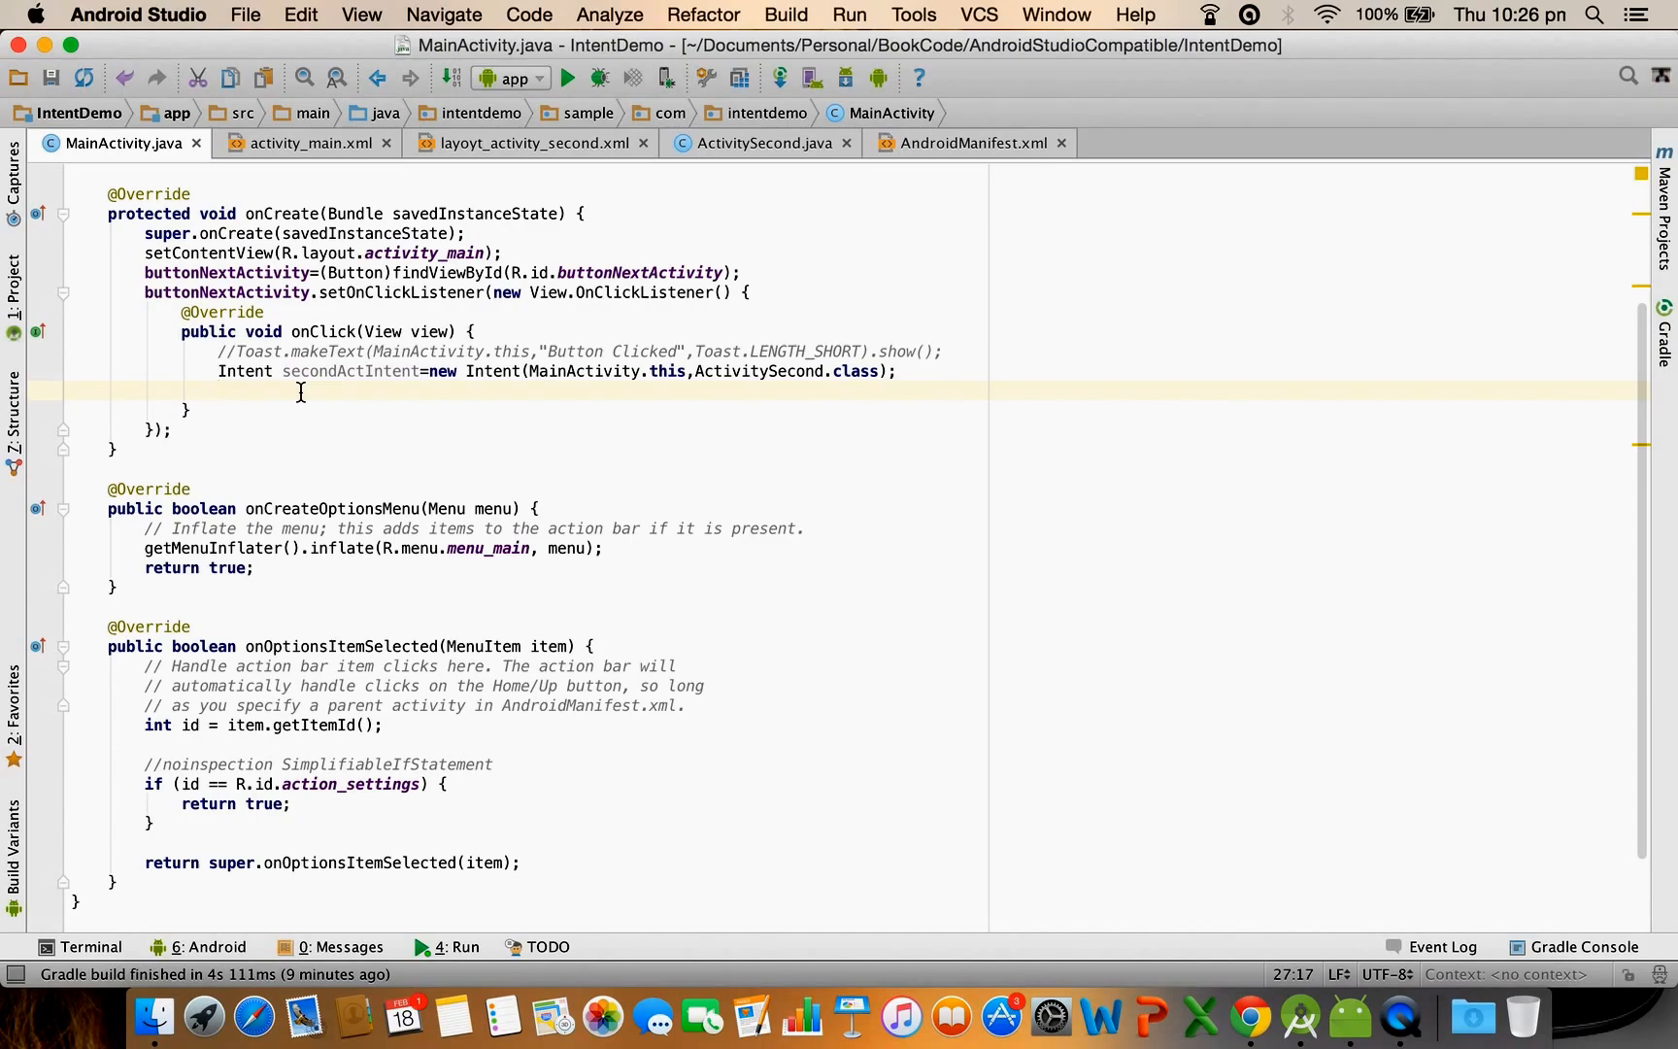
Add startActivity(secondActIntent); to the onClick handler
type("start")
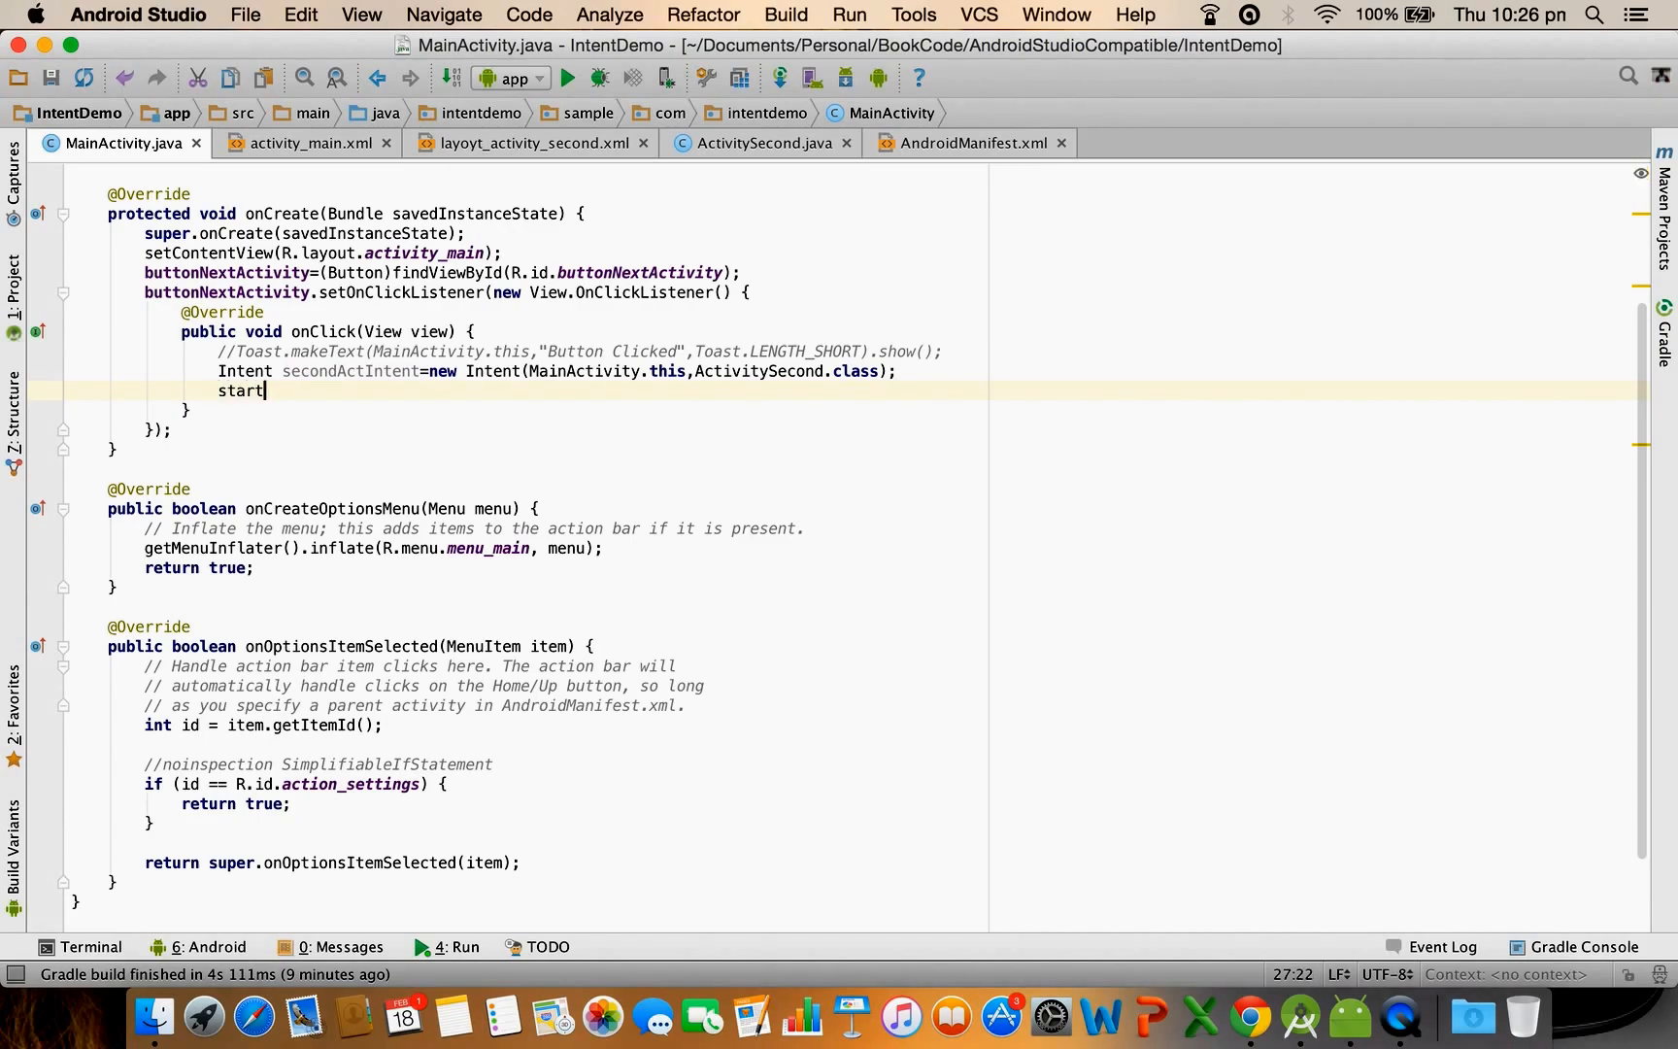
type("Activity();")
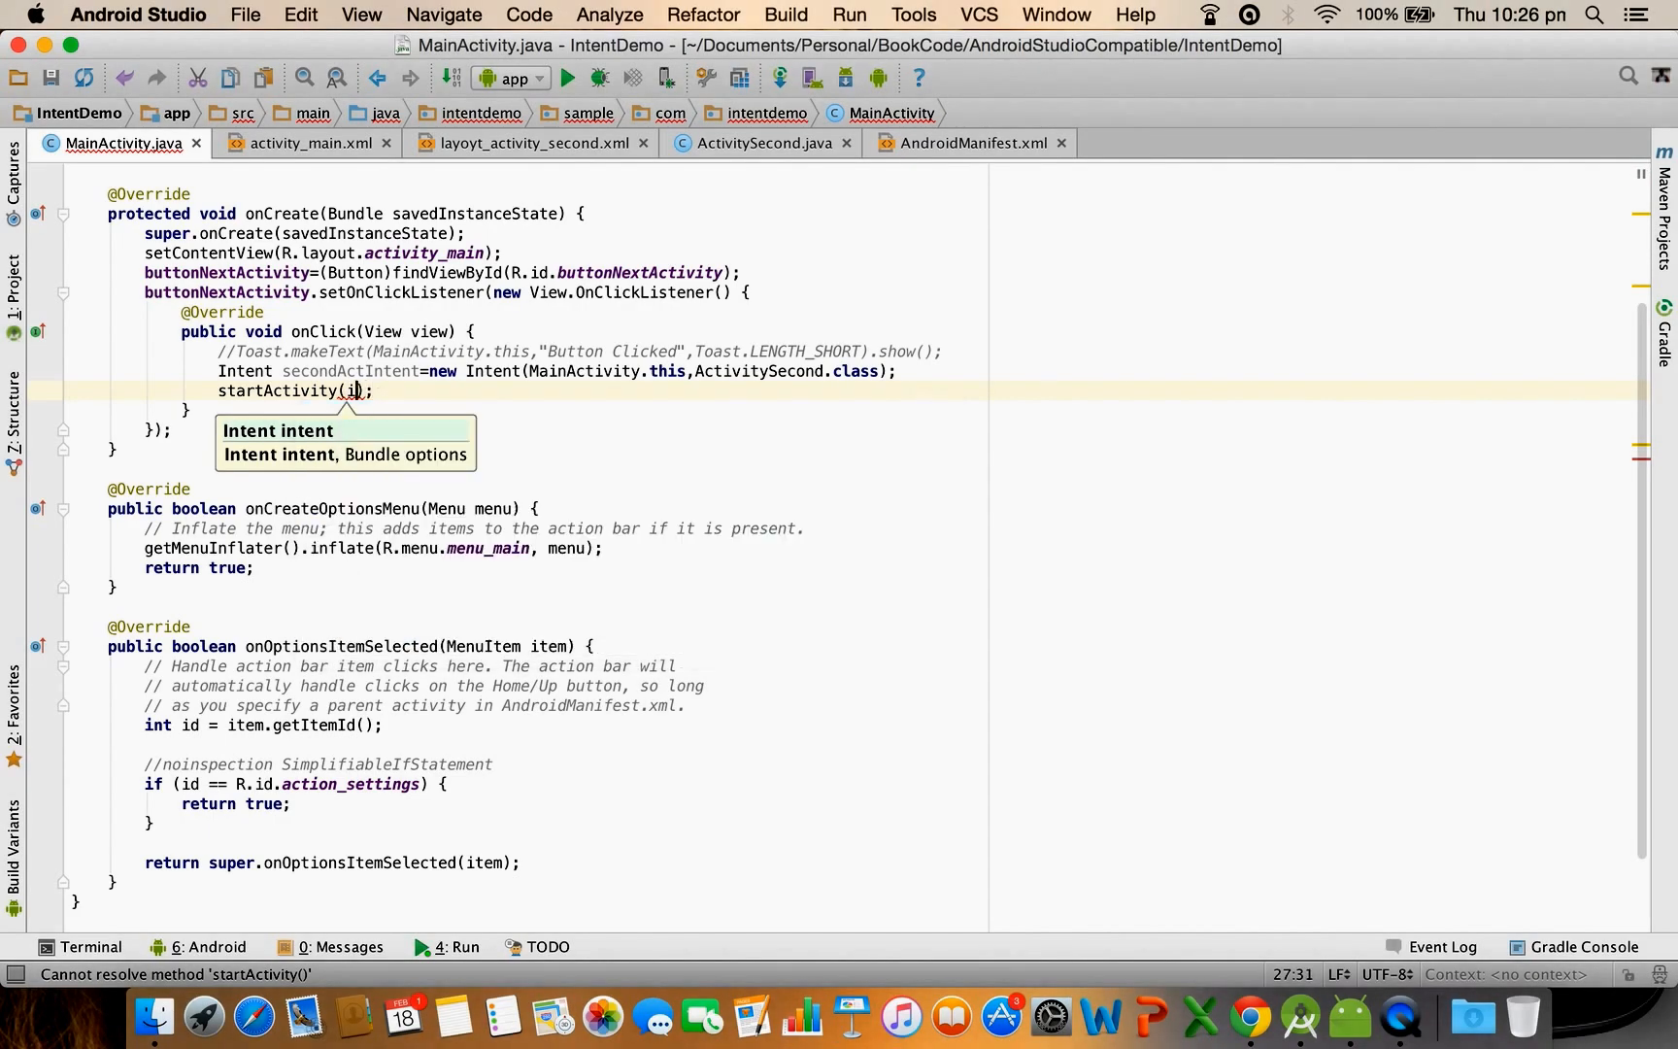
type("secondActIntent")
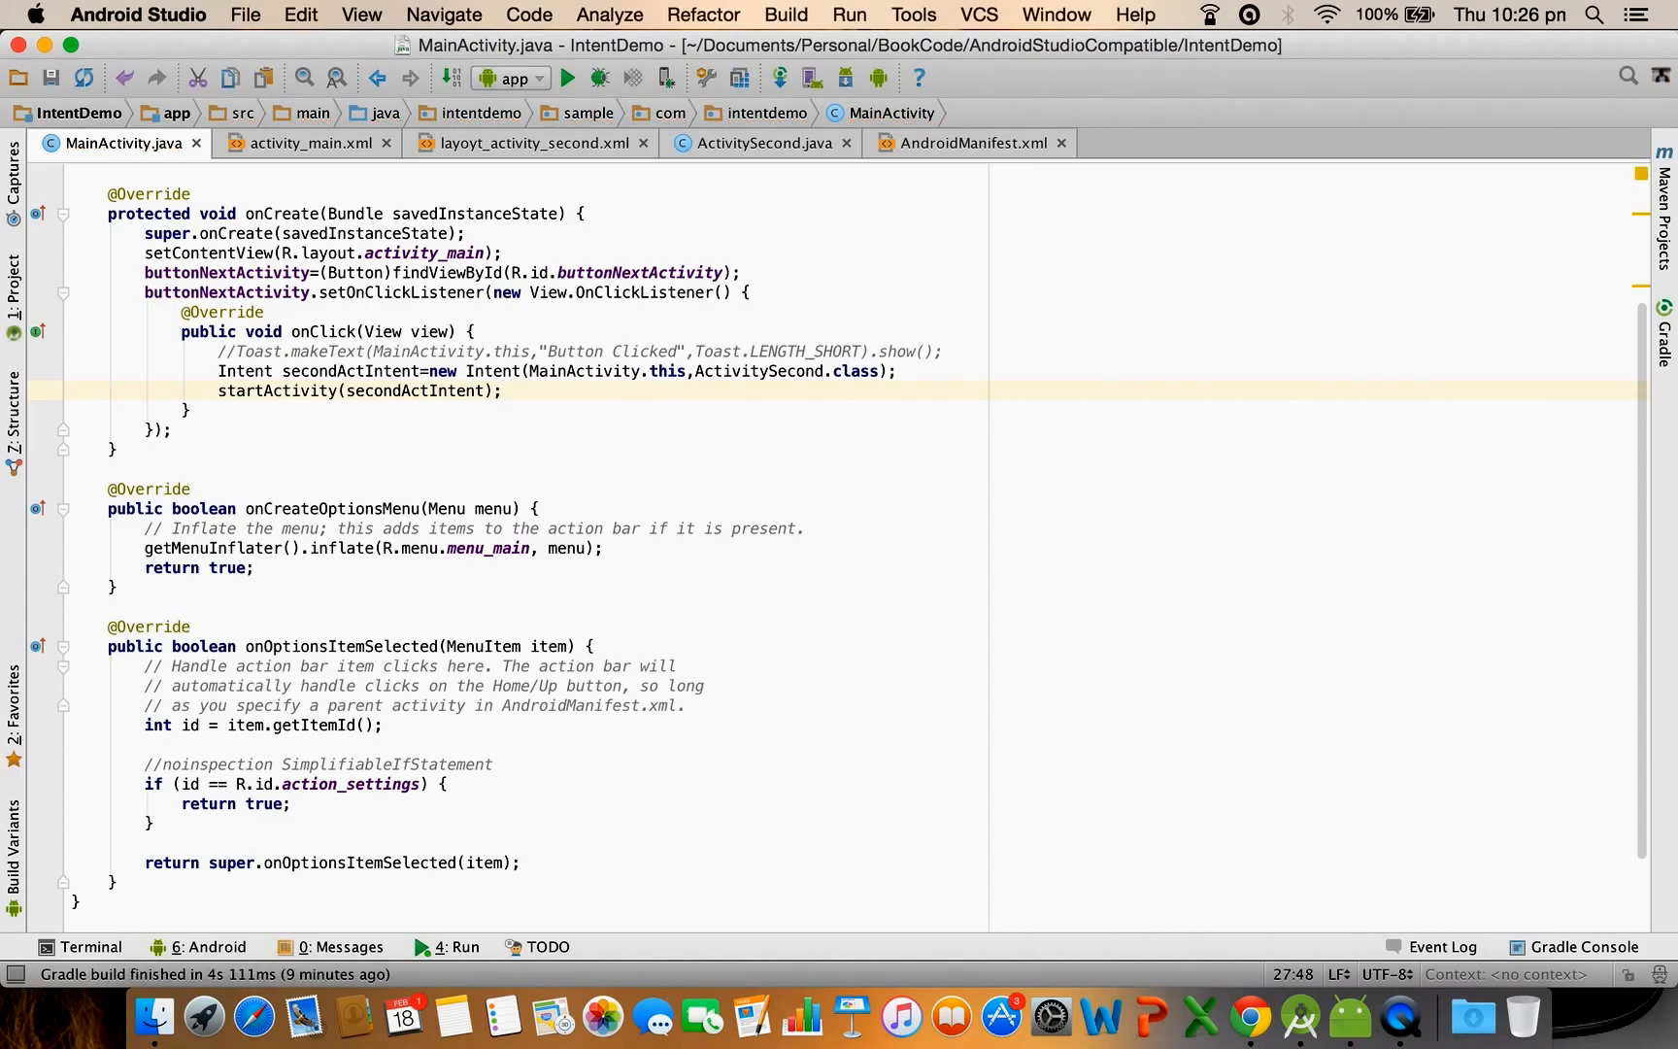
mouse_move(412, 116)
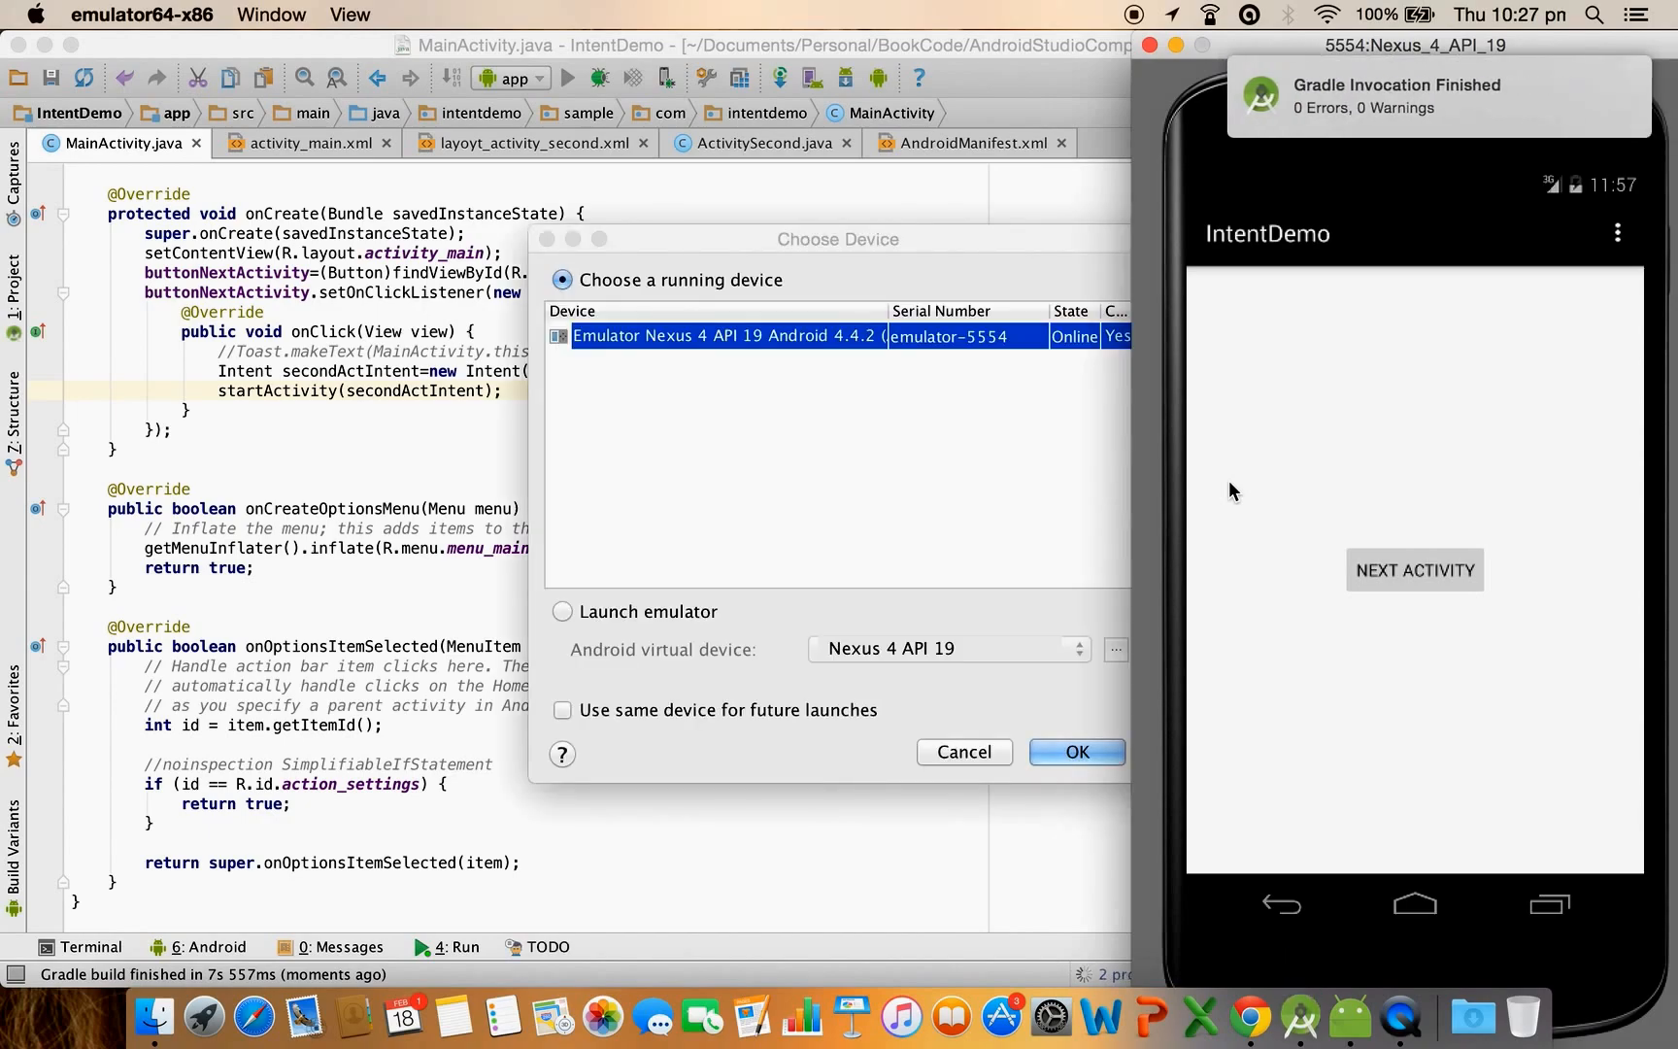
Rerun IntentDemo on the Nexus 4 emulator and tap Next Activity to reach the second screen
left_click(1076, 751)
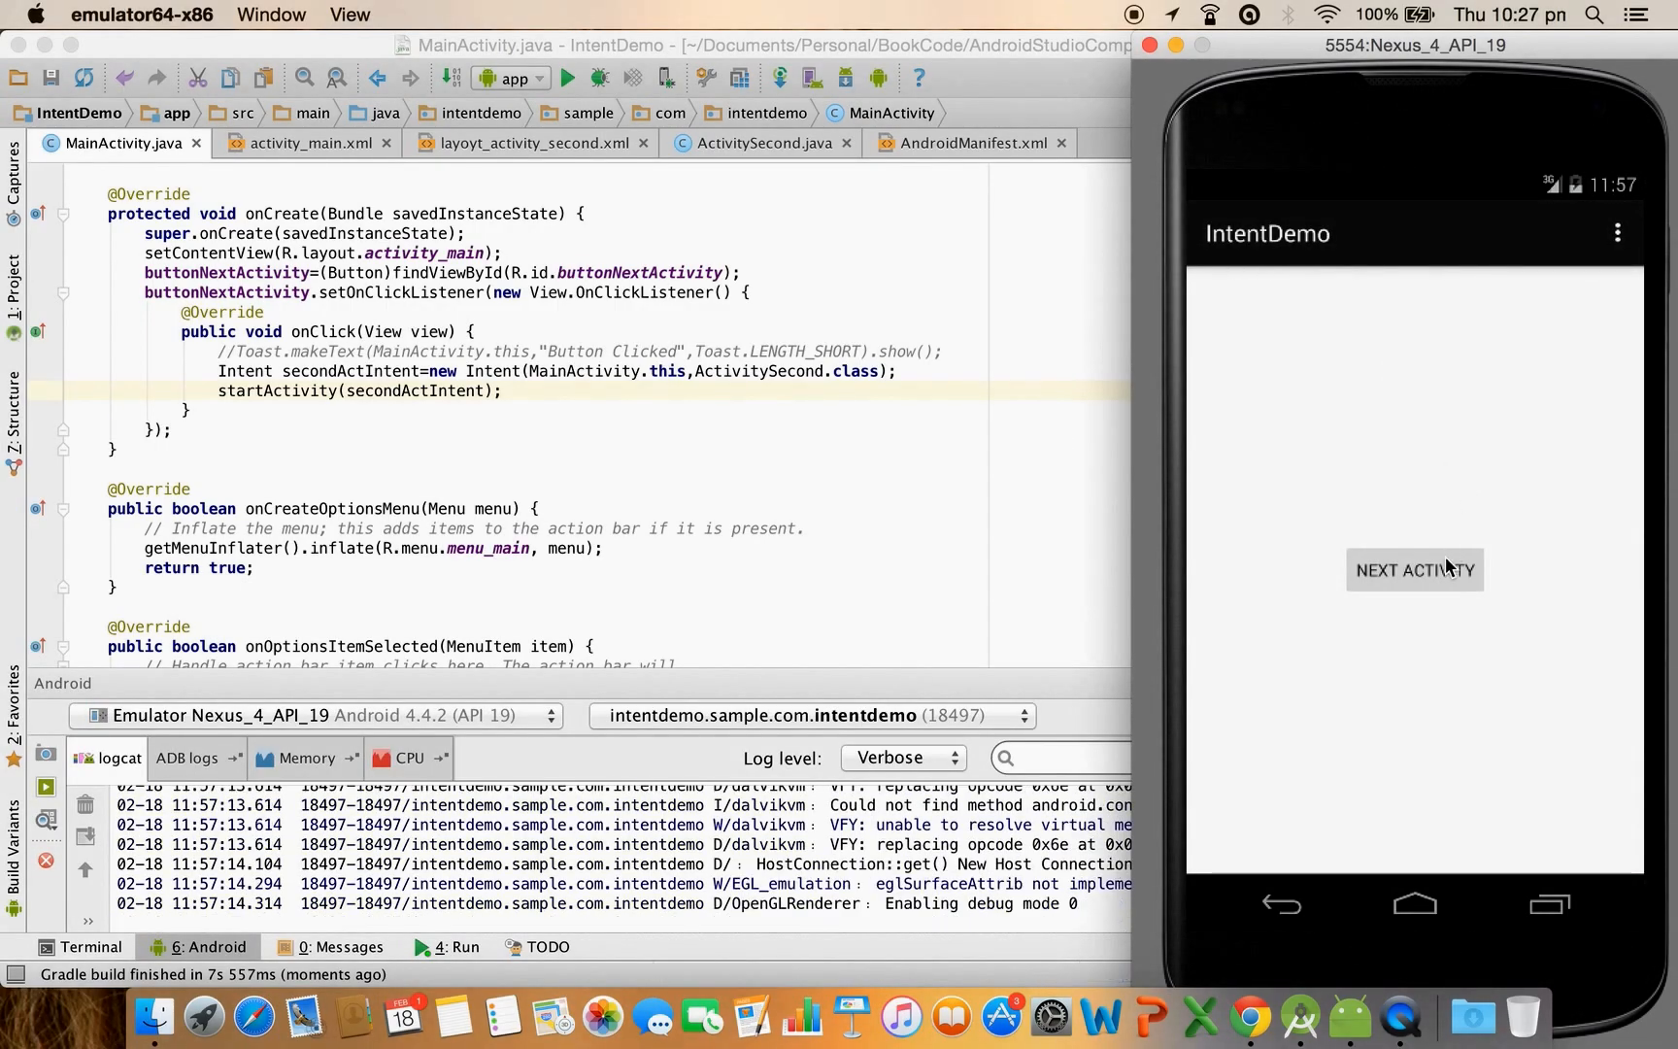
left_click(1413, 568)
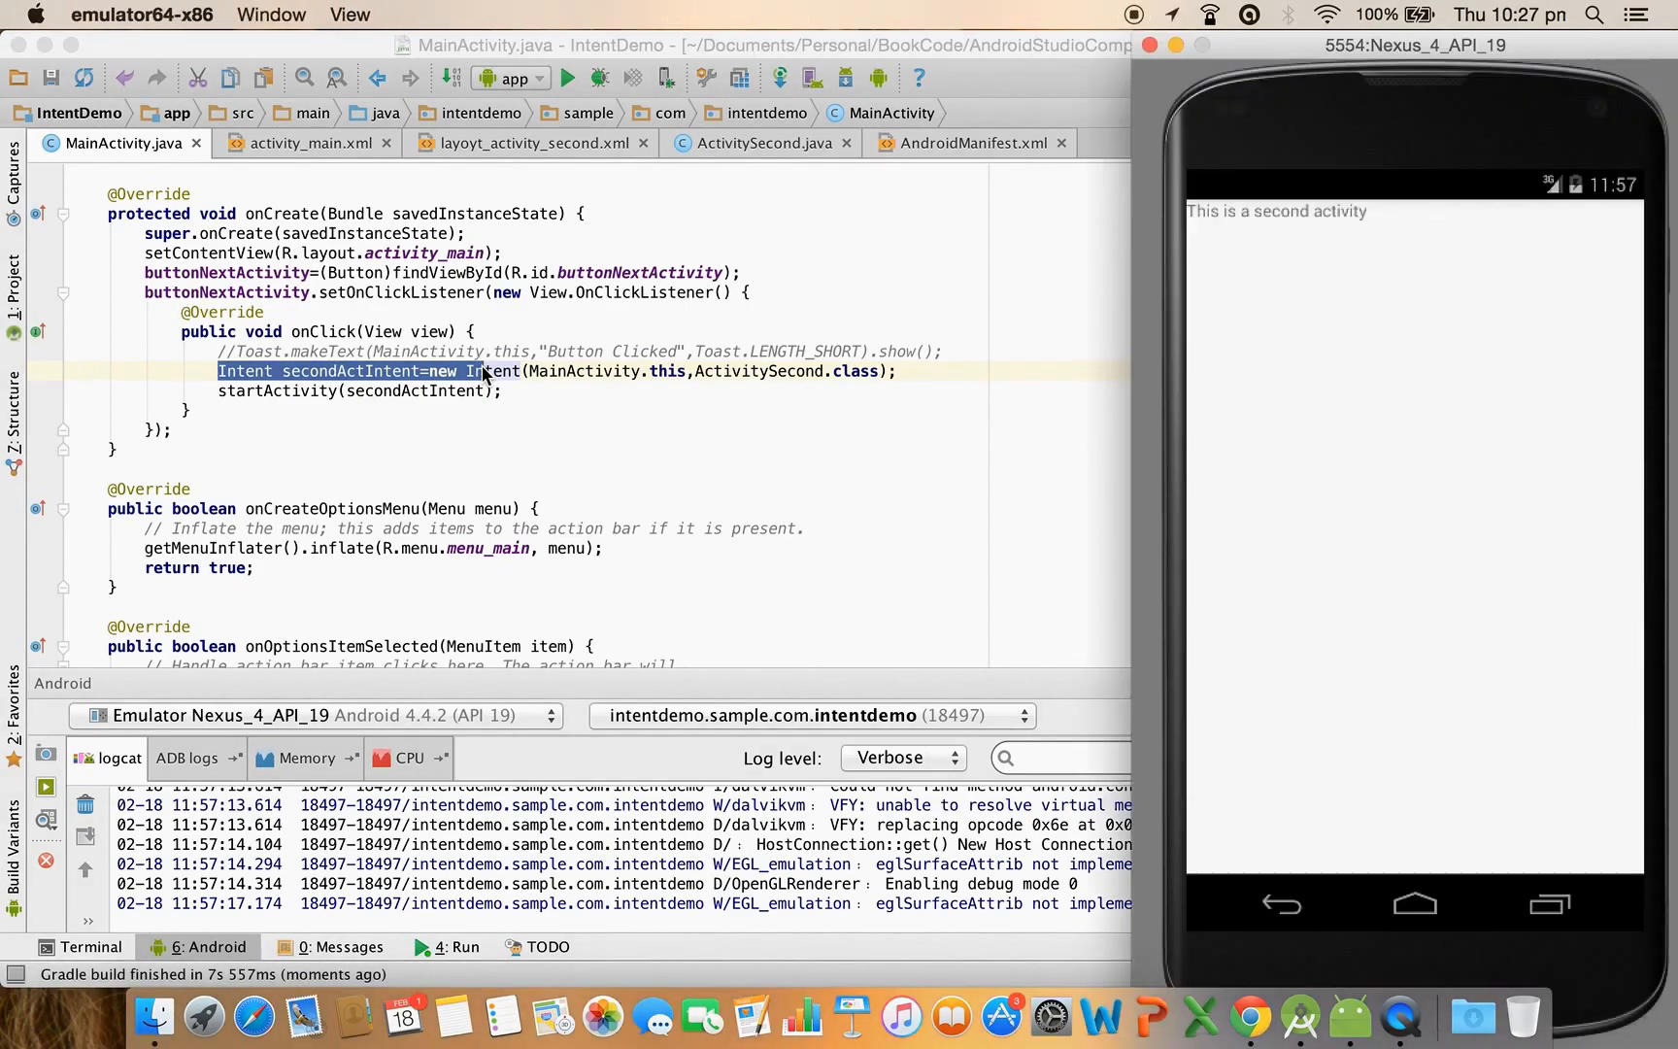
mouse_move(1343, 899)
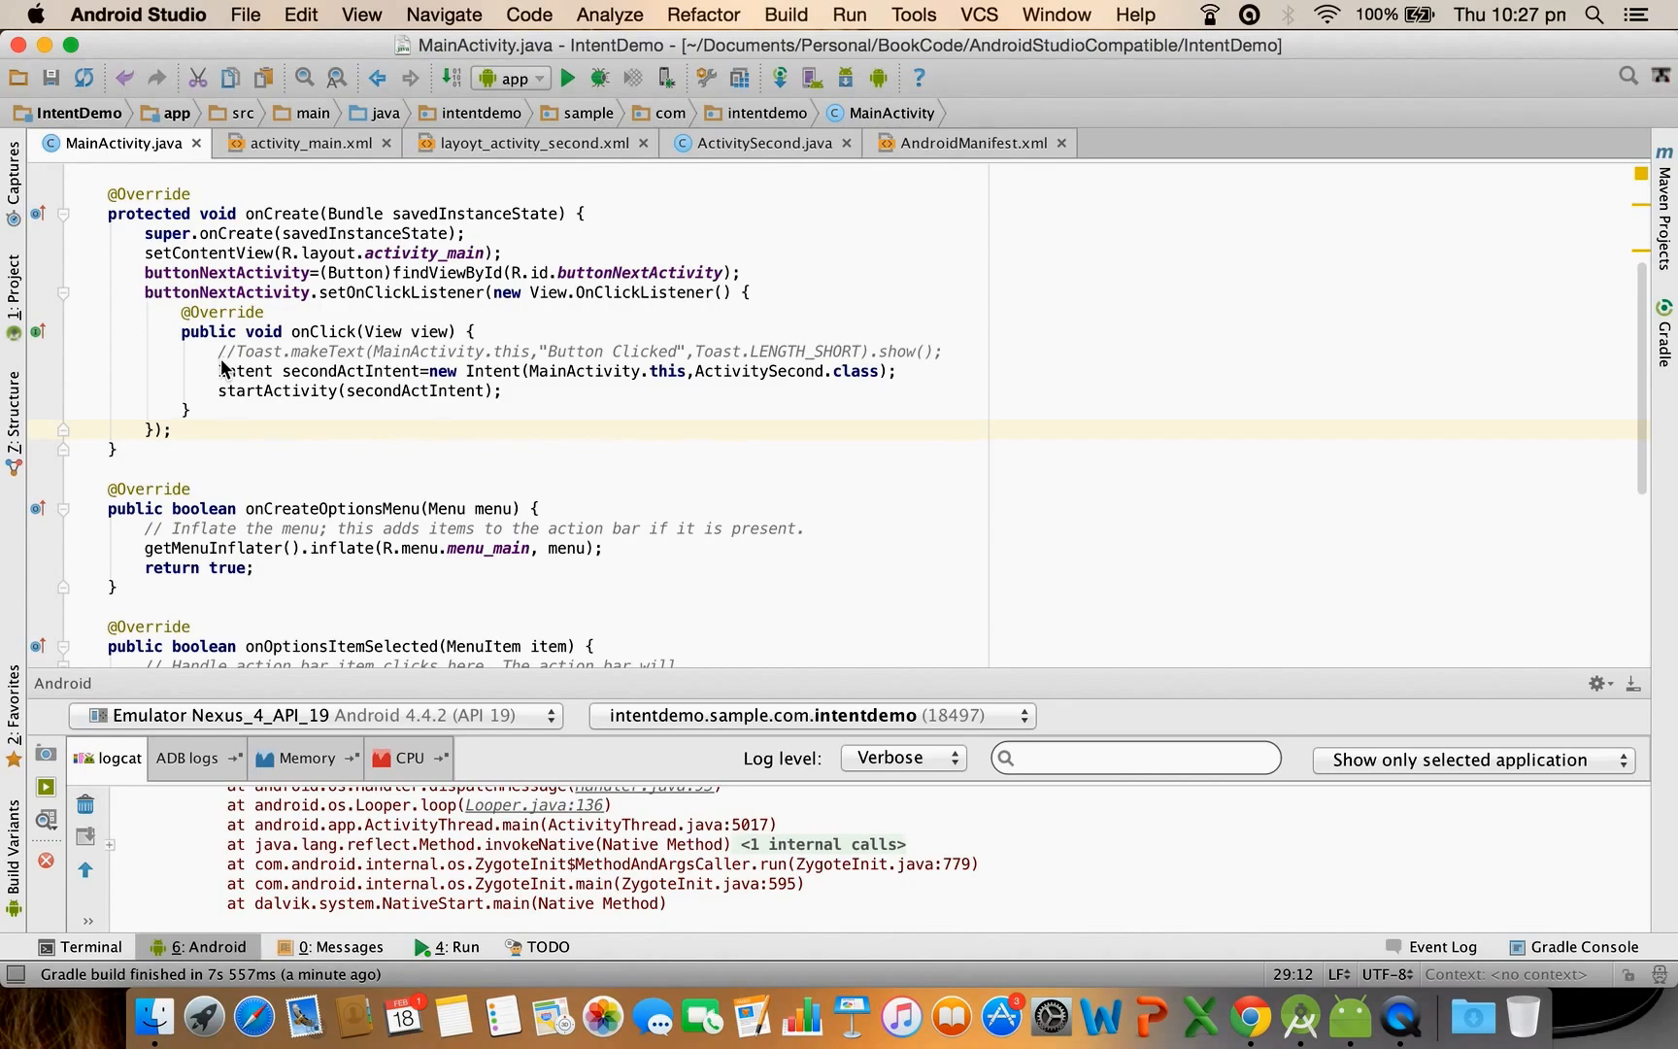
left_click_drag(217, 370, 503, 391)
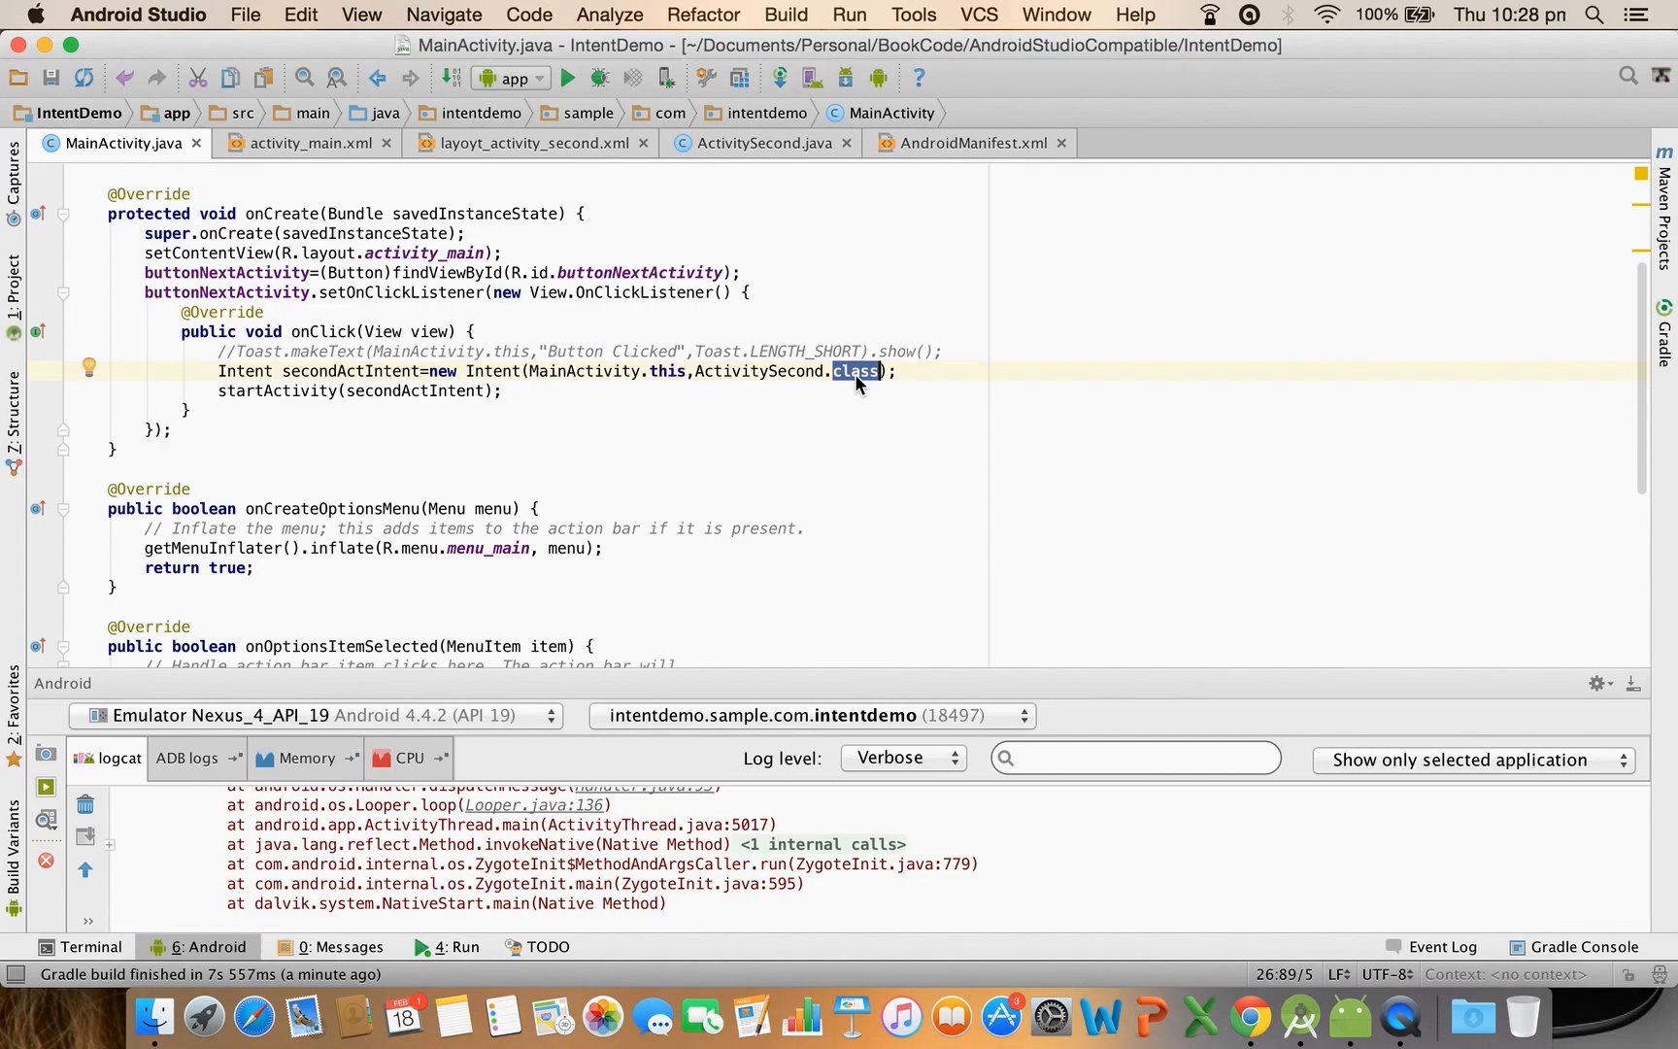
mouse_move(1405, 888)
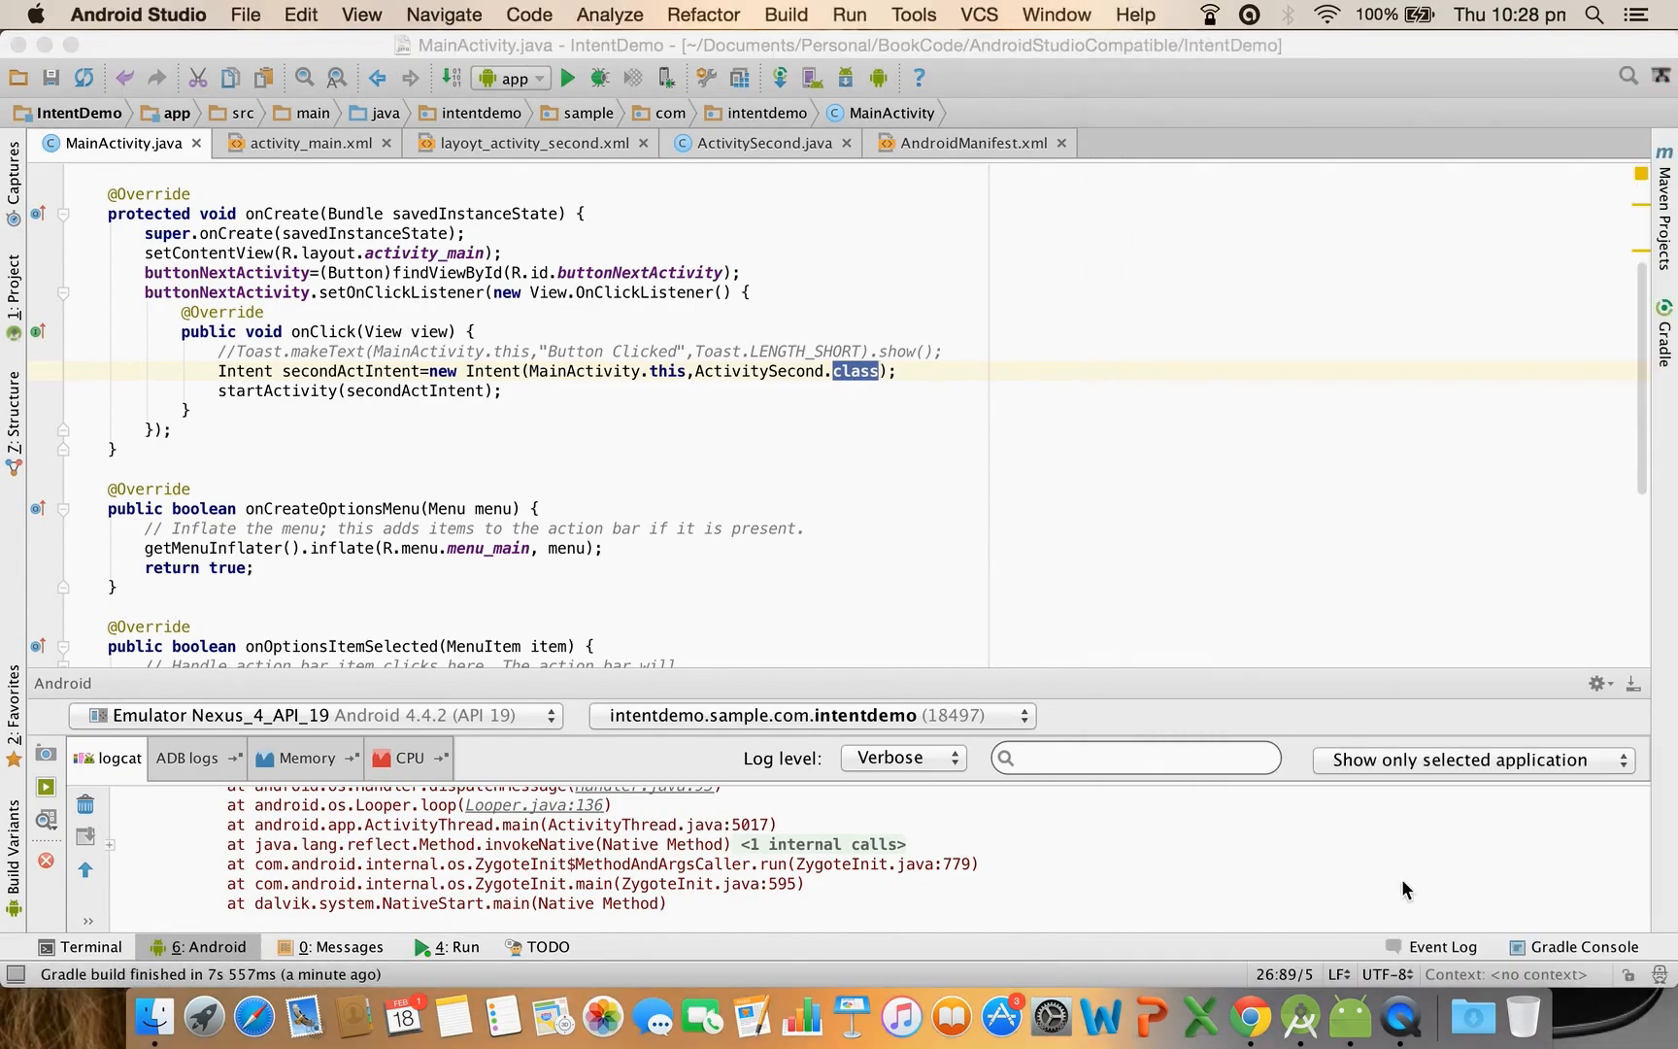
mouse_move(1248, 1011)
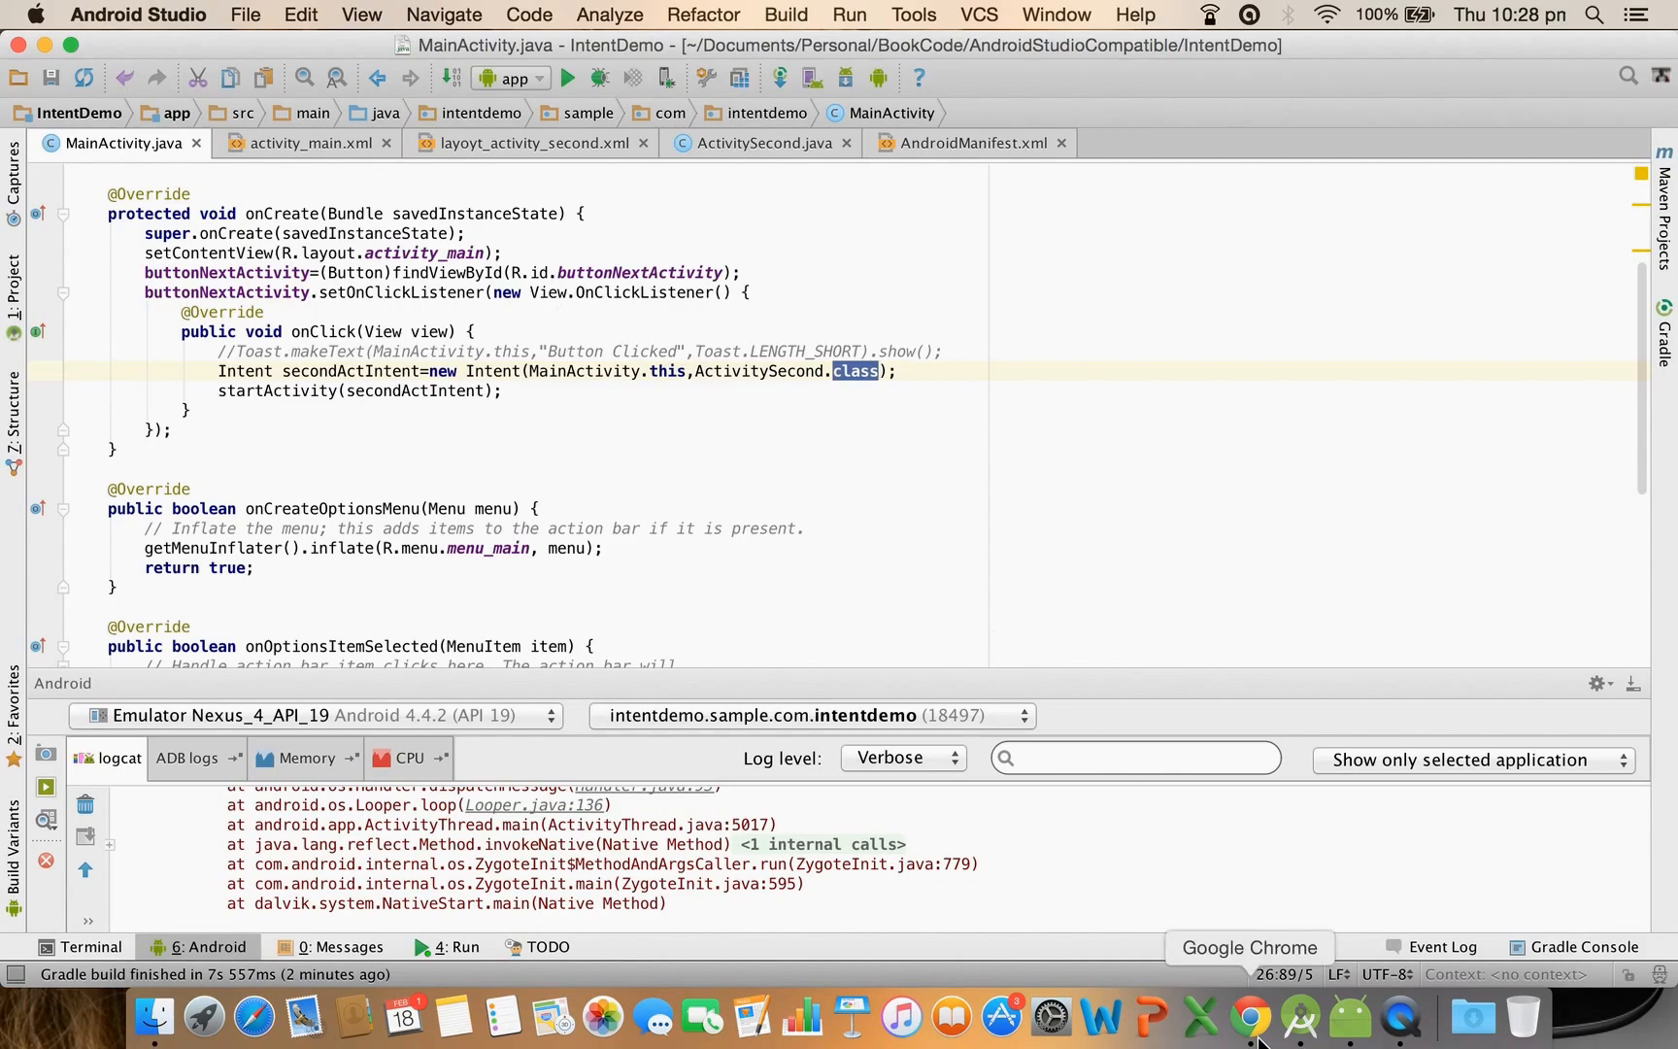